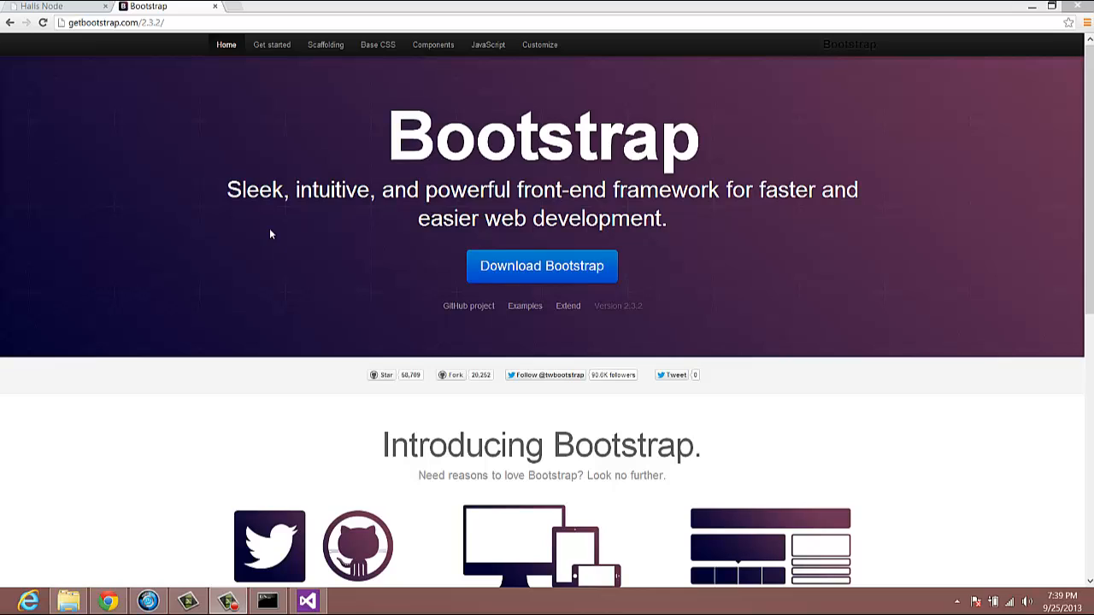
mouse_move(261, 251)
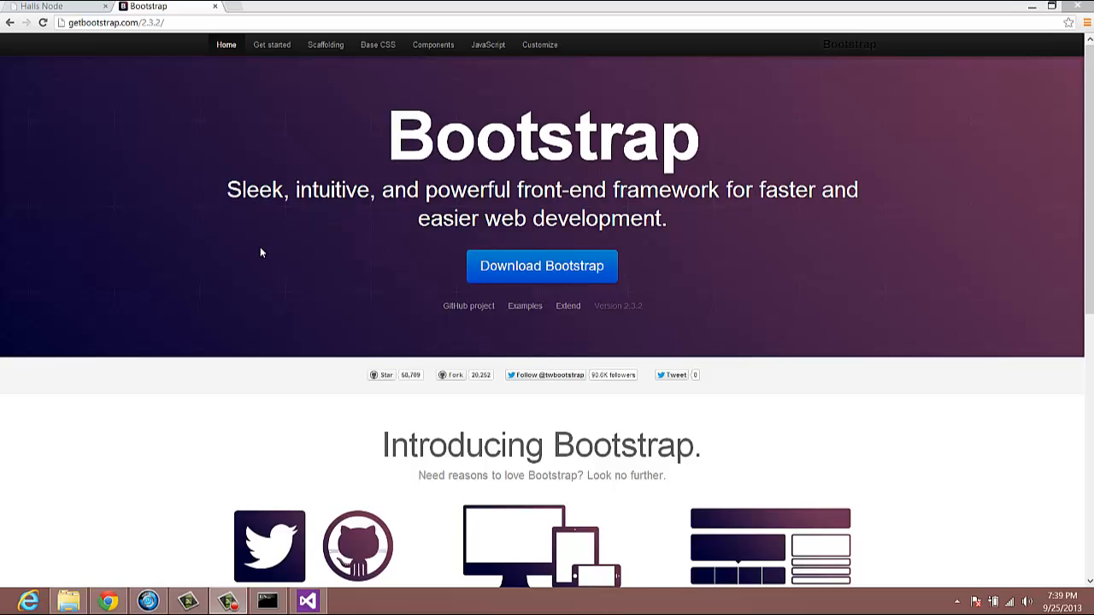
mouse_move(263, 252)
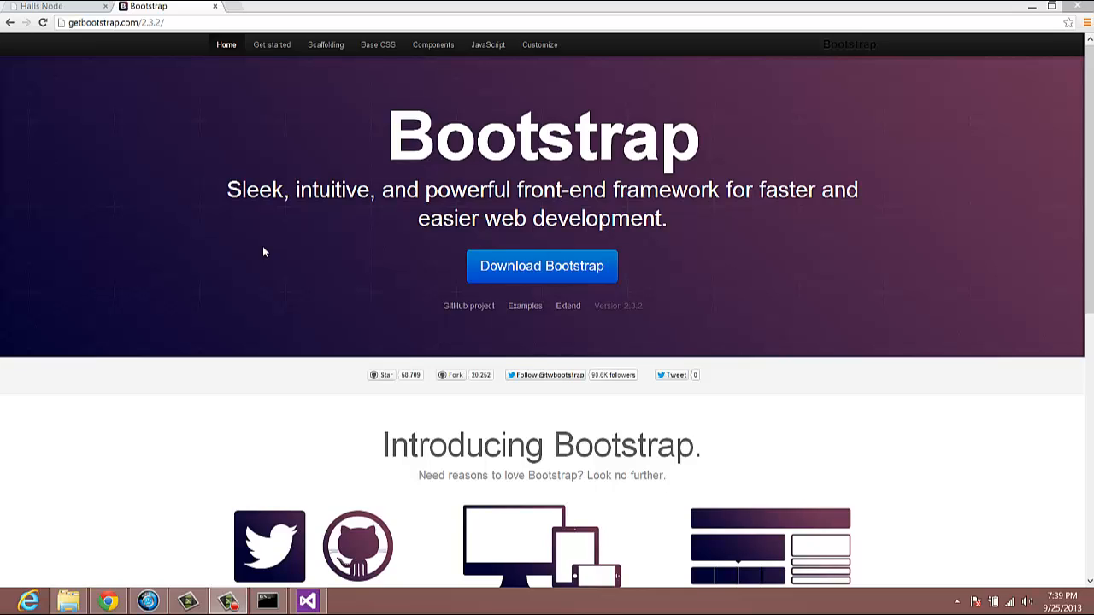
mouse_move(305, 236)
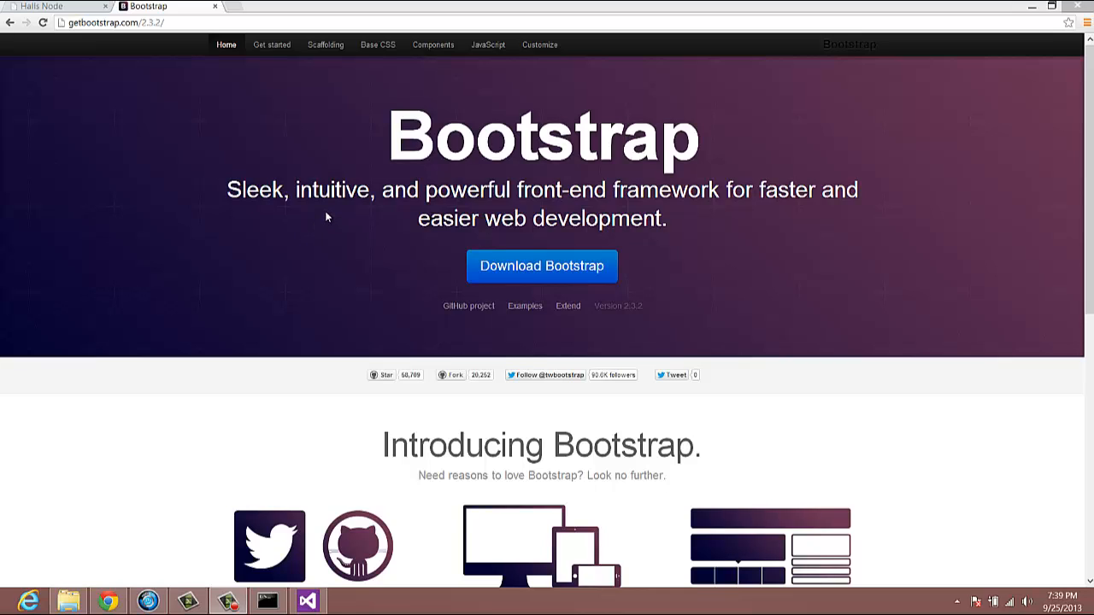
mouse_move(346, 209)
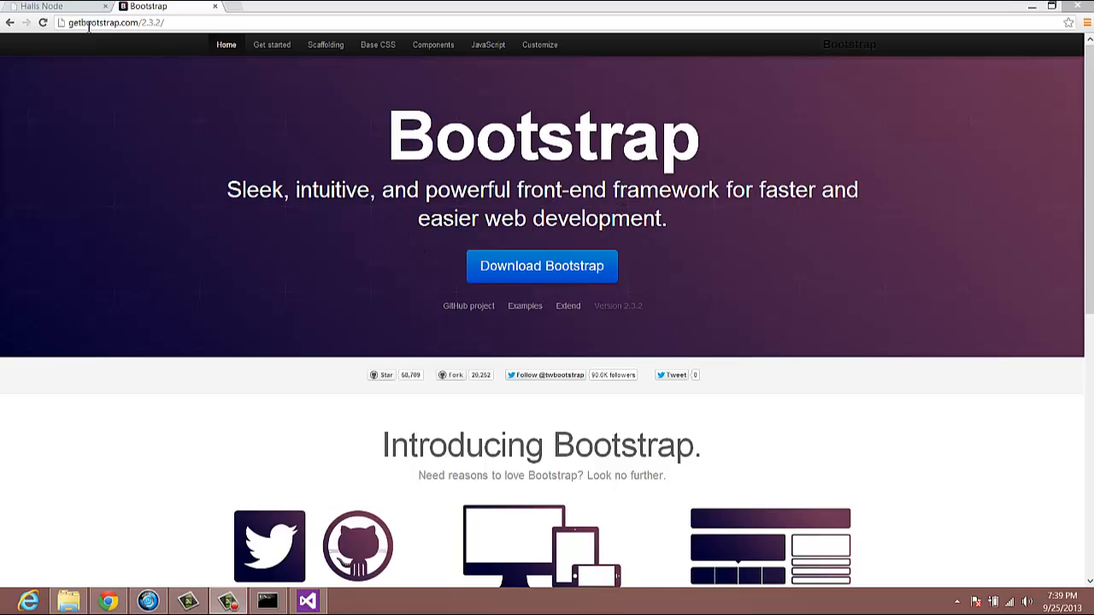
- Open the Bootstrap homepage getbootstrap.com in a new Chrome tab
click(111, 23)
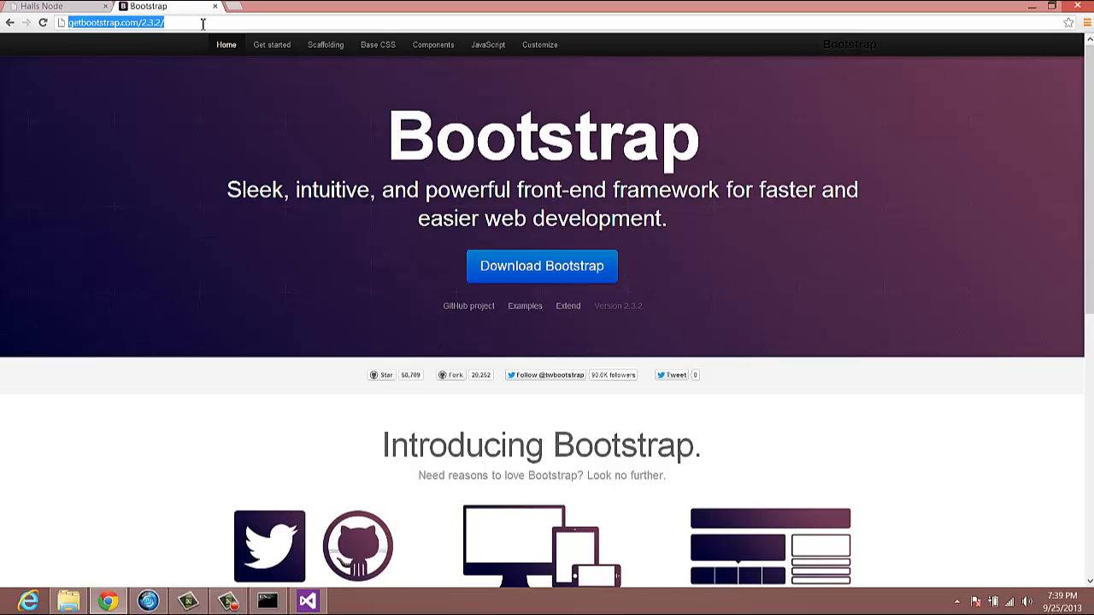
mouse_move(213, 67)
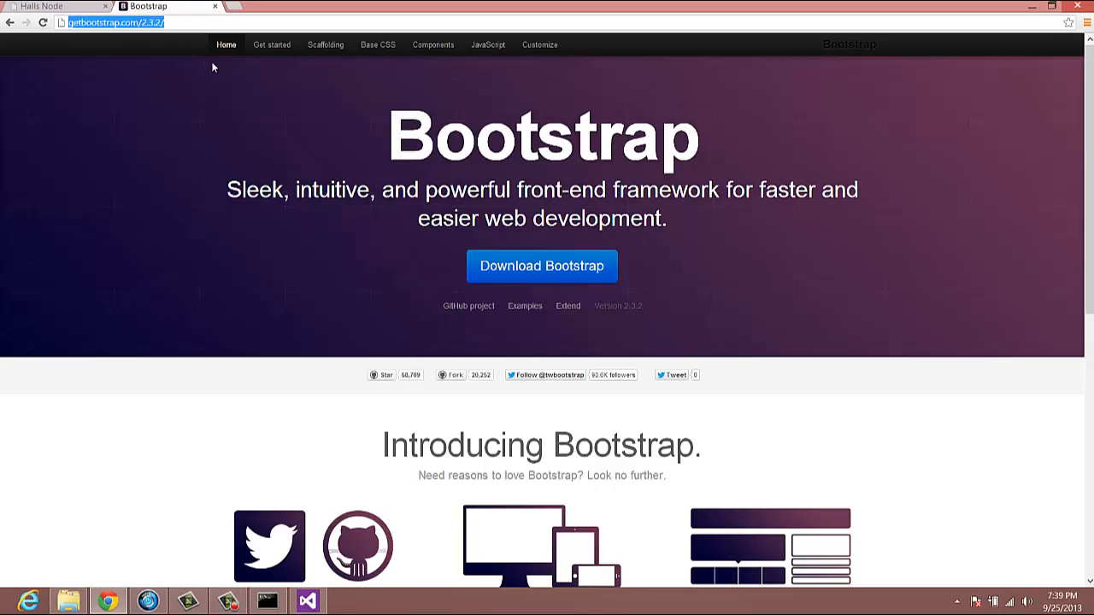
click(239, 6)
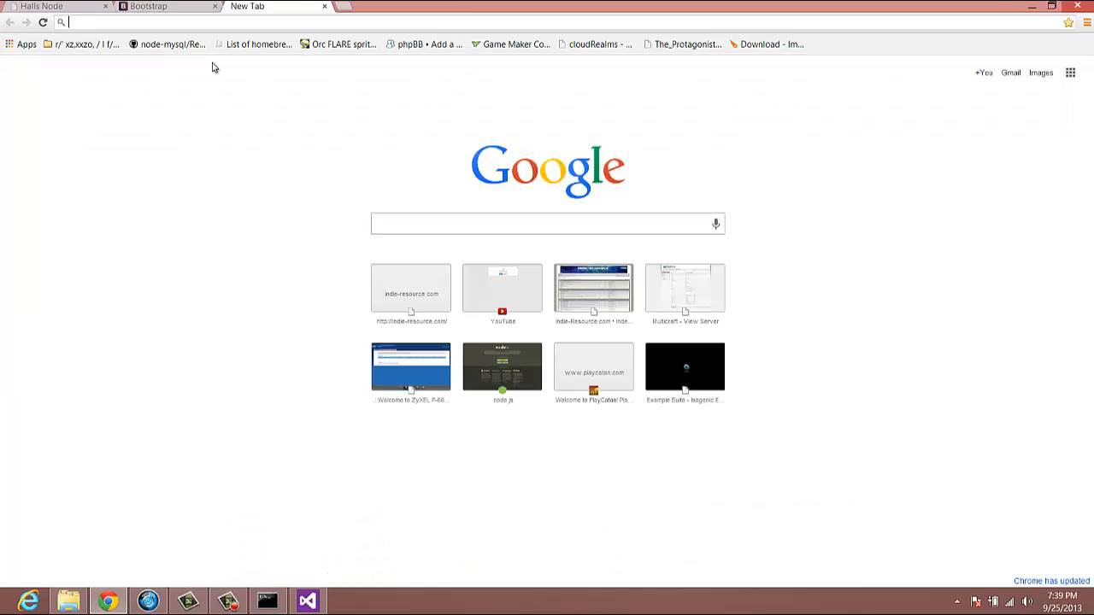
text(bootstrap.com/2.3.2/)
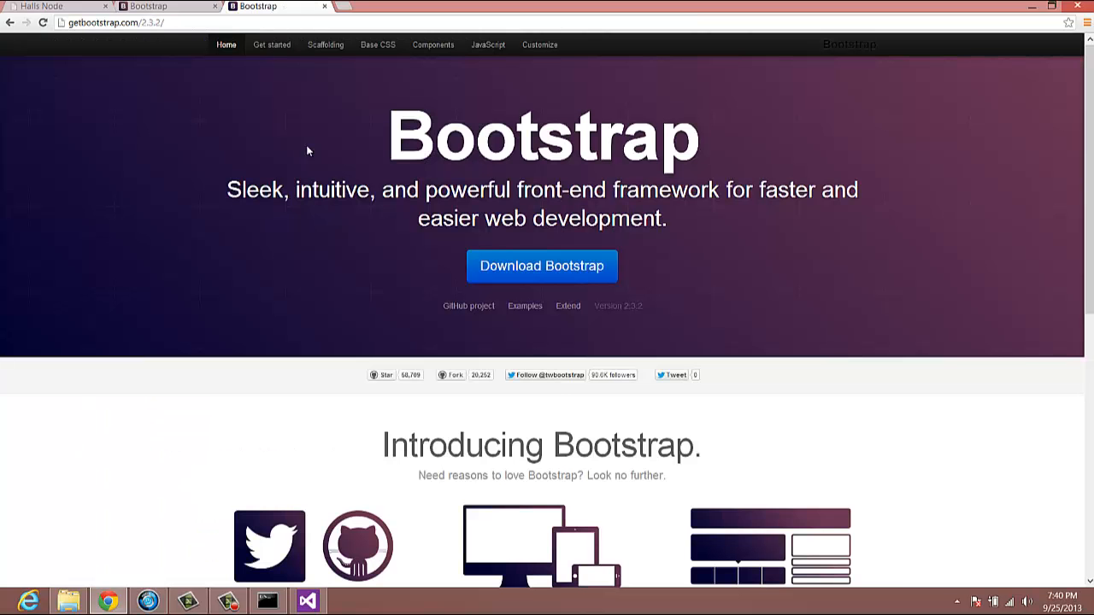
click(541, 265)
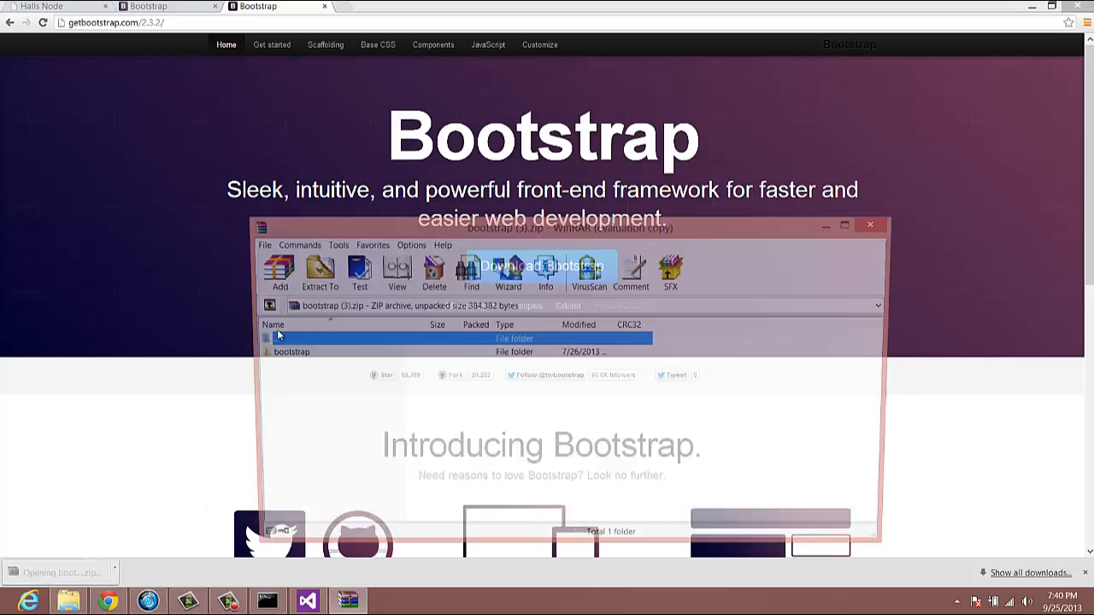
double_click(292, 351)
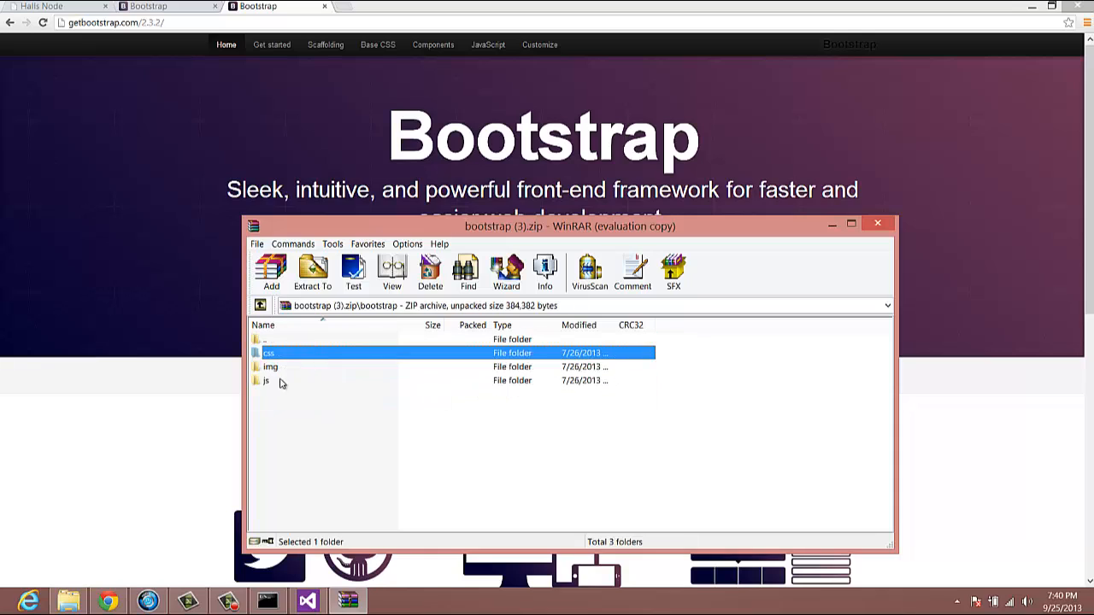
double_click(270, 381)
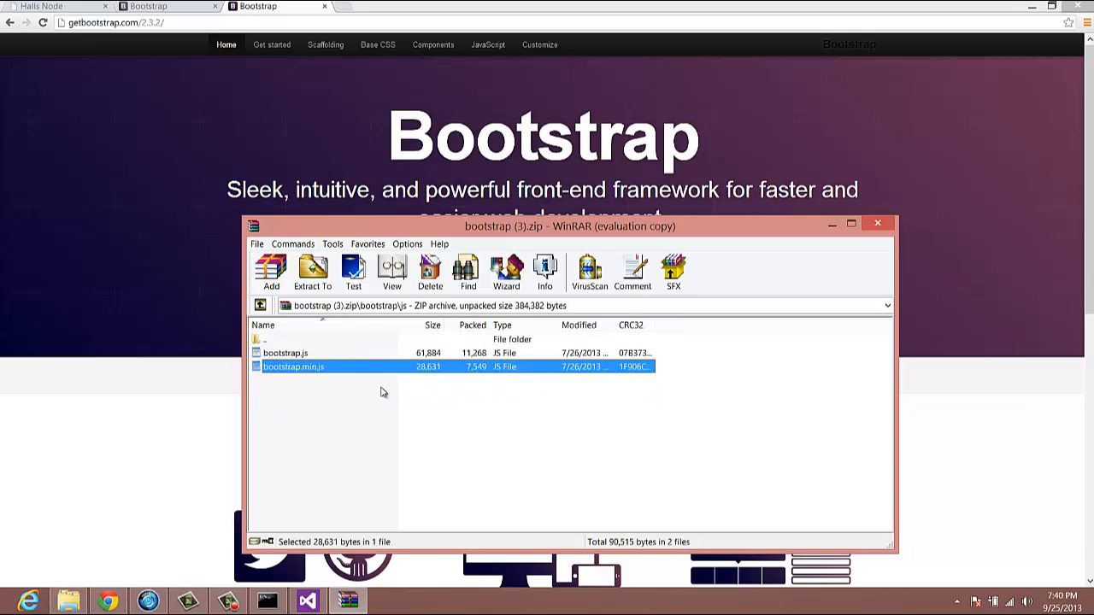
mouse_move(408, 348)
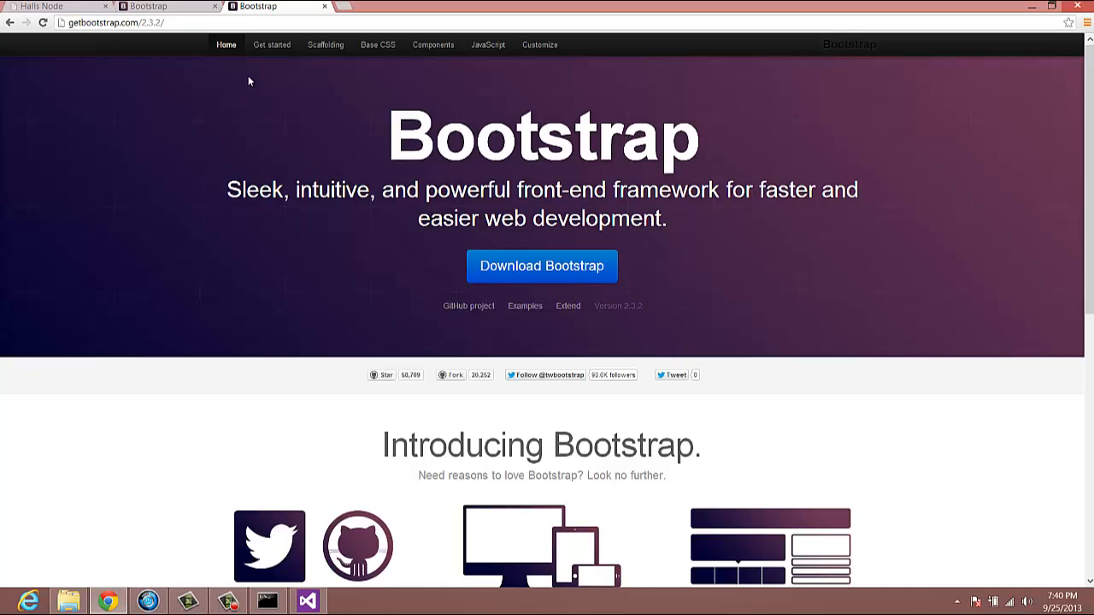
mouse_move(350, 161)
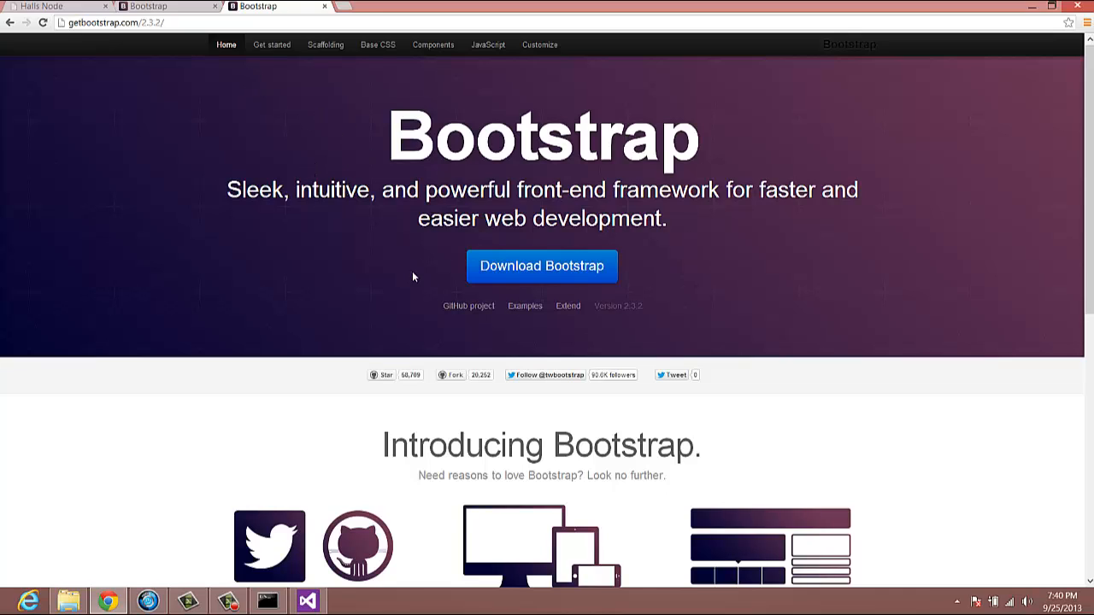
mouse_move(386, 282)
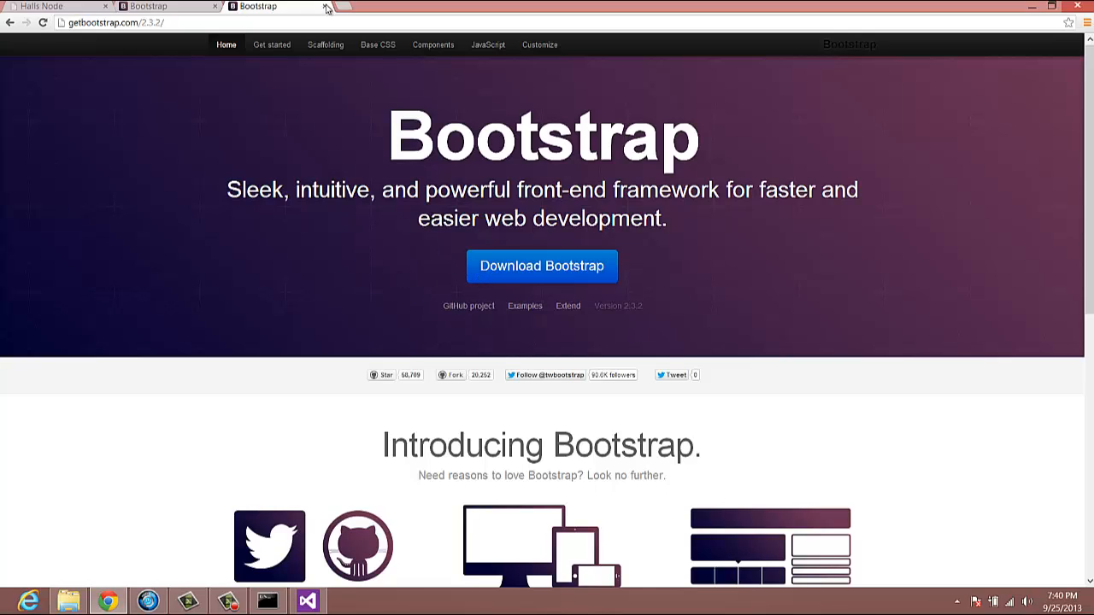
- Close both Bootstrap tabs and go back to index.html in Visual Studio
click(327, 6)
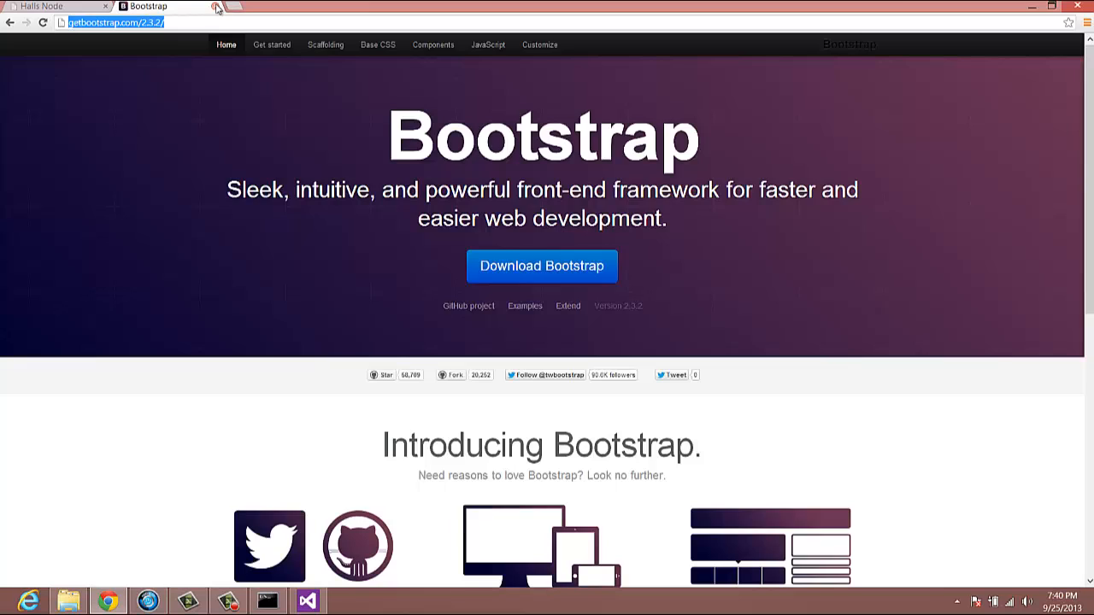
click(47, 6)
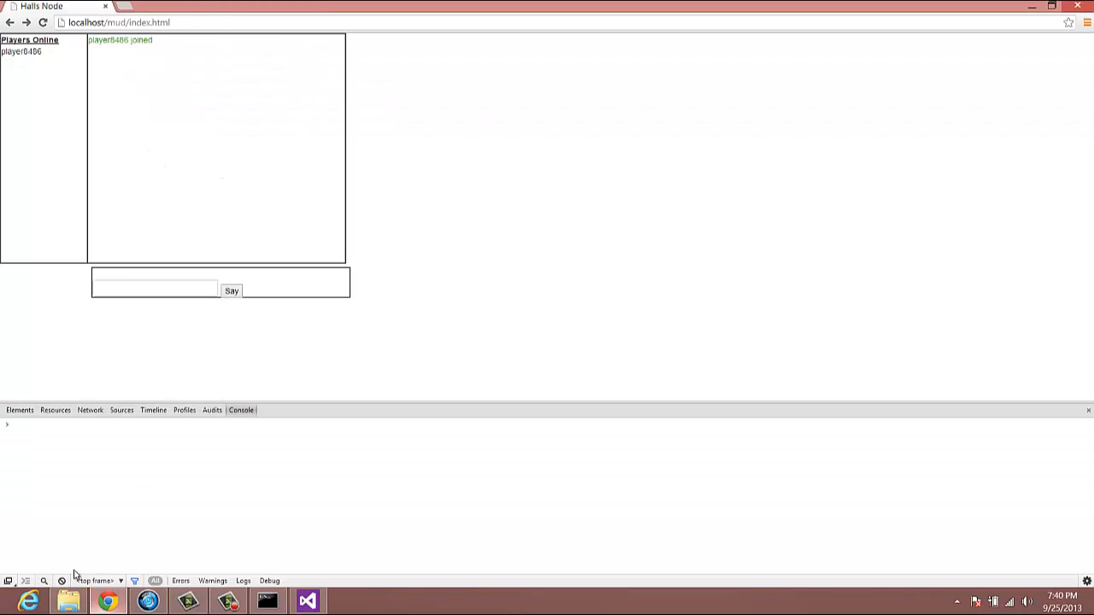
click(306, 601)
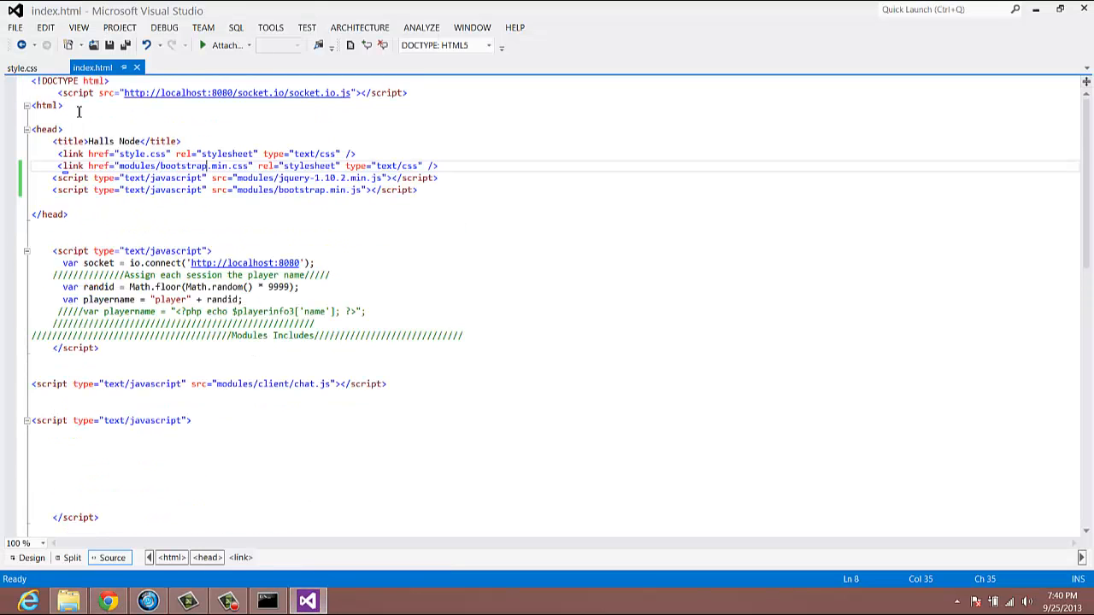
- Delete float, width, height and position rules from chatwindow, chatbox, playerlist and roomlist styles
click(40, 68)
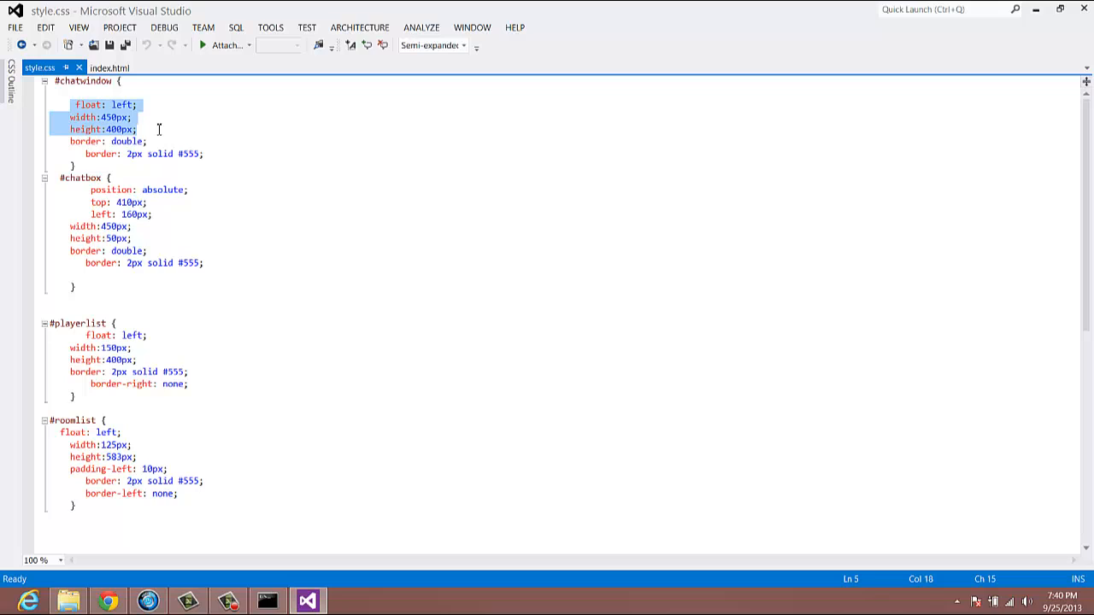
key(Delete)
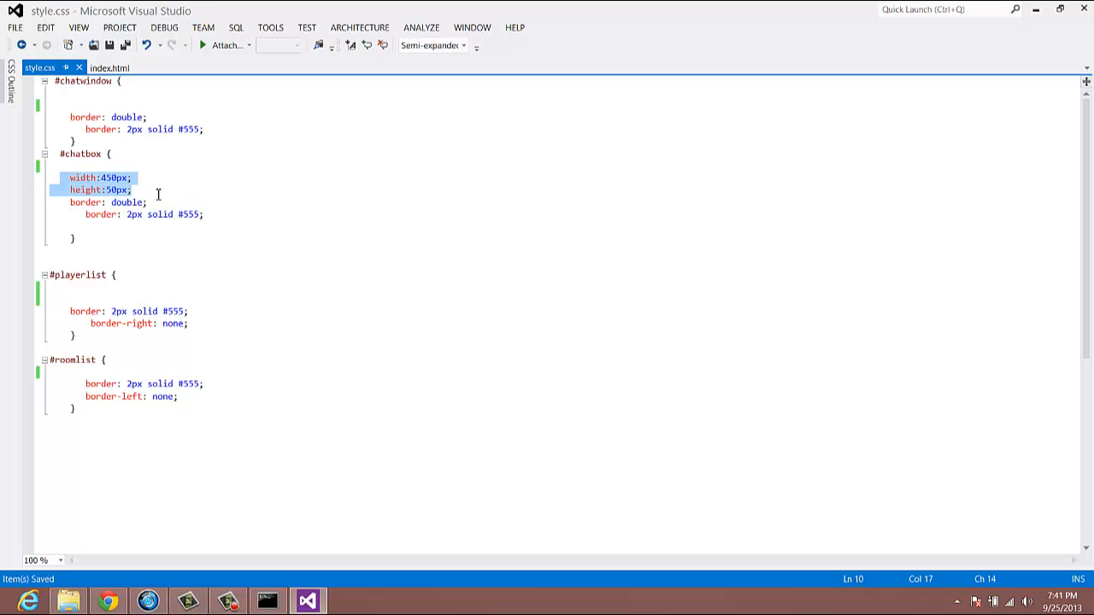
key(Delete)
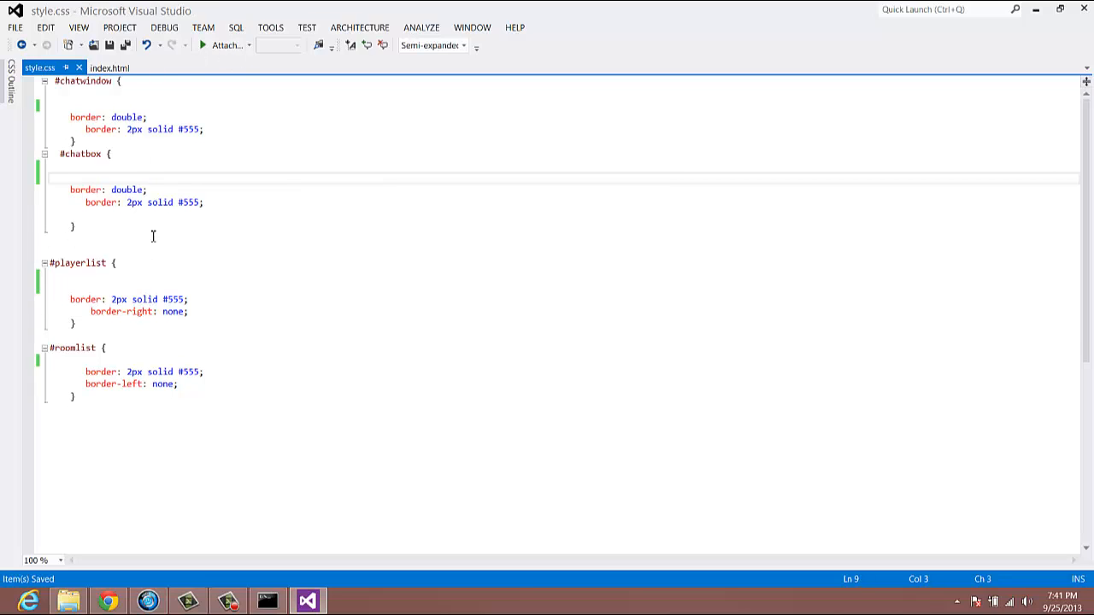
click(109, 68)
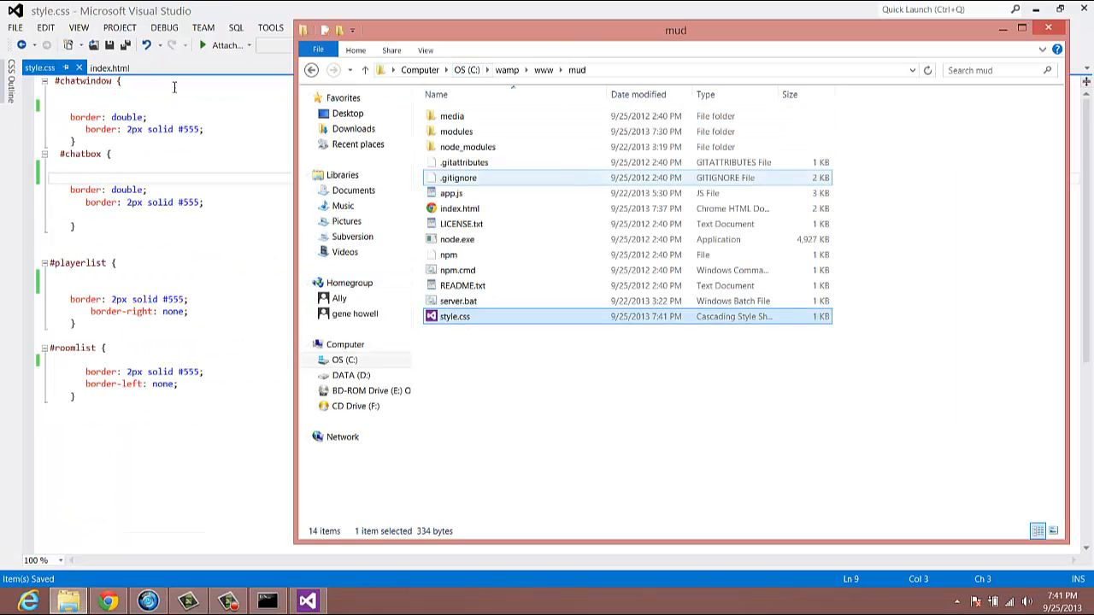
- Wrap the body content of index.html in a <div class="container">
click(92, 67)
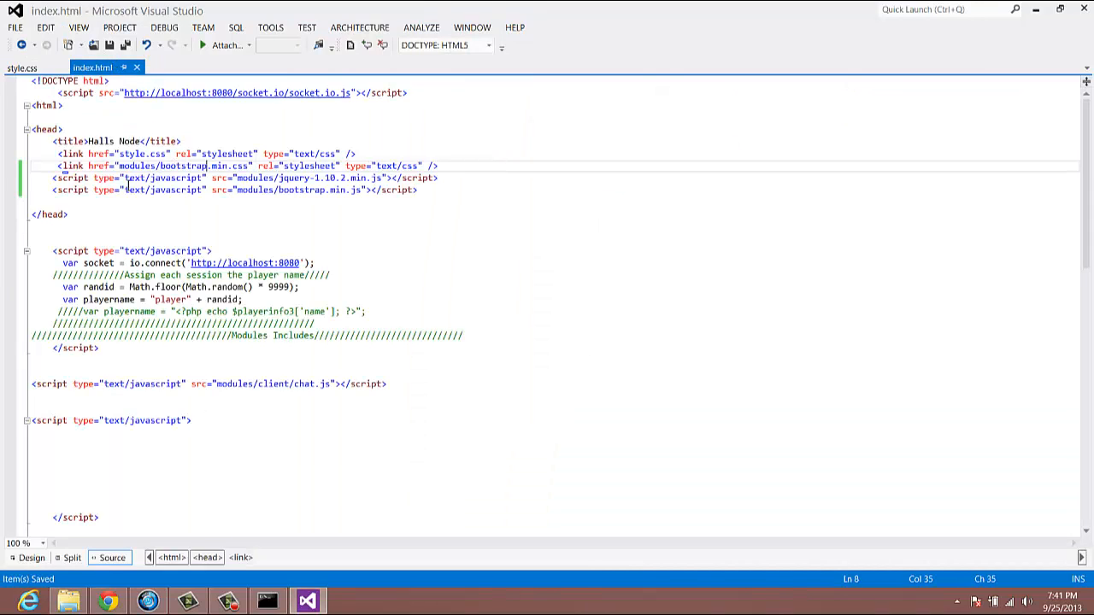
scroll(down, 3)
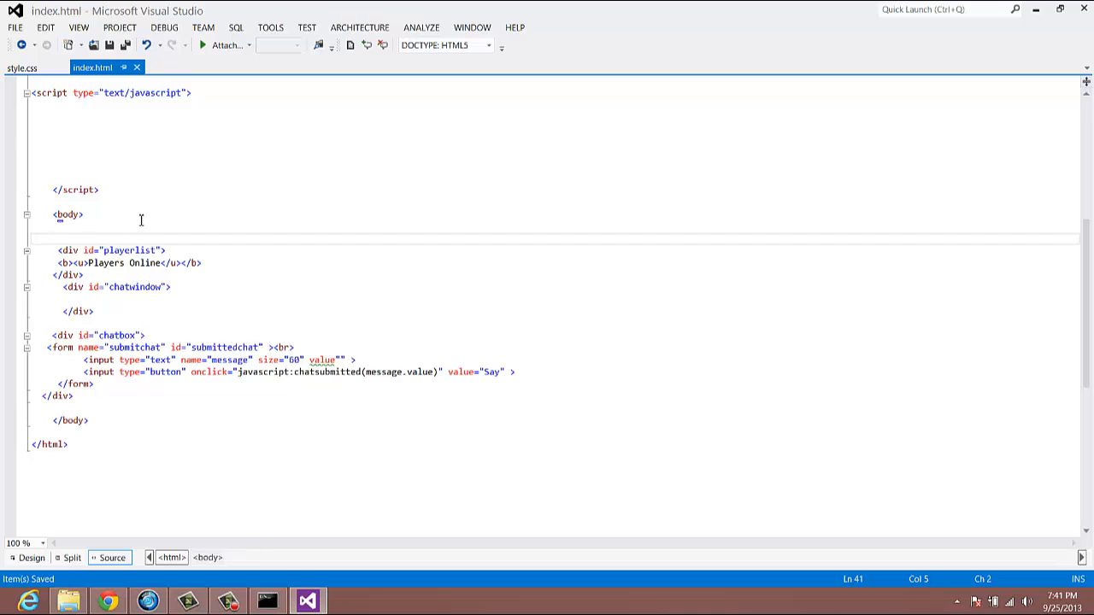
text(<div)
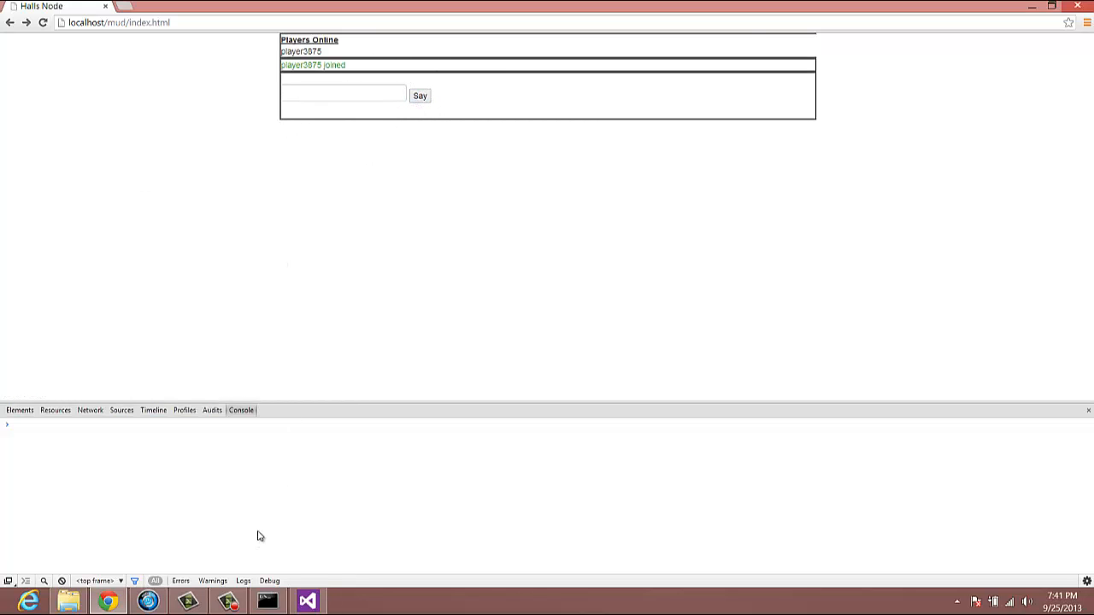
- Add a <div class="row"> inside the container around the player list and chat window
click(307, 600)
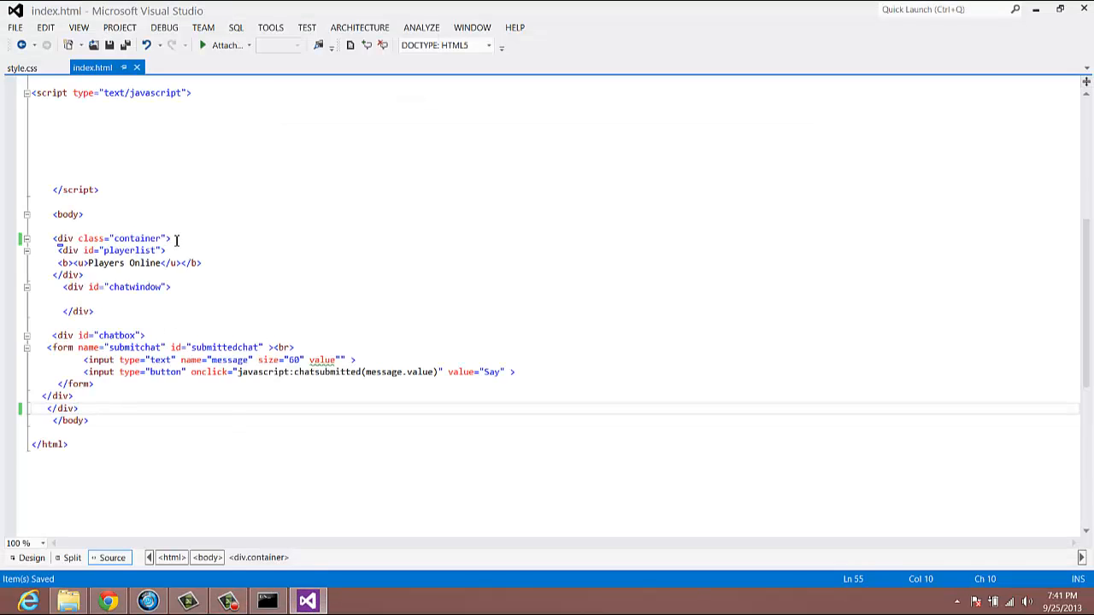
click(216, 250)
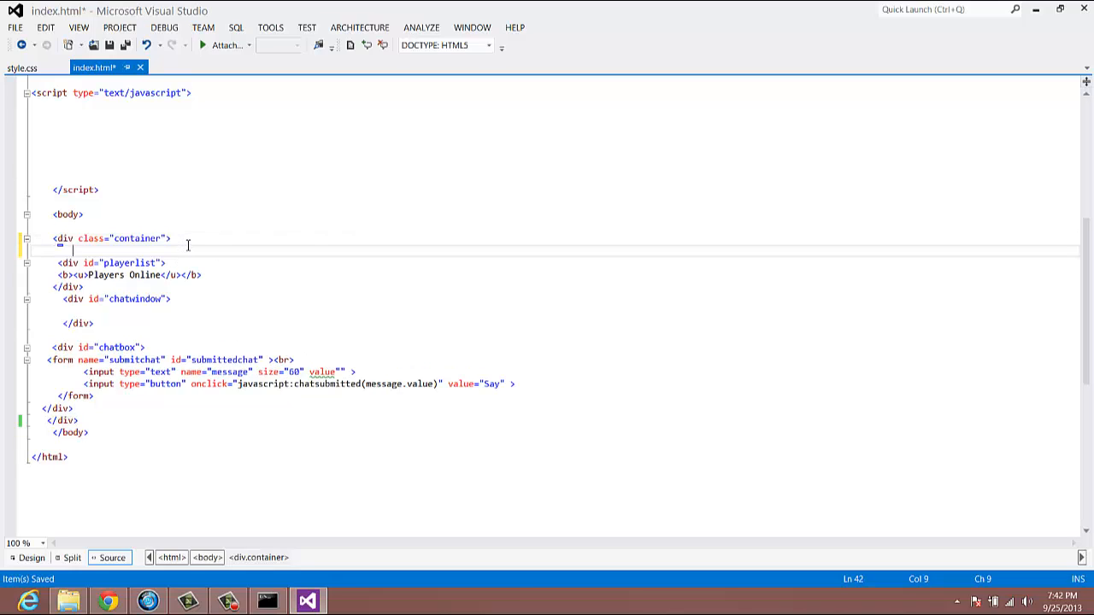
text(<div)
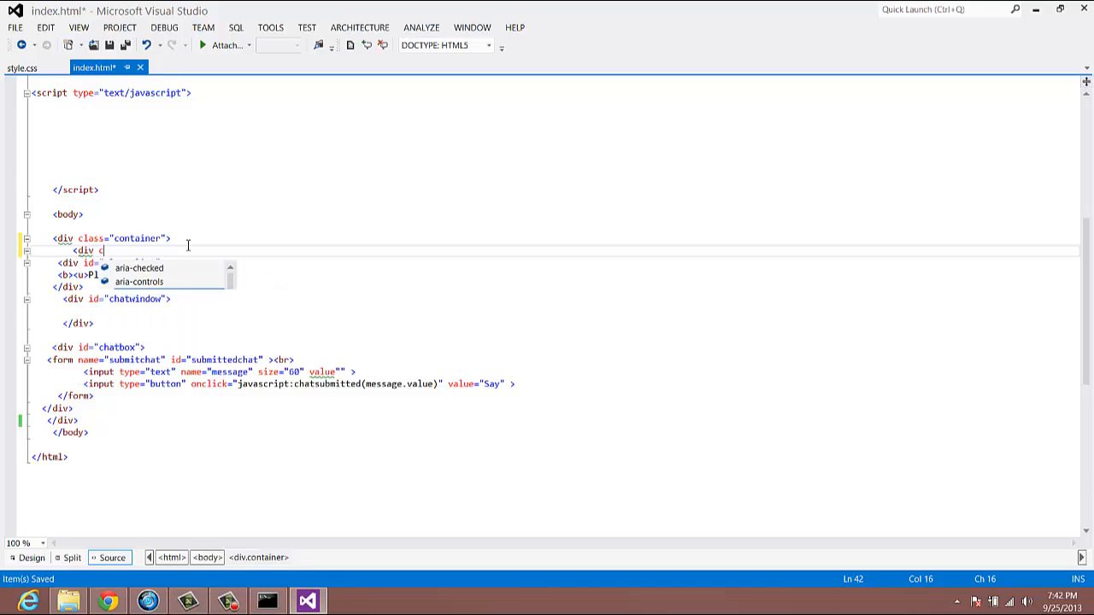
text(class=")
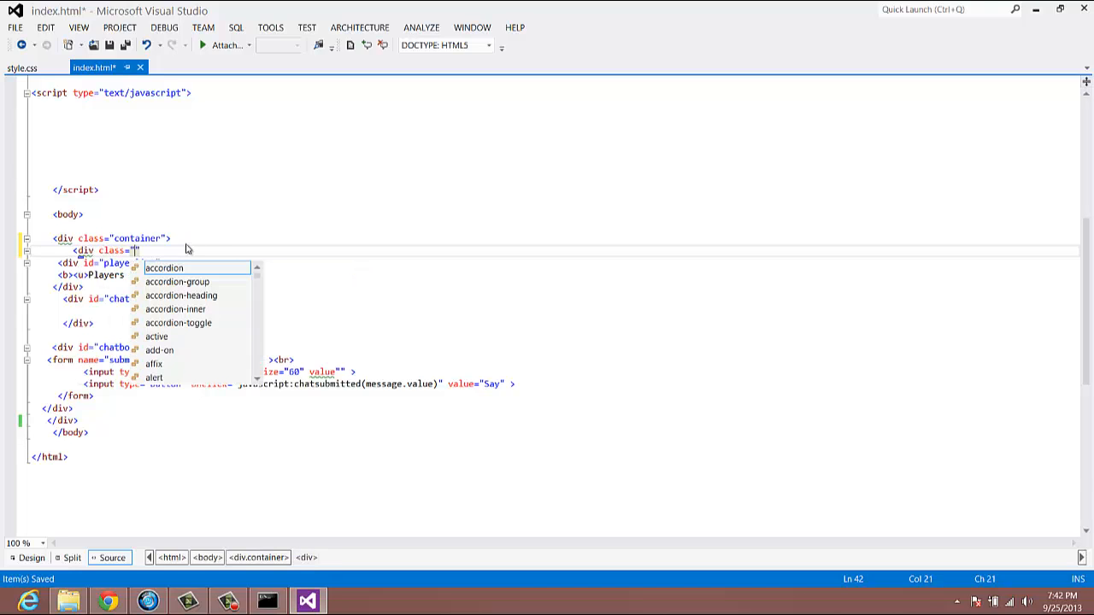
text(row"></div>)
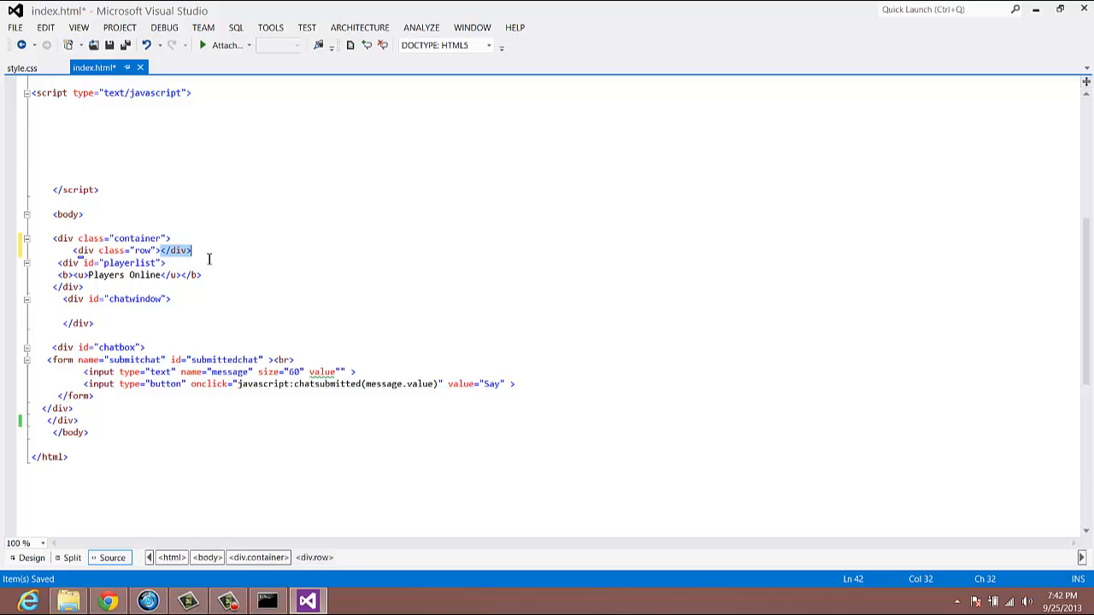
key(Delete)
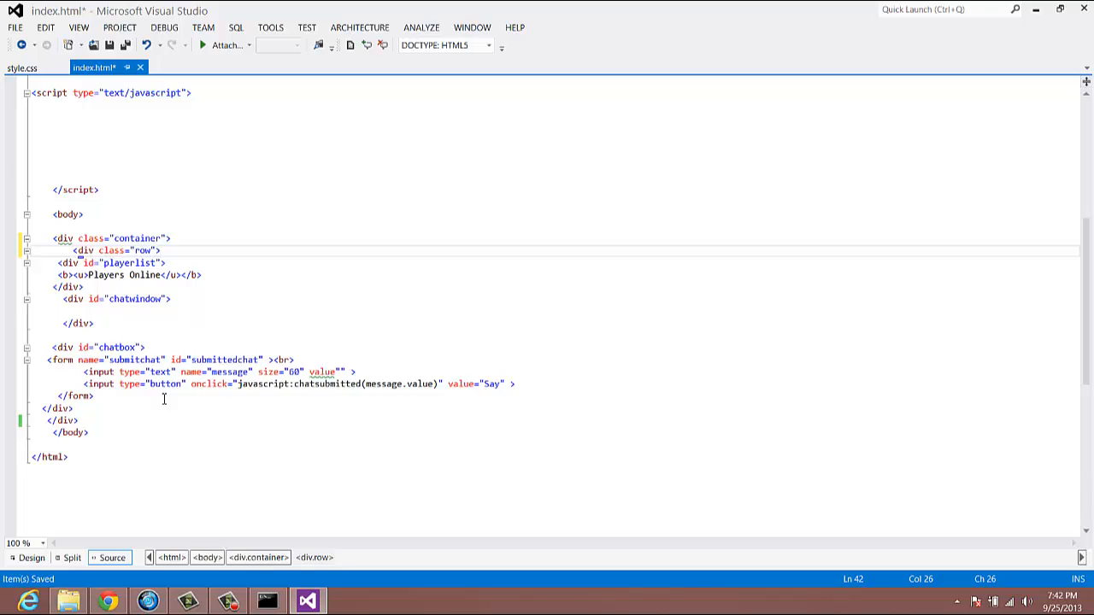
mouse_move(274, 315)
text(</div>)
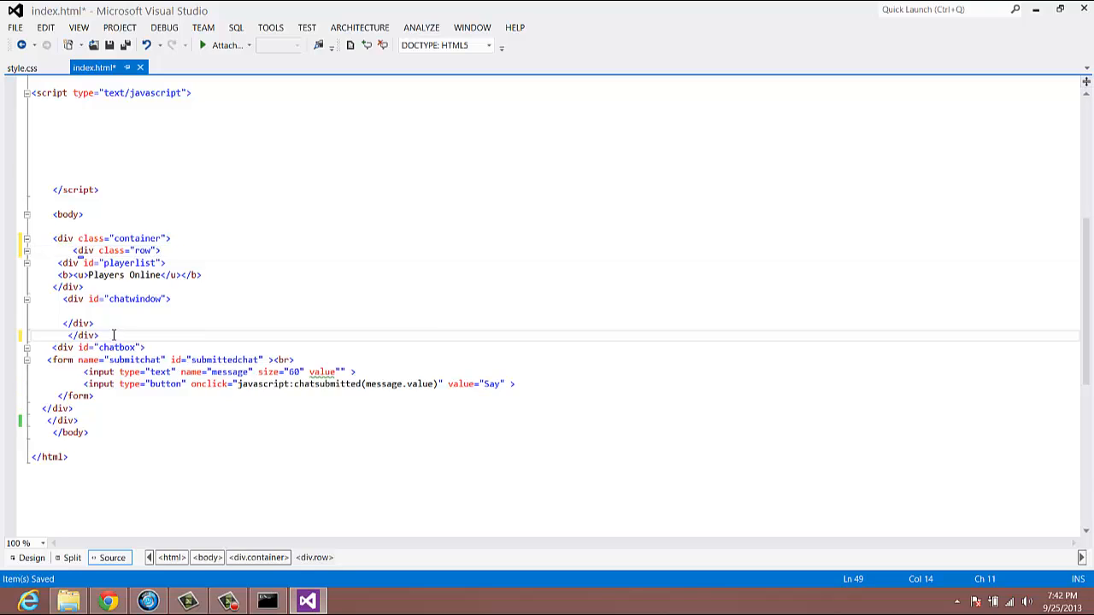
- Add a second <div class="row"> before the chatbox div
text(<d)
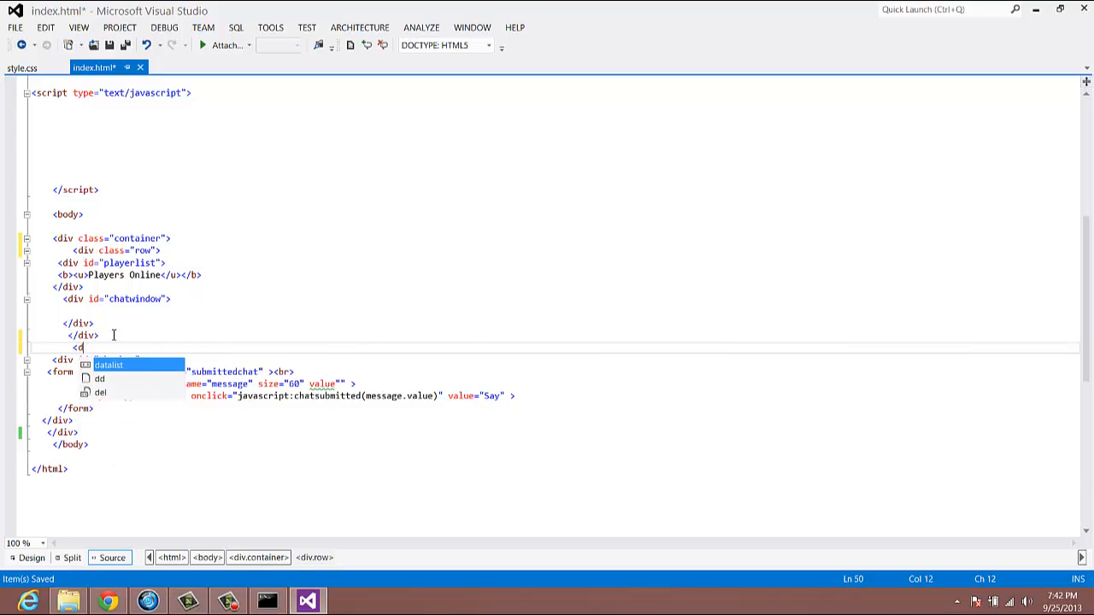
text(class=")
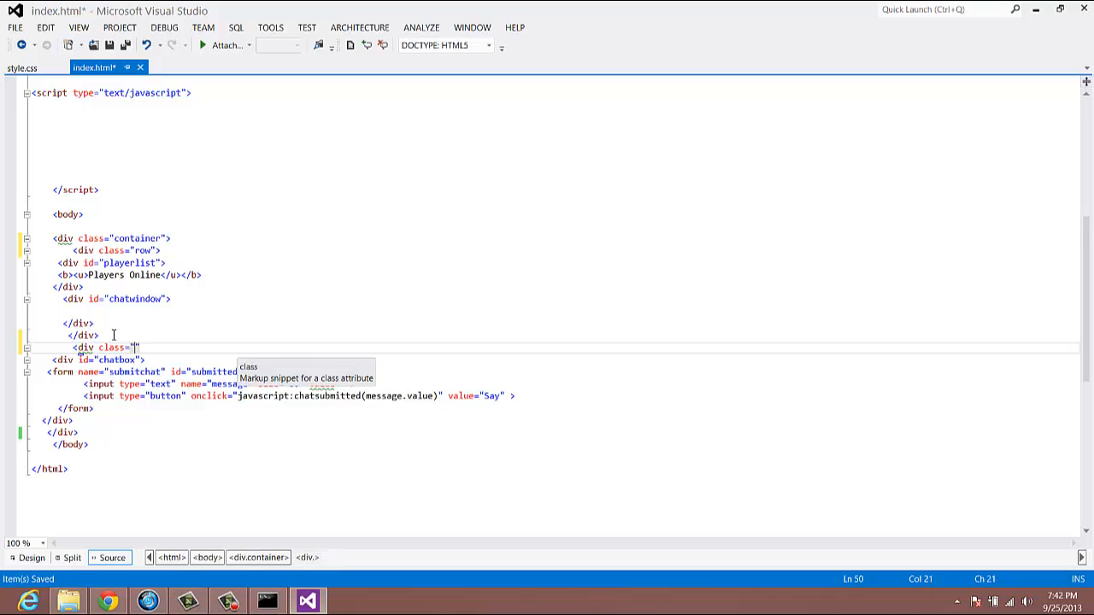
text(row)
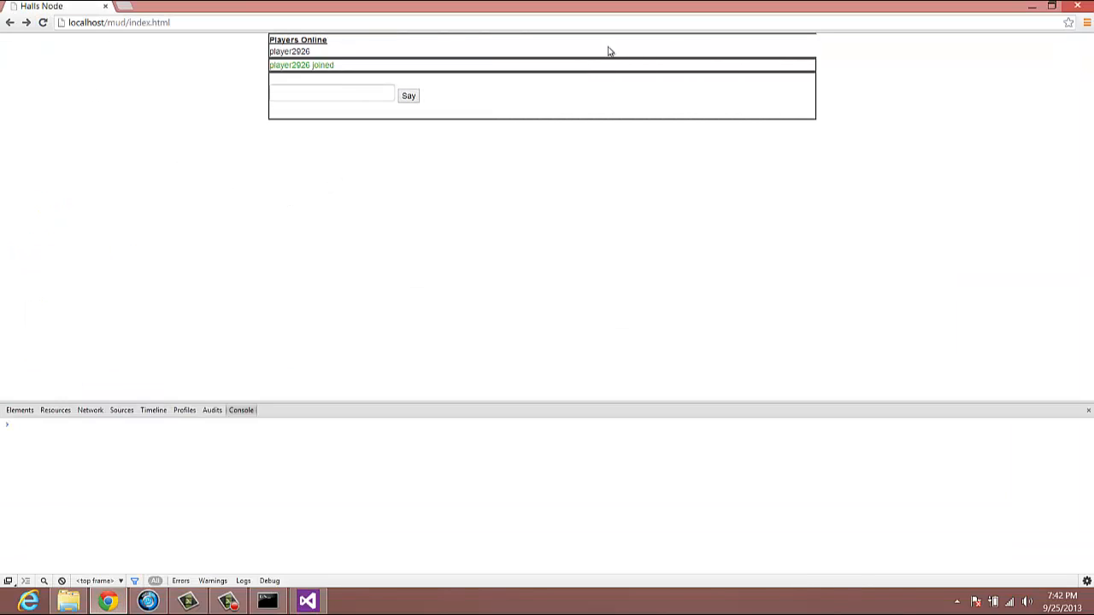
mouse_move(287, 294)
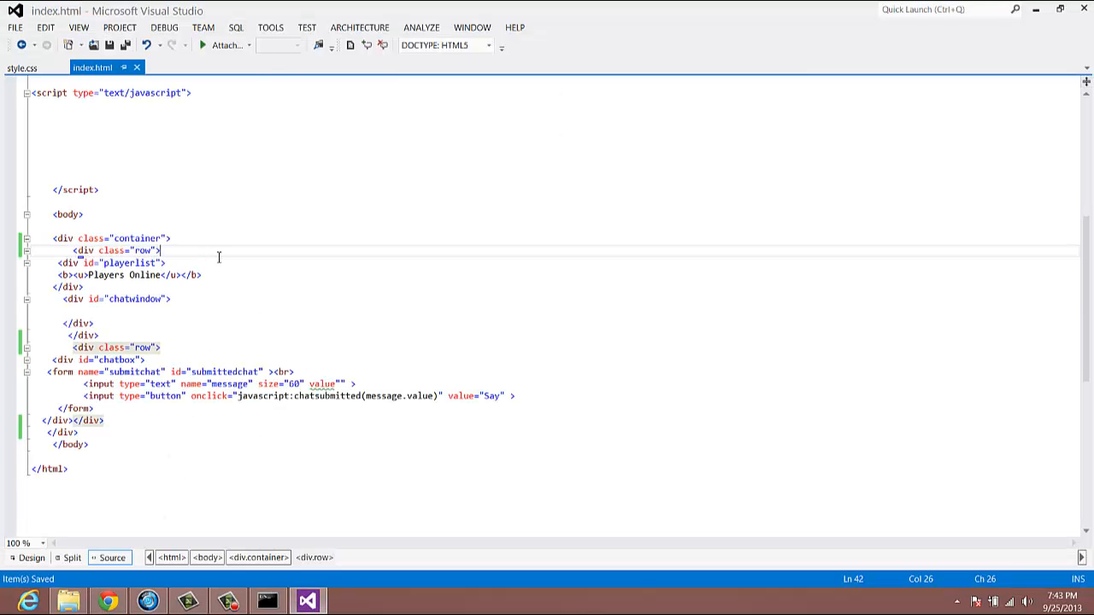
- Wrap the player list and the chat window each in a <div class="span6">
key(Enter)
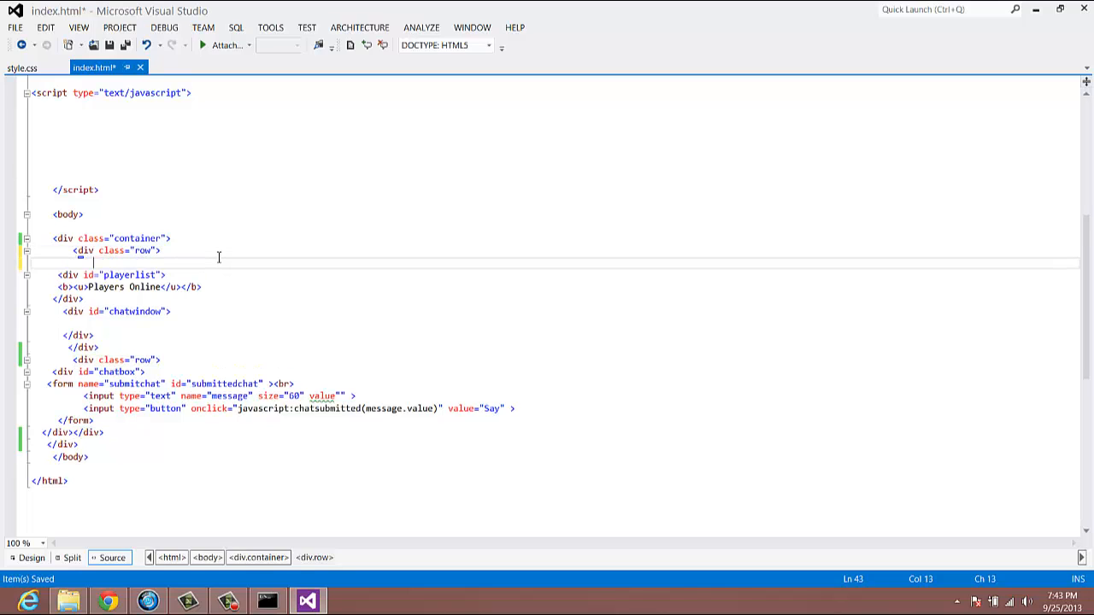
text(<)
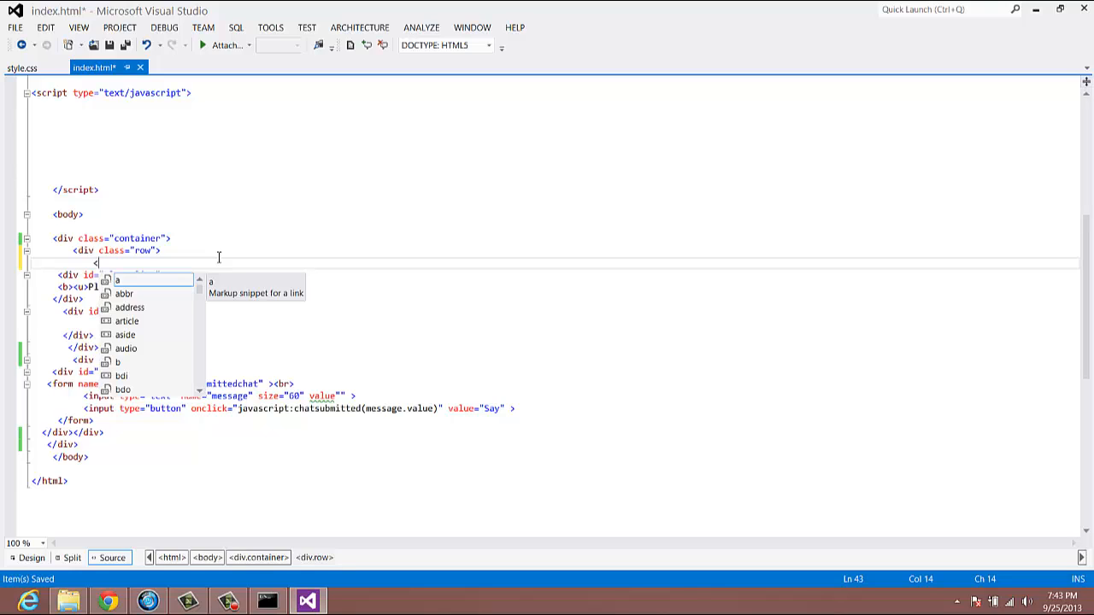
text(div)
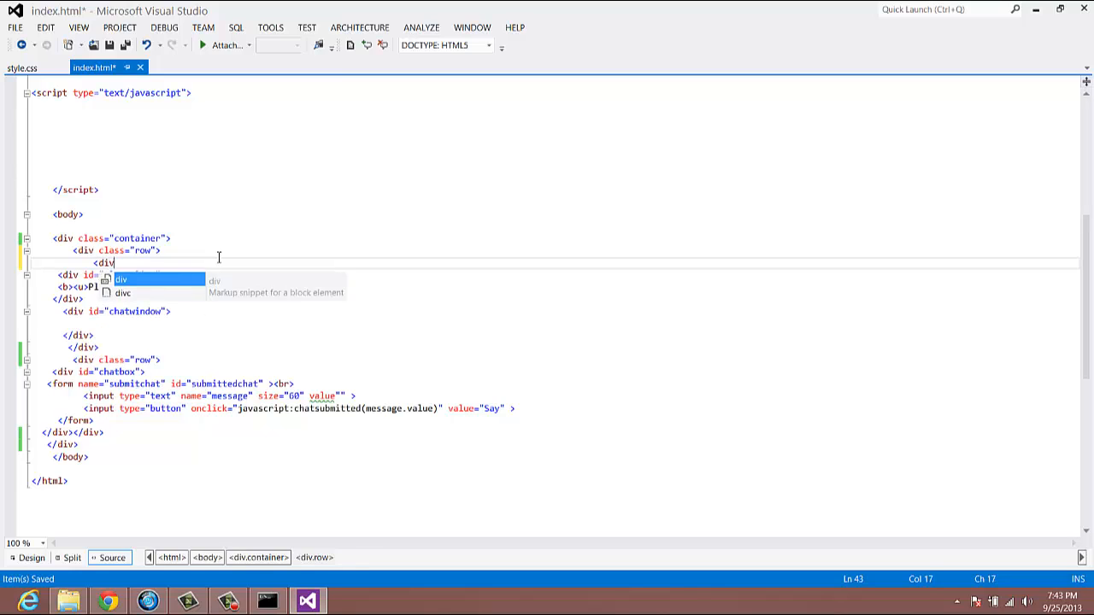
text(class)
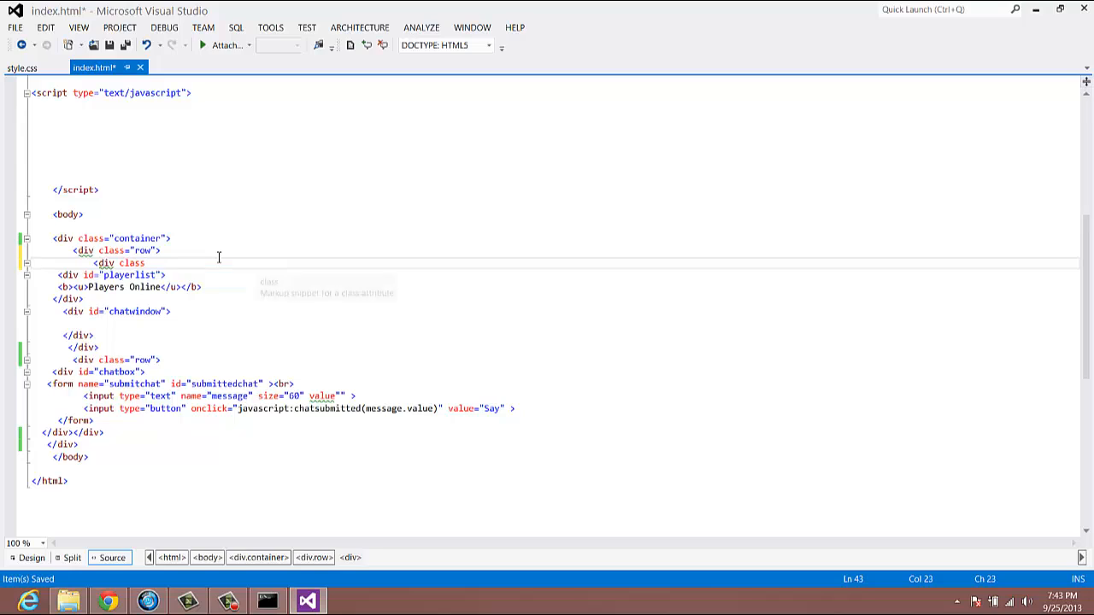
text(spa")
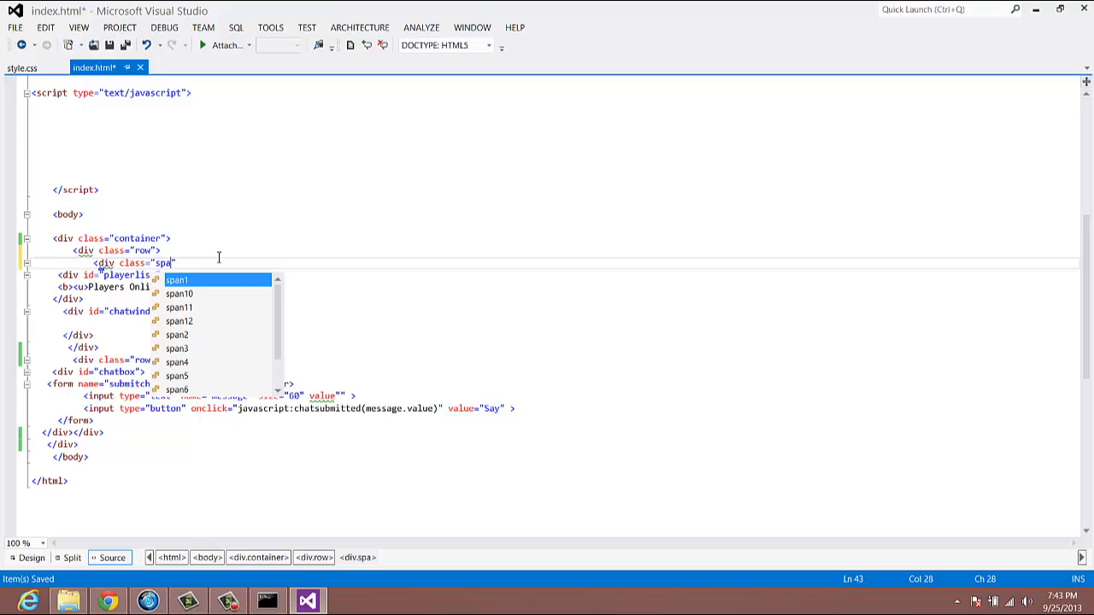
text(n6)
text(<div class="span6">)
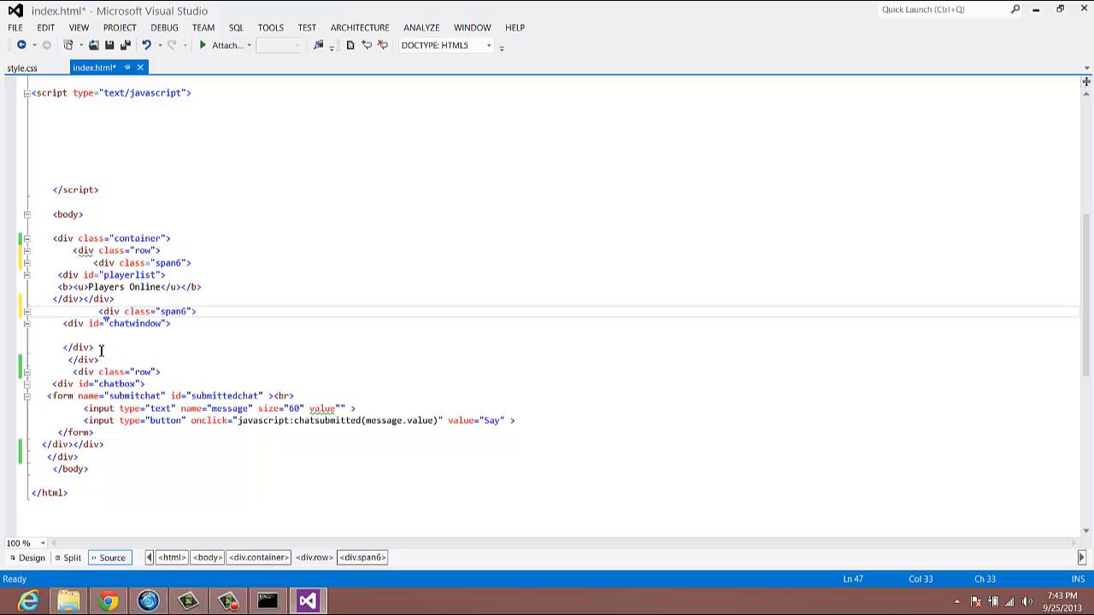
text(</)
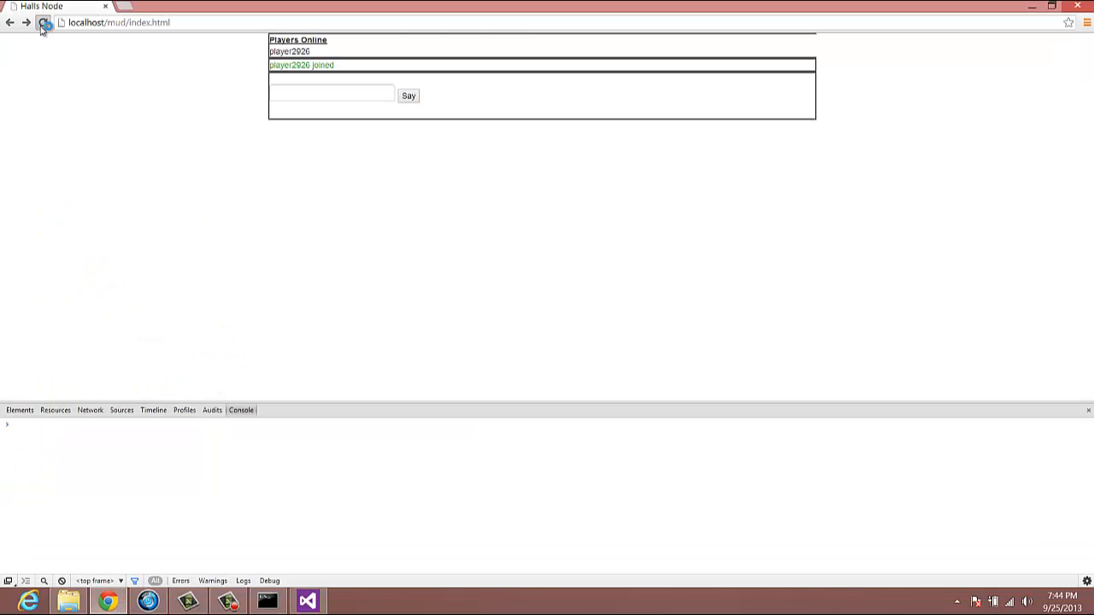
- Reload the chat page and send the test message 'trt'
click(43, 23)
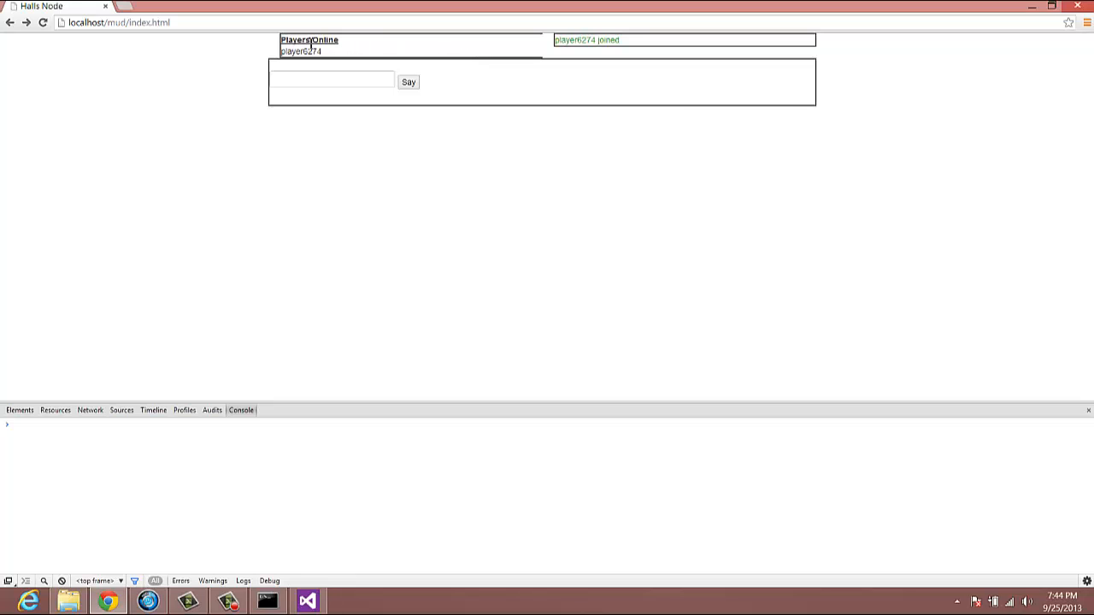
mouse_move(470, 43)
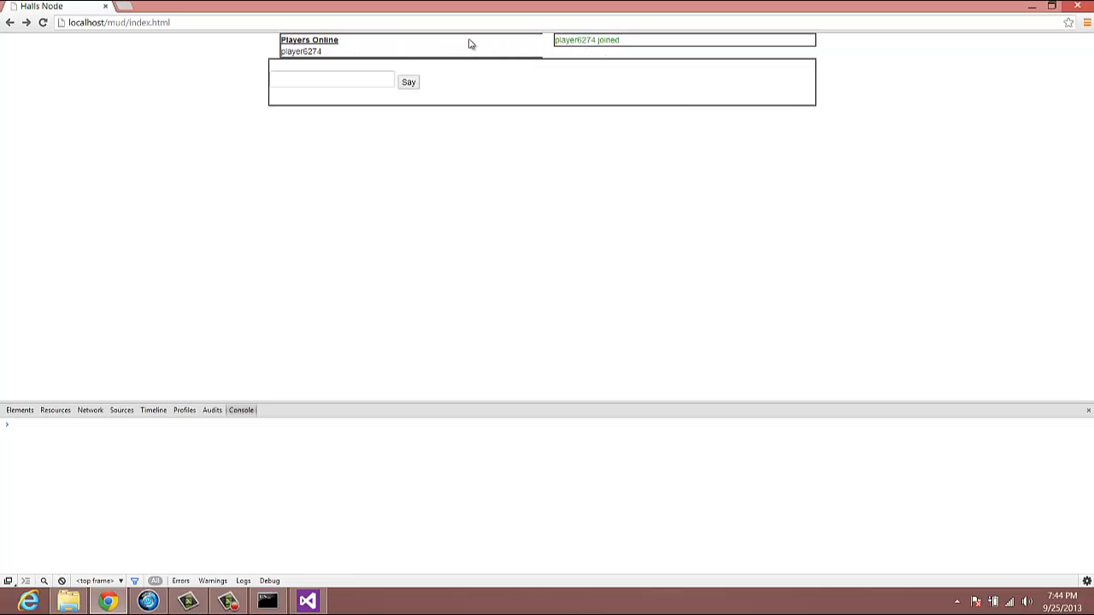
mouse_move(516, 45)
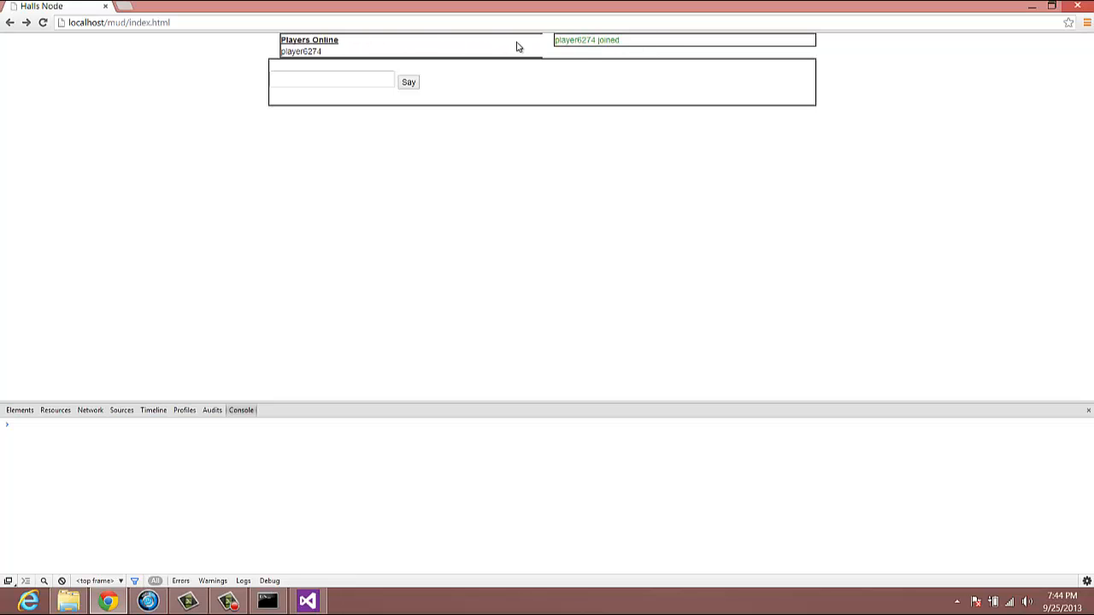
mouse_move(331, 82)
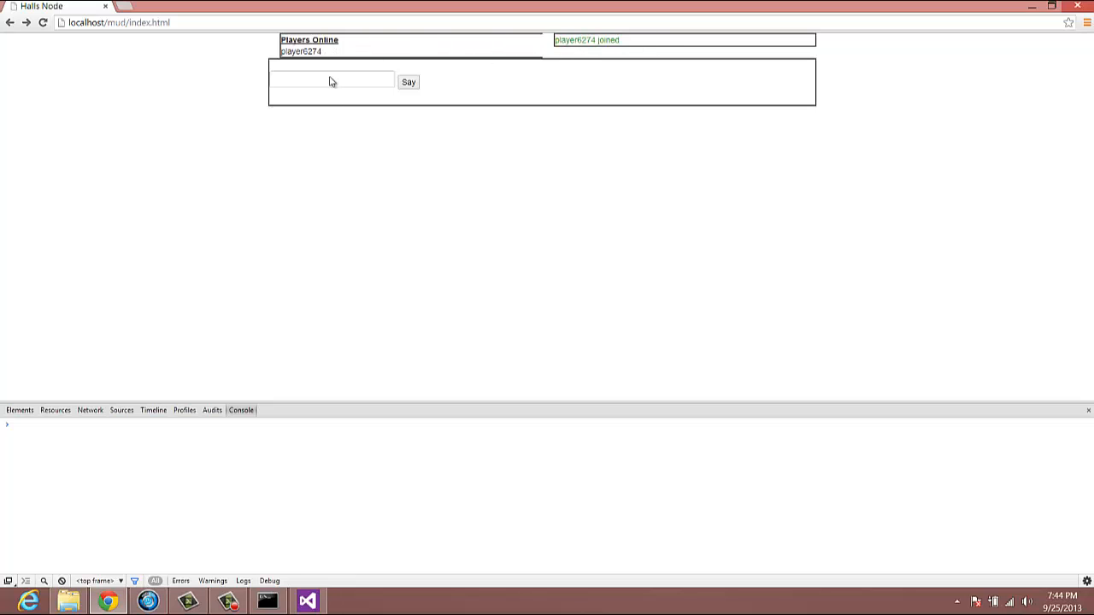
mouse_move(1017, 188)
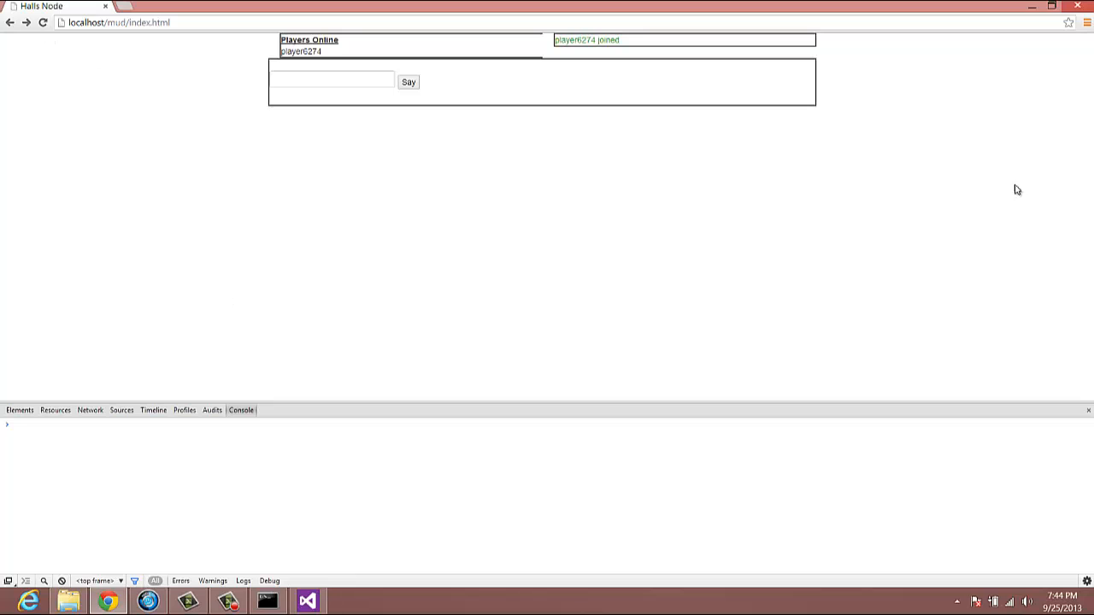
mouse_move(919, 122)
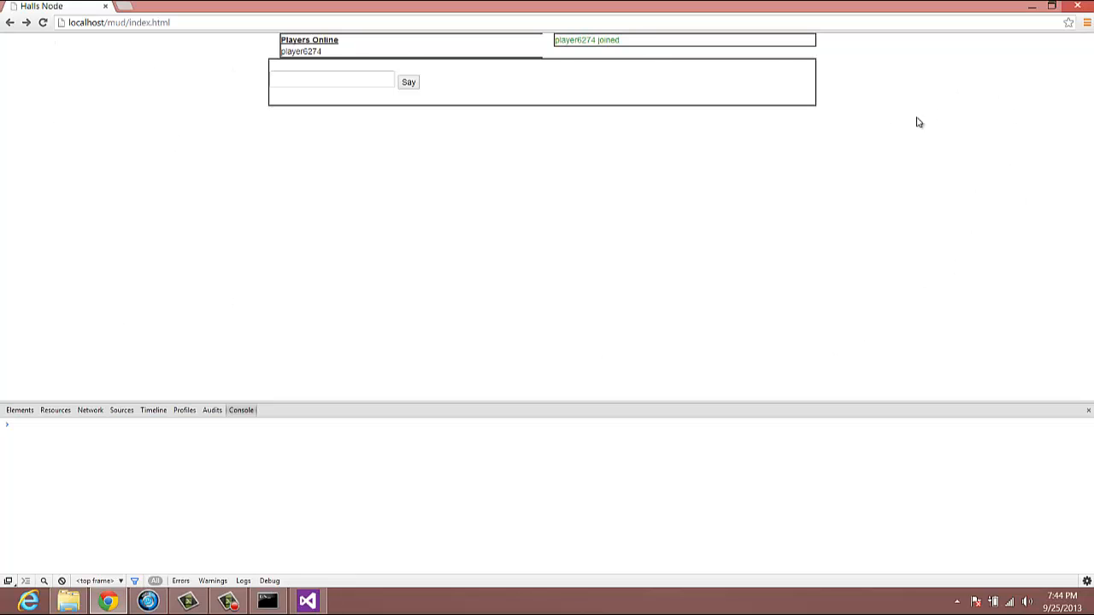
mouse_move(422, 128)
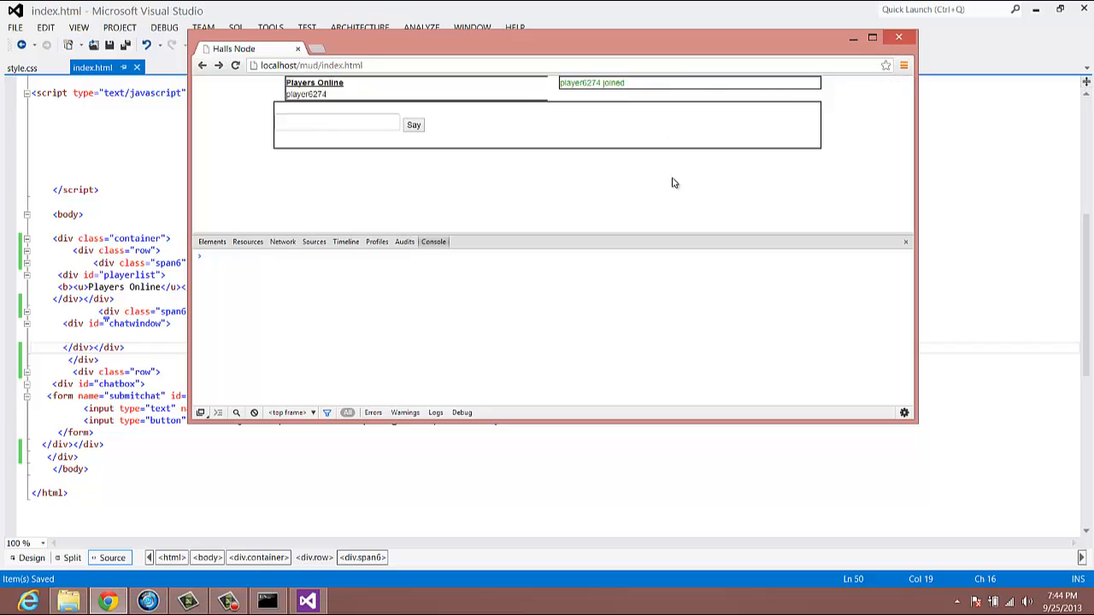
click(870, 37)
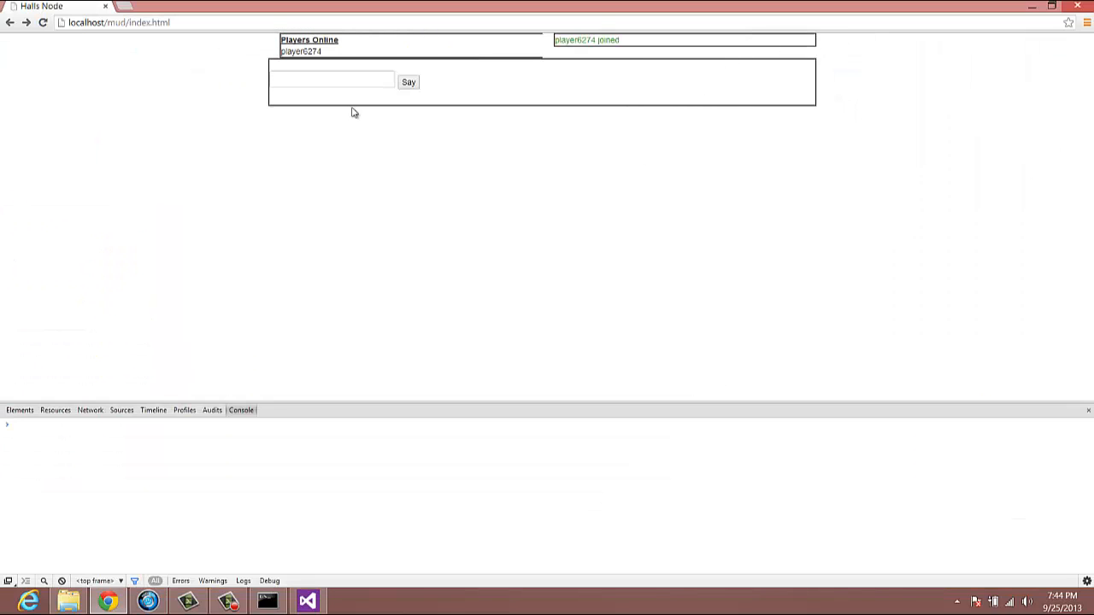
mouse_move(529, 71)
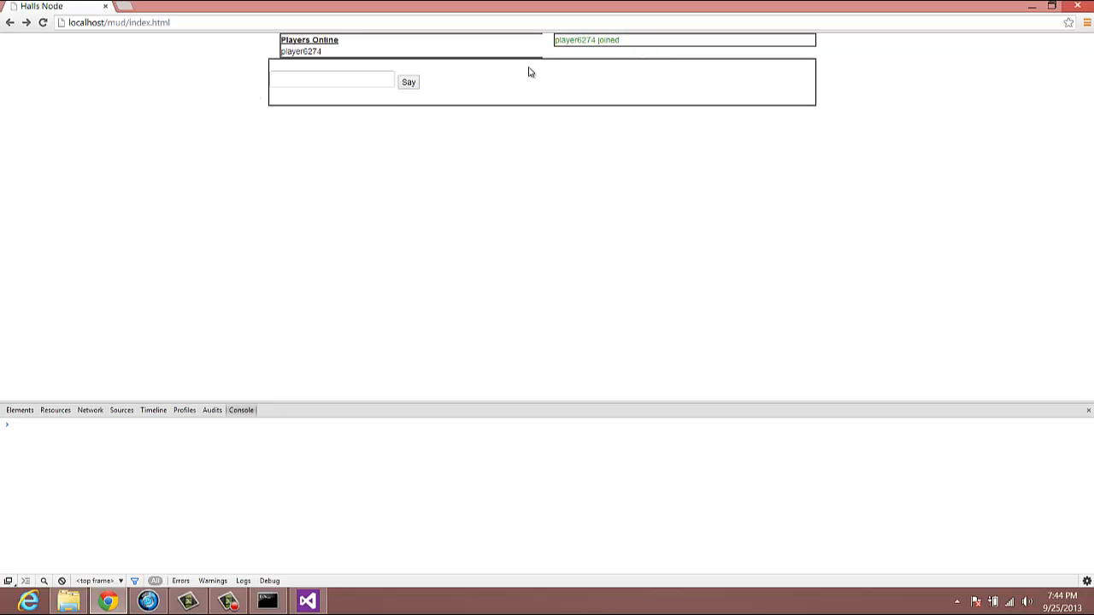
text(trt)
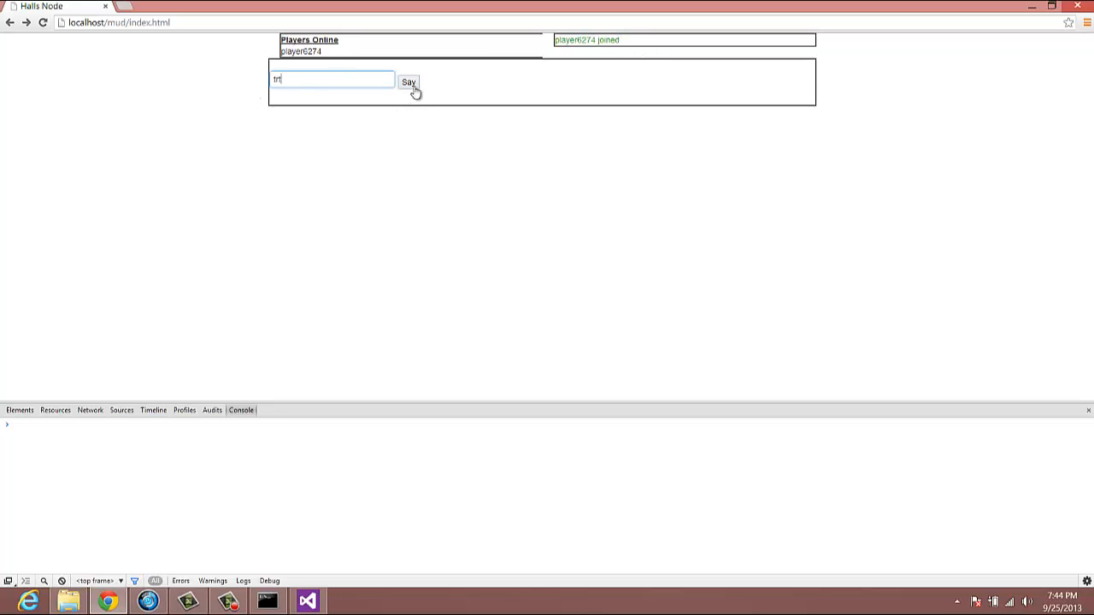
click(409, 82)
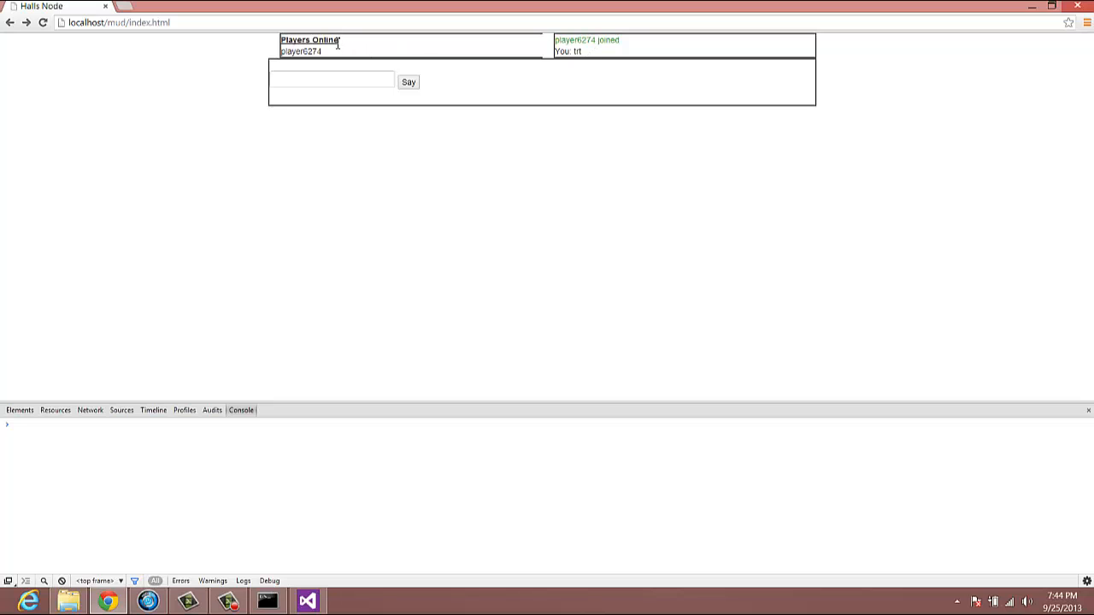
mouse_move(607, 64)
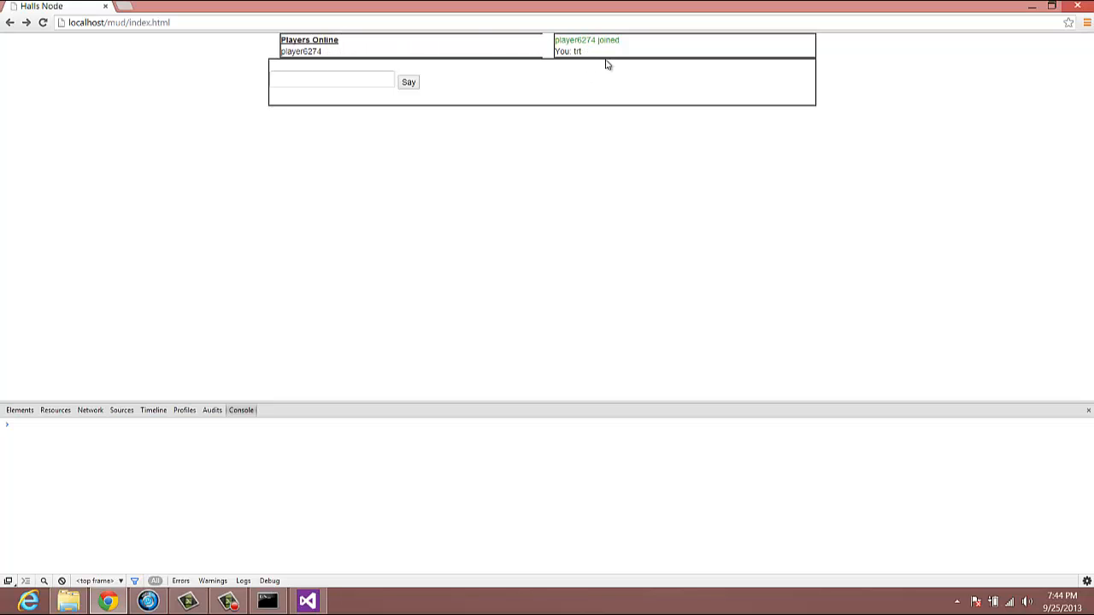
mouse_move(602, 66)
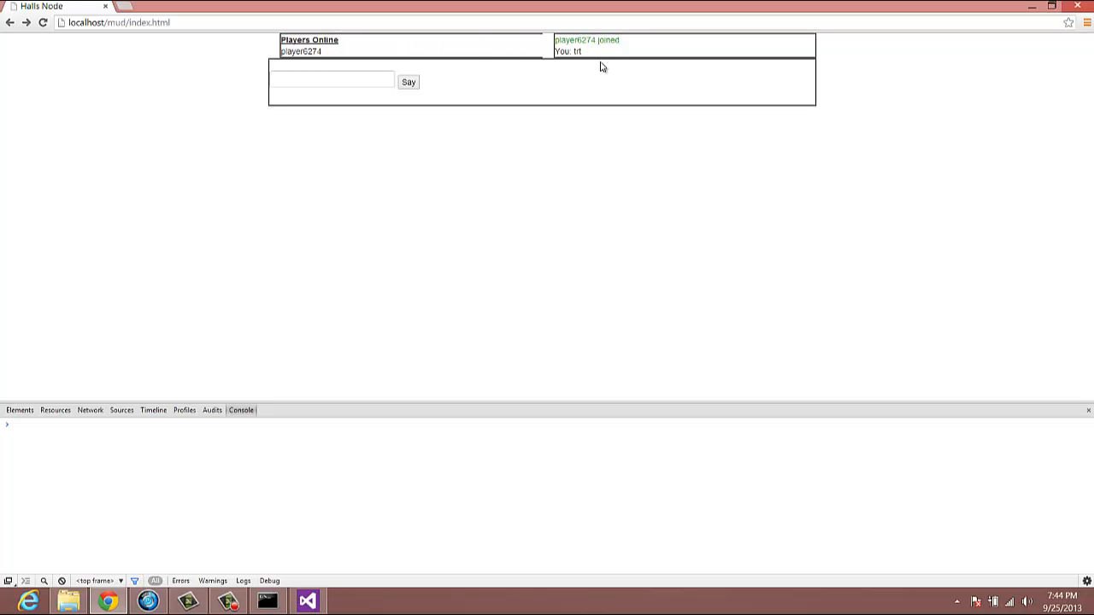
mouse_move(564, 65)
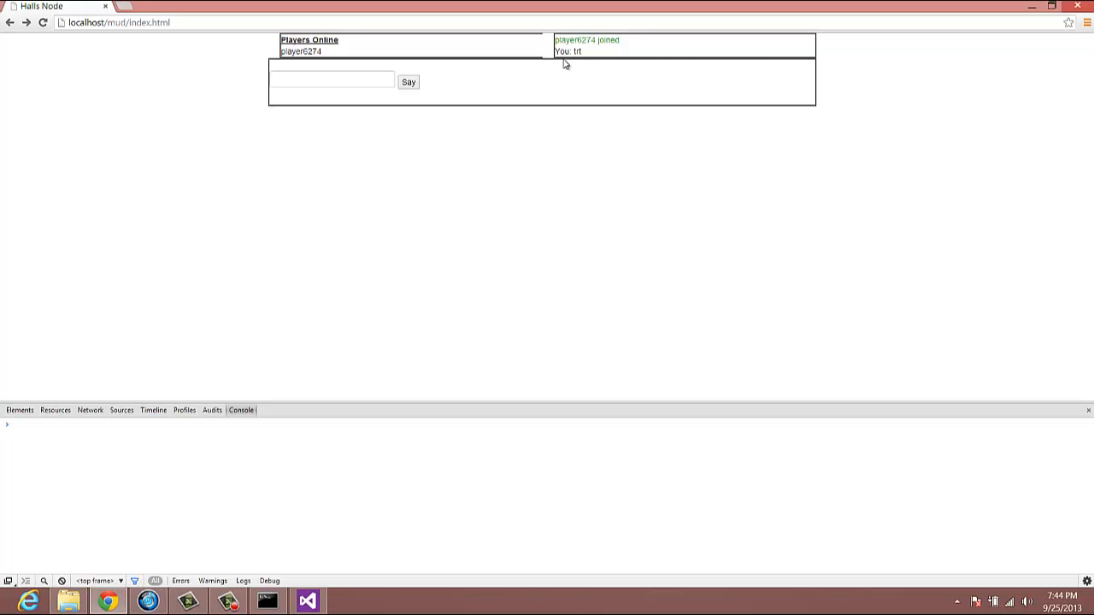
mouse_move(538, 64)
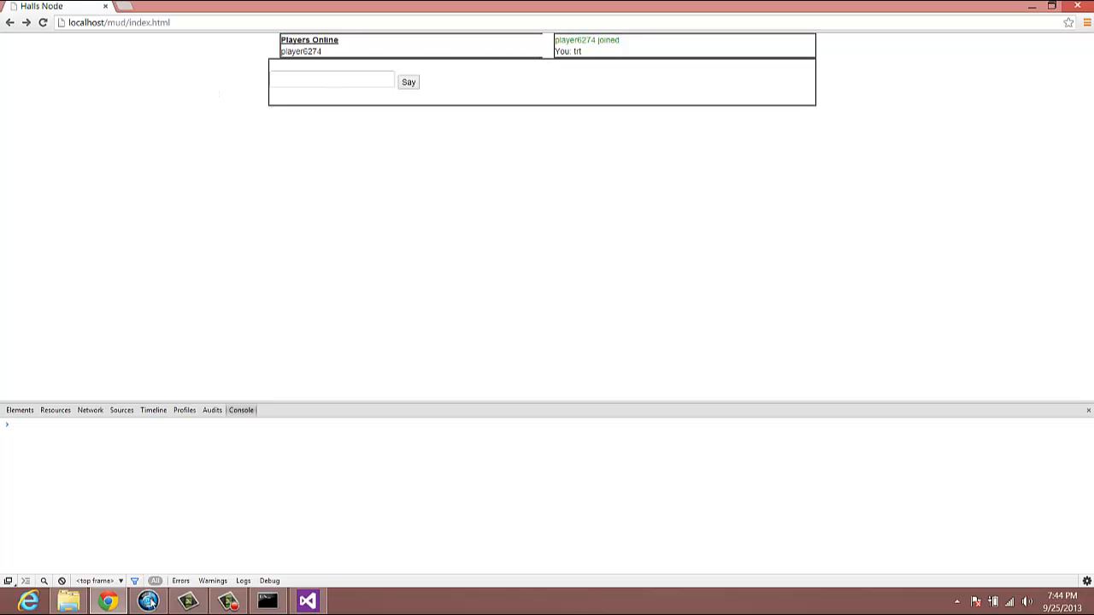
mouse_move(408, 278)
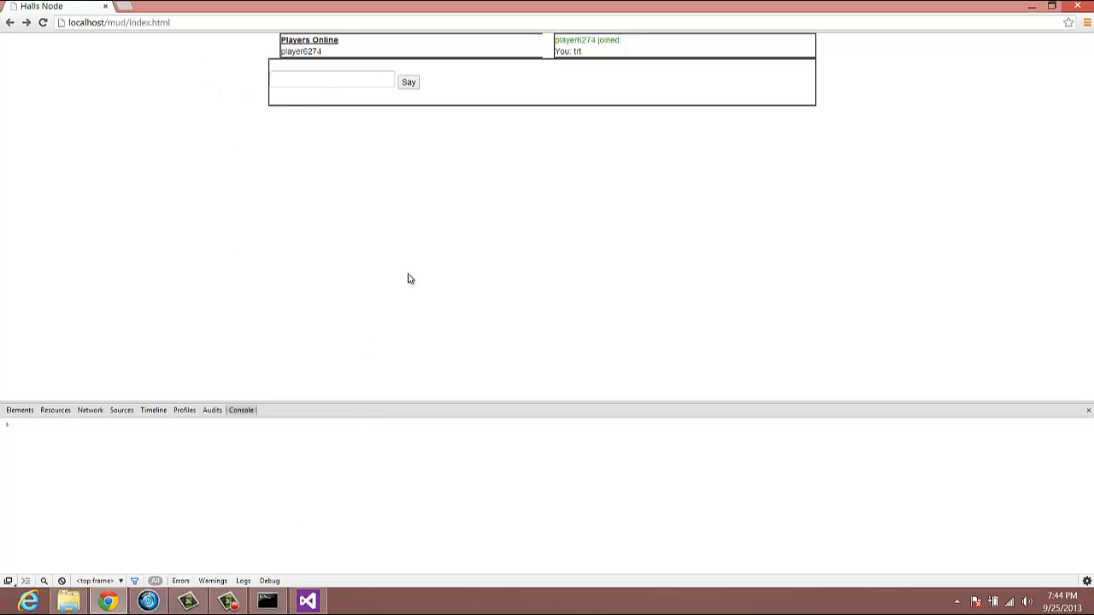
mouse_move(271, 68)
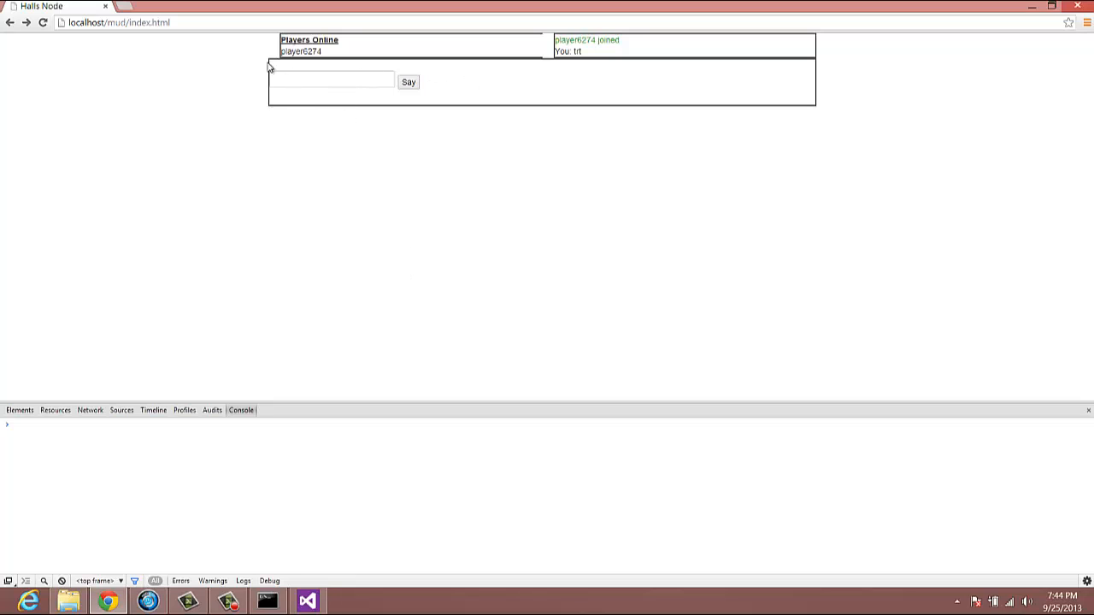
mouse_move(242, 53)
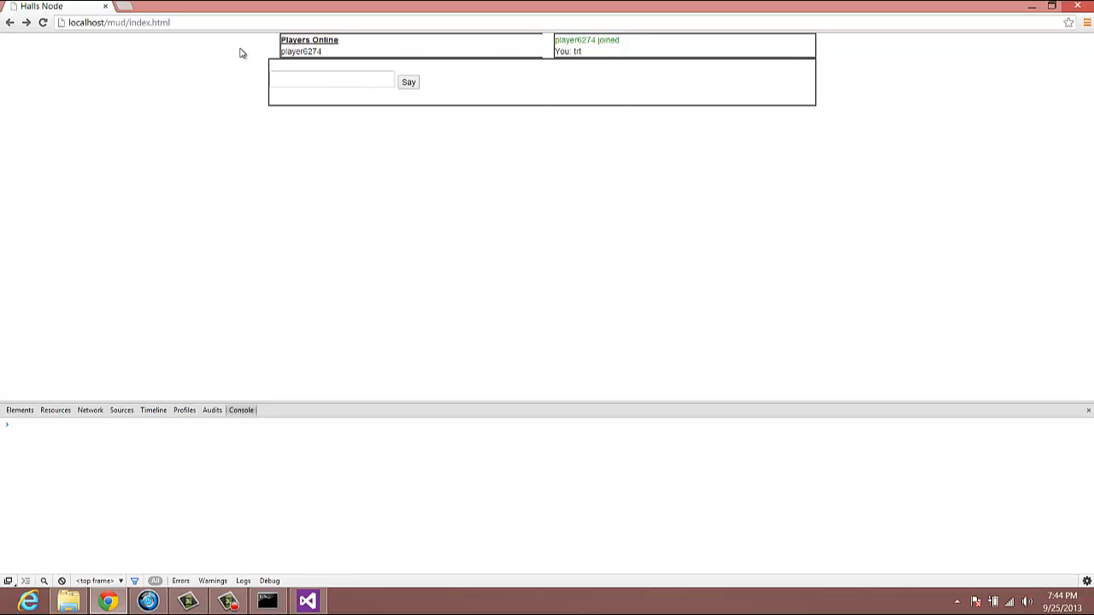
mouse_move(545, 38)
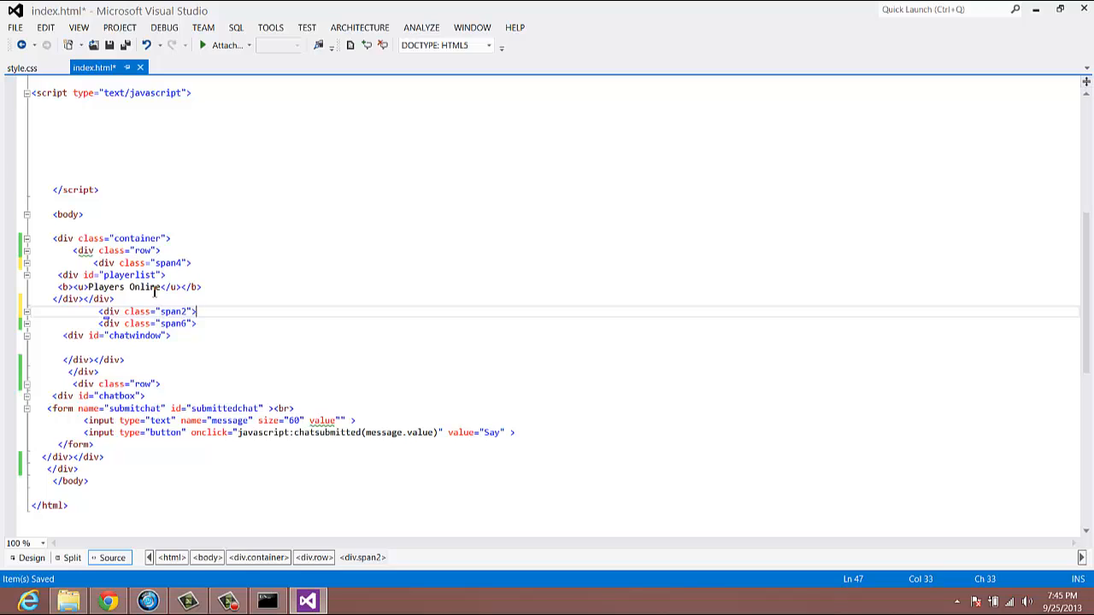
- Close the new span4 and empty span2 column divs with </div>
text(</div>)
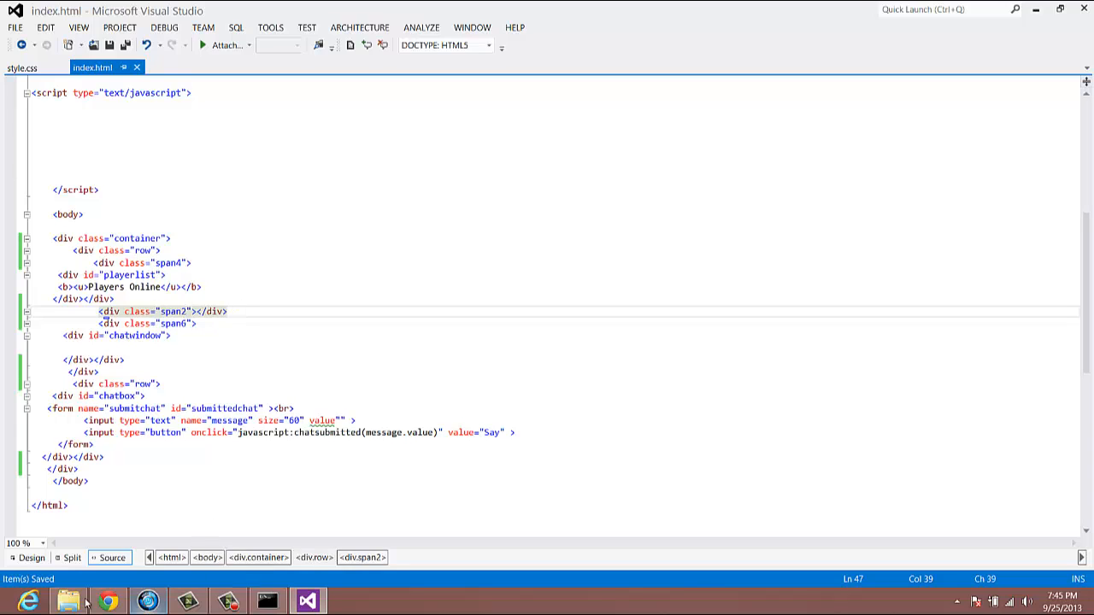
- Switch to Chrome to view the reloaded page with the narrower player list
click(105, 601)
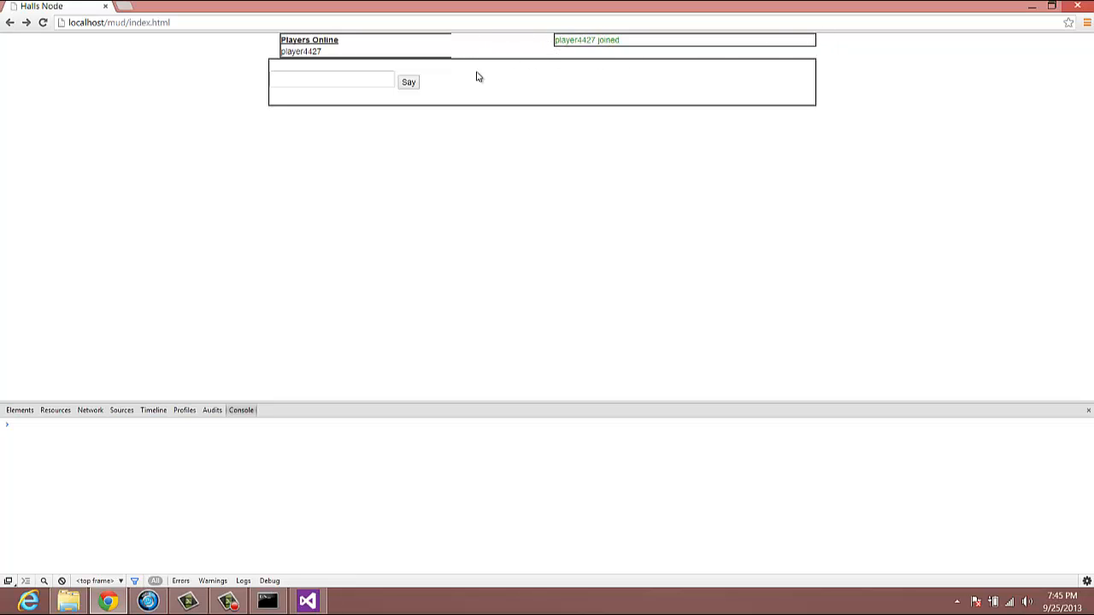
mouse_move(483, 53)
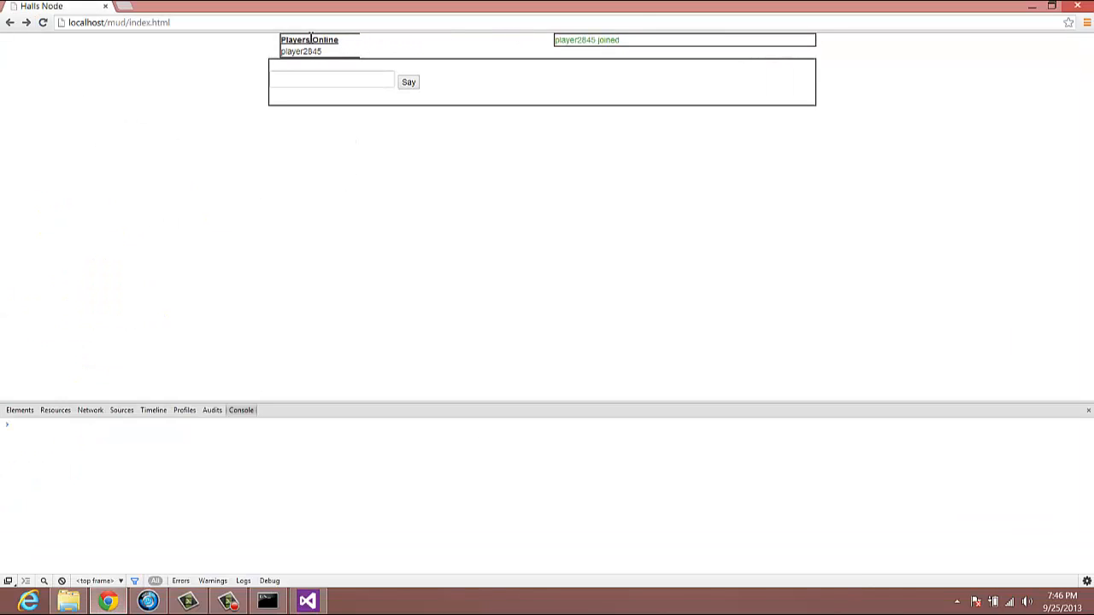
- Add height:400px; to the #playerlist rule in style.css and save
click(307, 601)
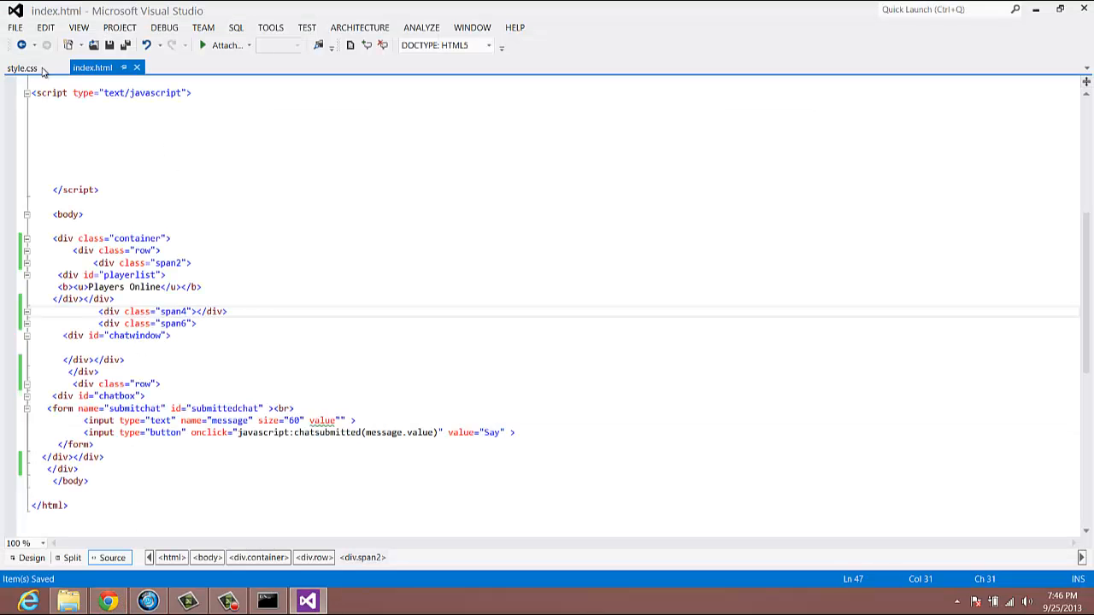
click(21, 68)
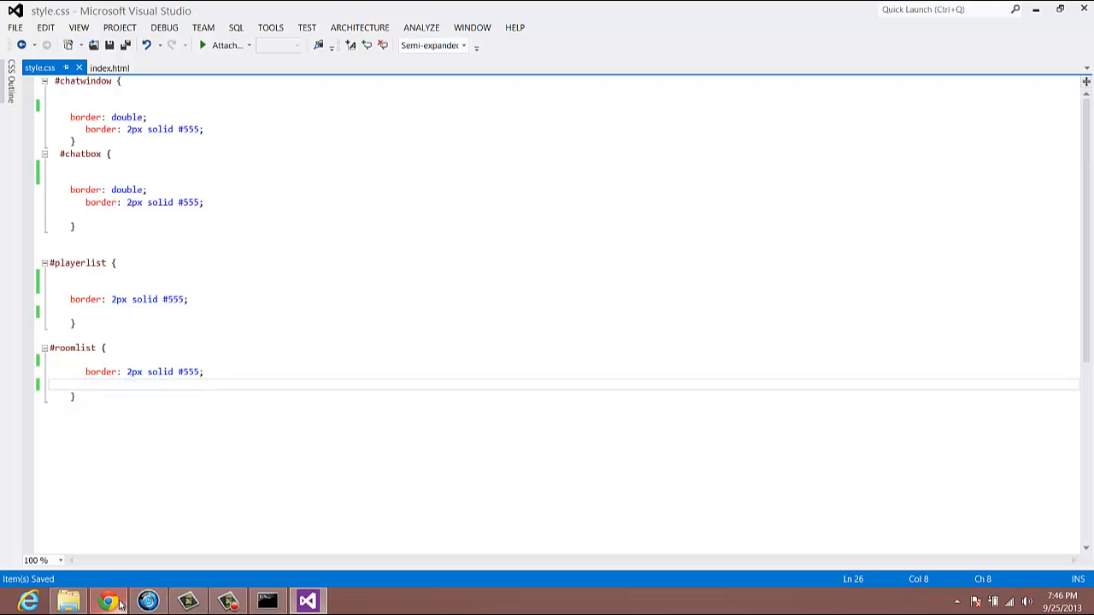
click(107, 601)
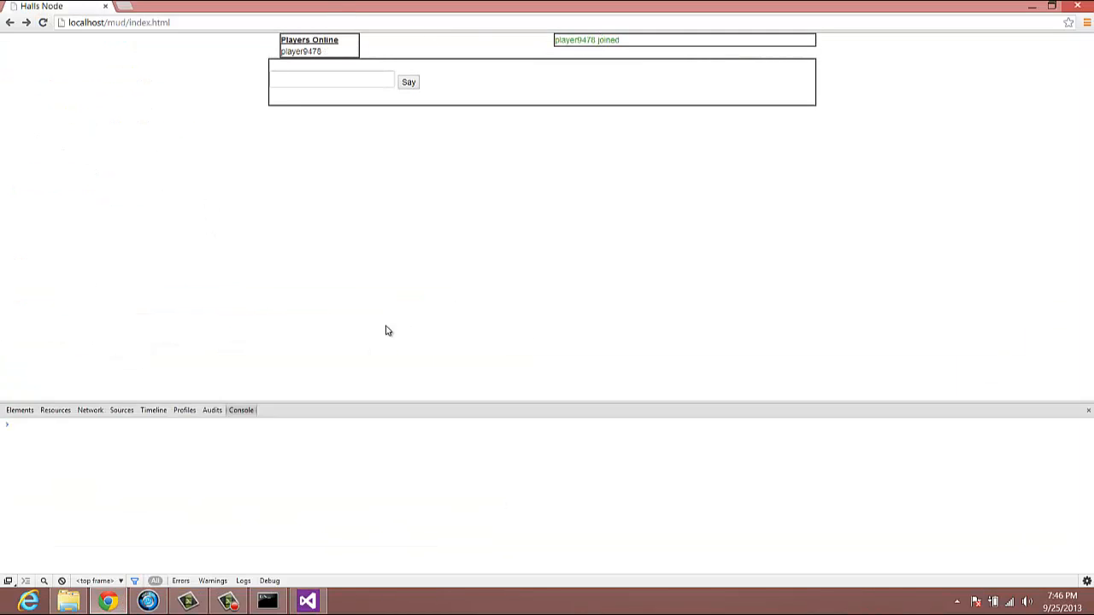
click(307, 601)
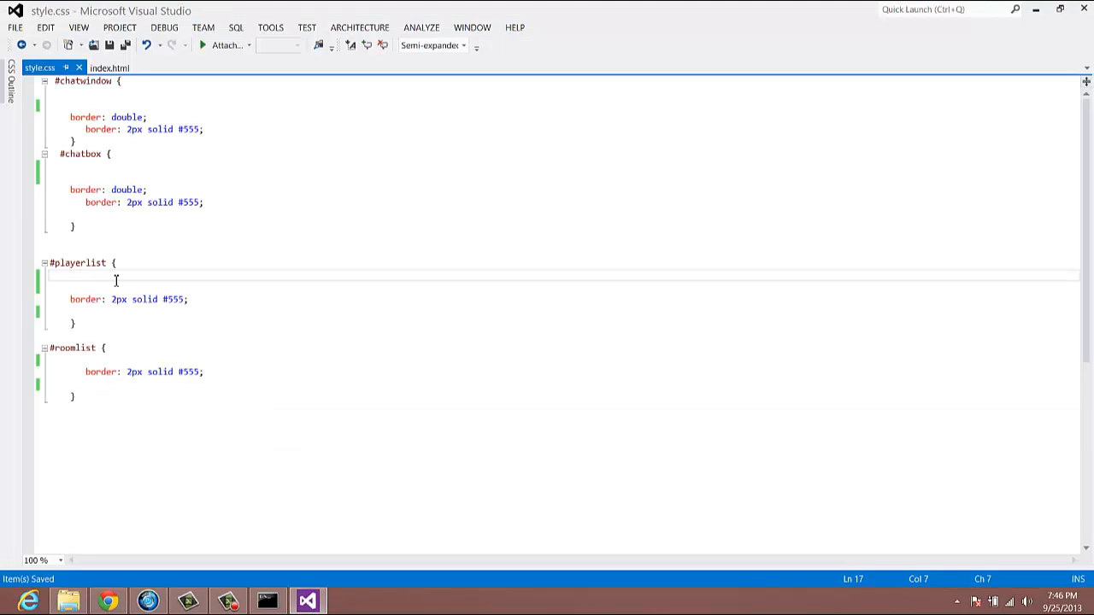
text(hei)
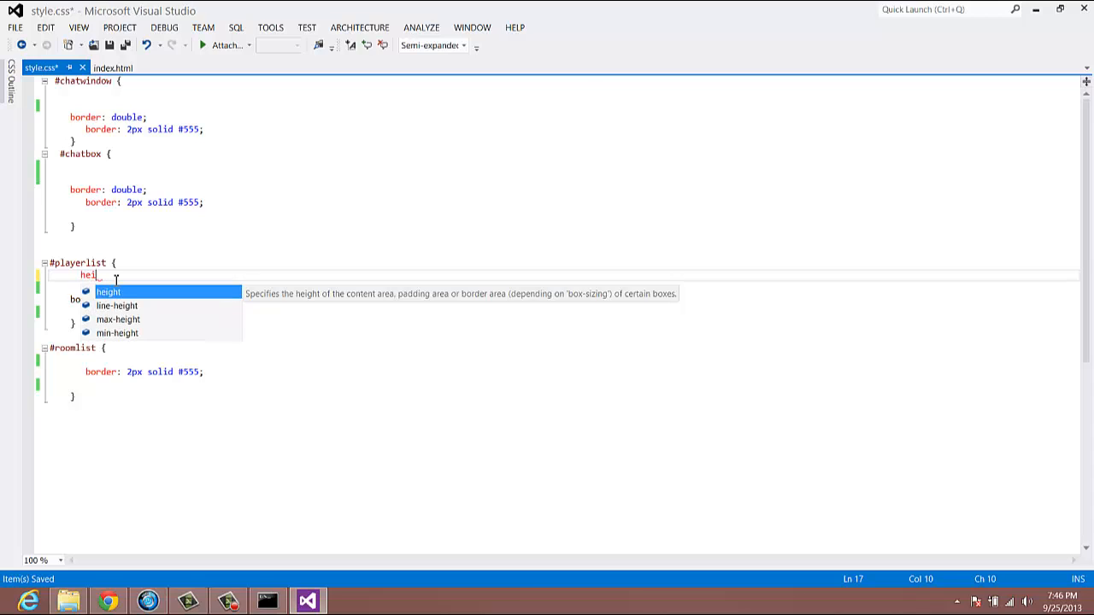
text(height:)
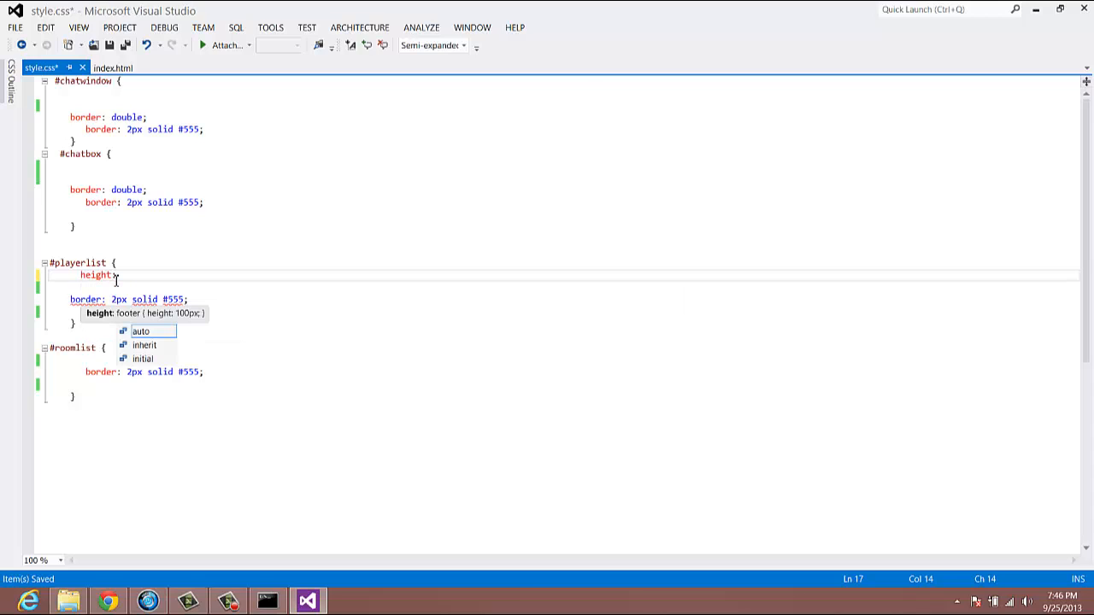
text(400)
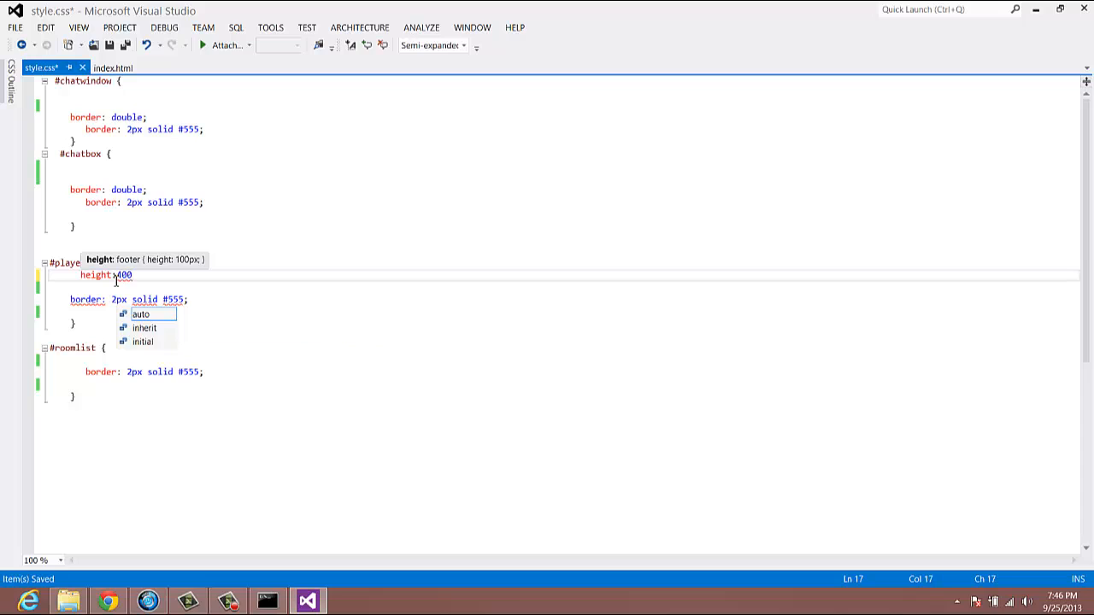
text(px;)
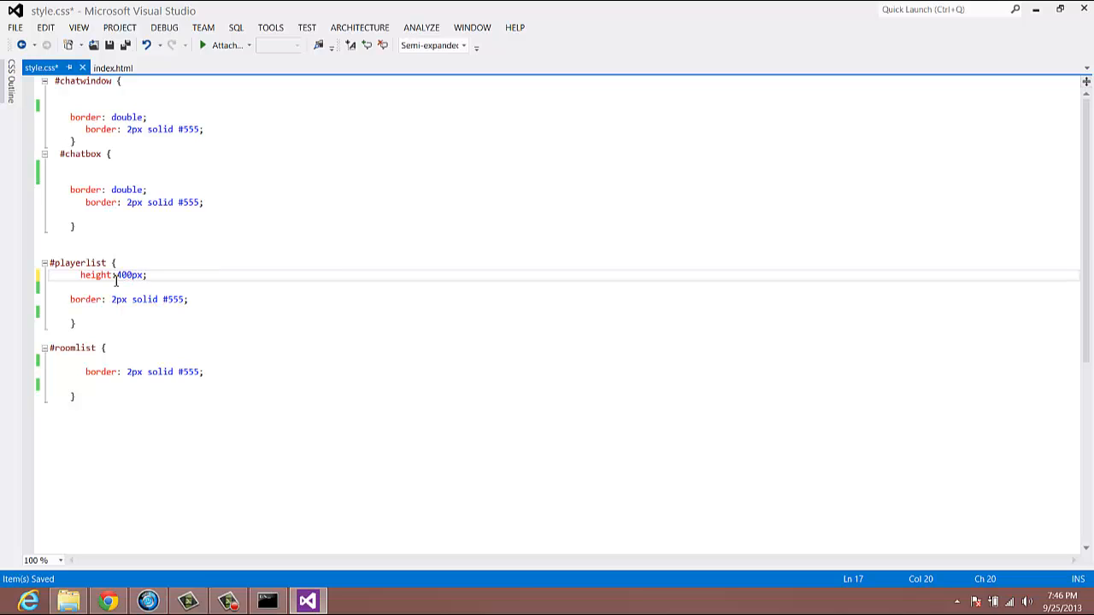
key(ctrl+s)
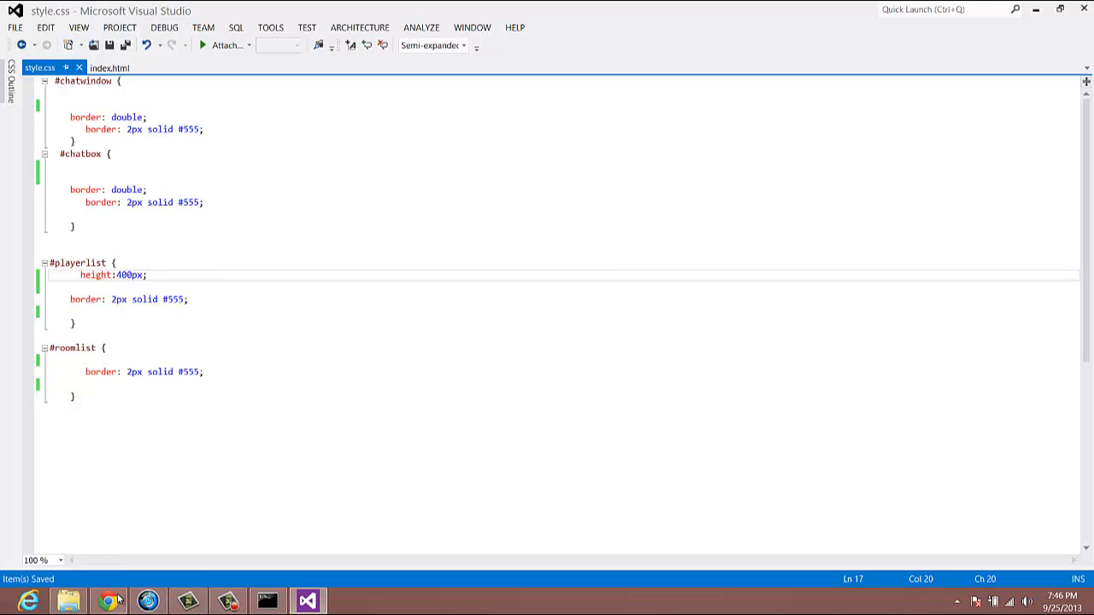
- Switch to Chrome and reload the chat page to see the taller bordered Players Online box
click(107, 601)
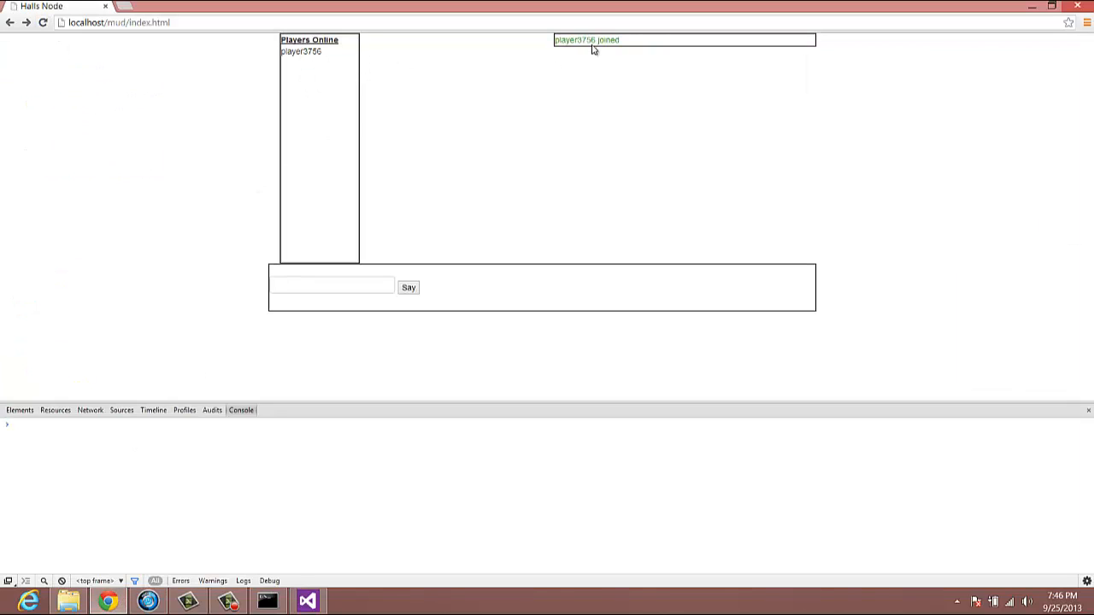
mouse_move(490, 74)
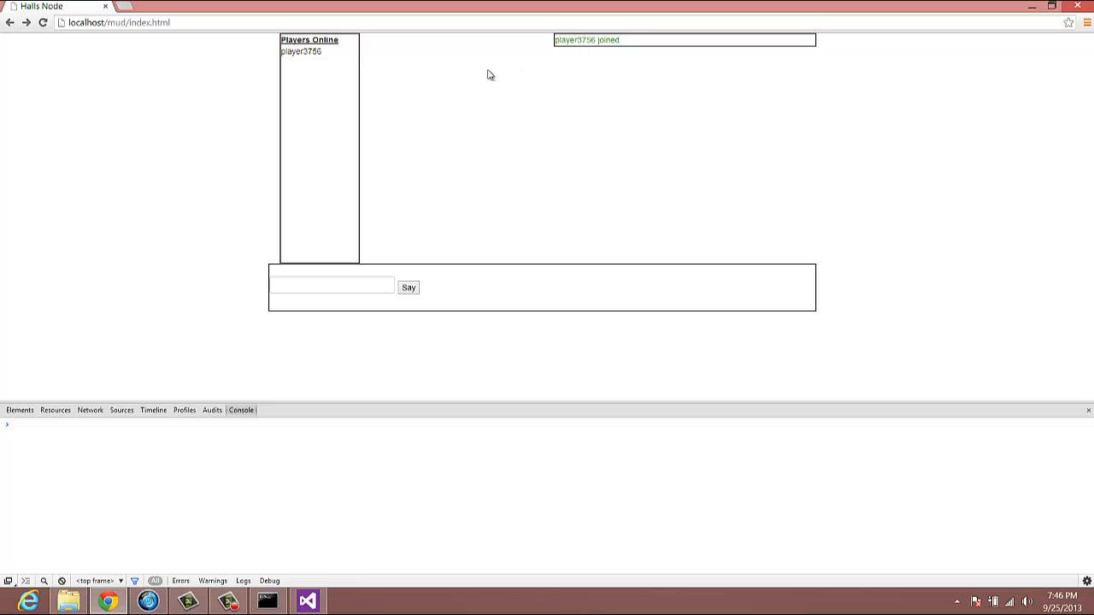
mouse_move(389, 100)
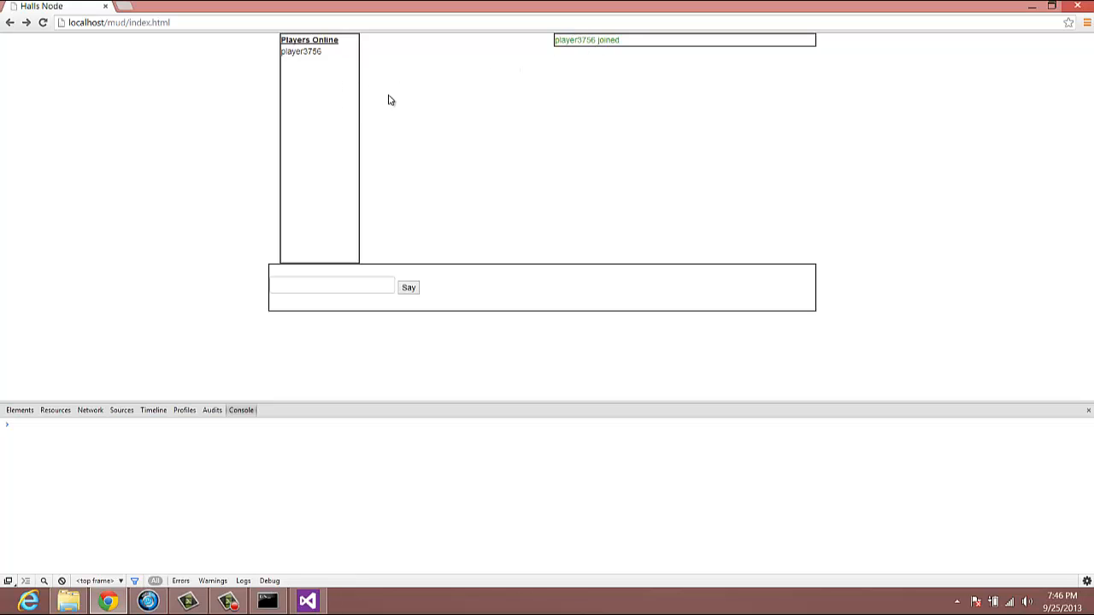
mouse_move(492, 84)
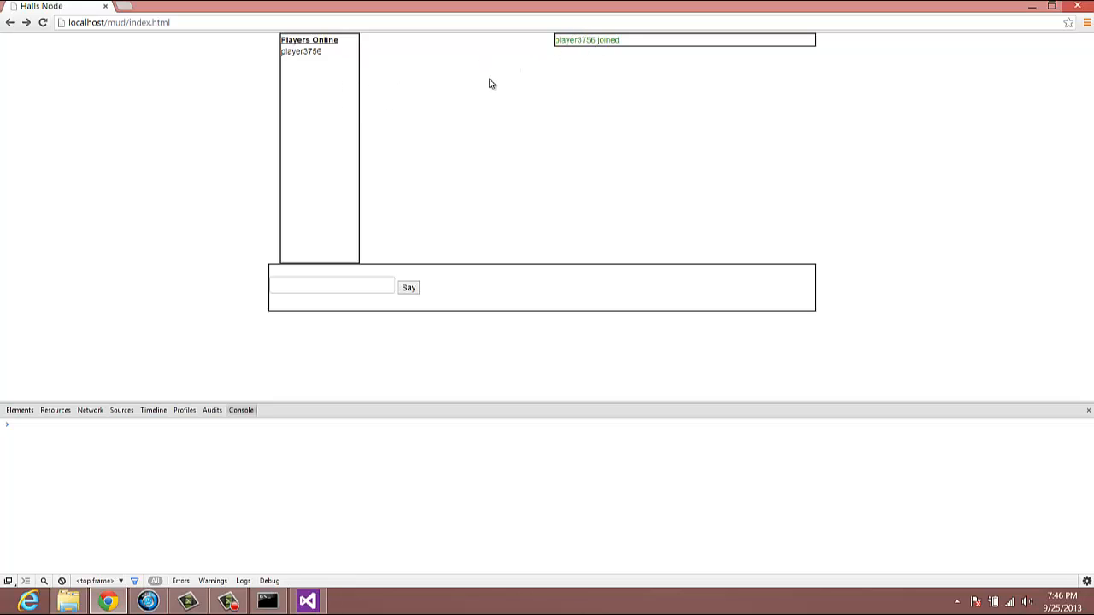
mouse_move(807, 60)
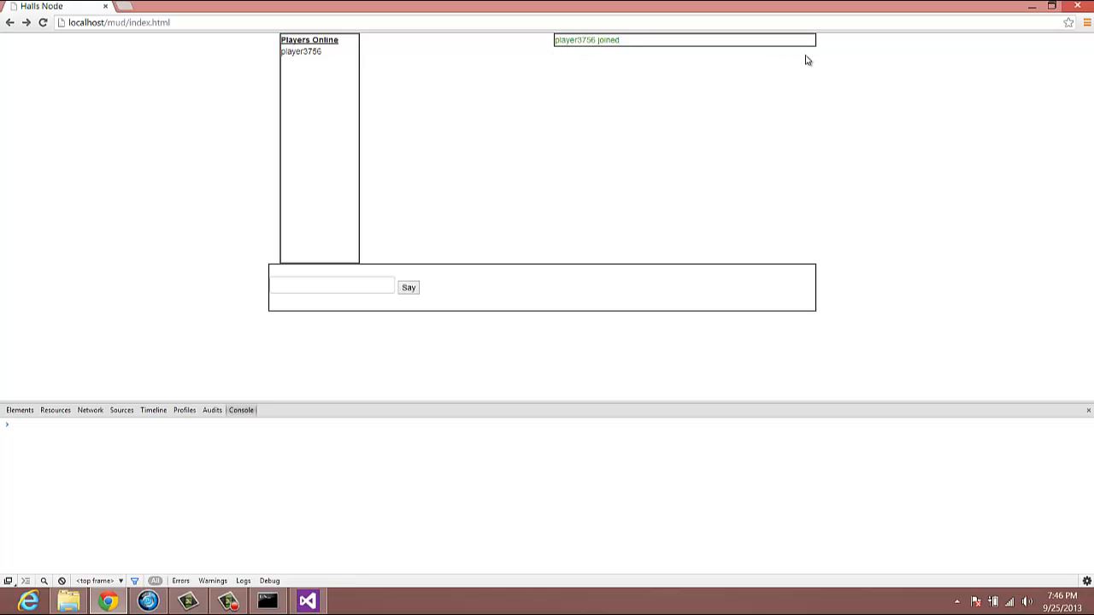
mouse_move(612, 93)
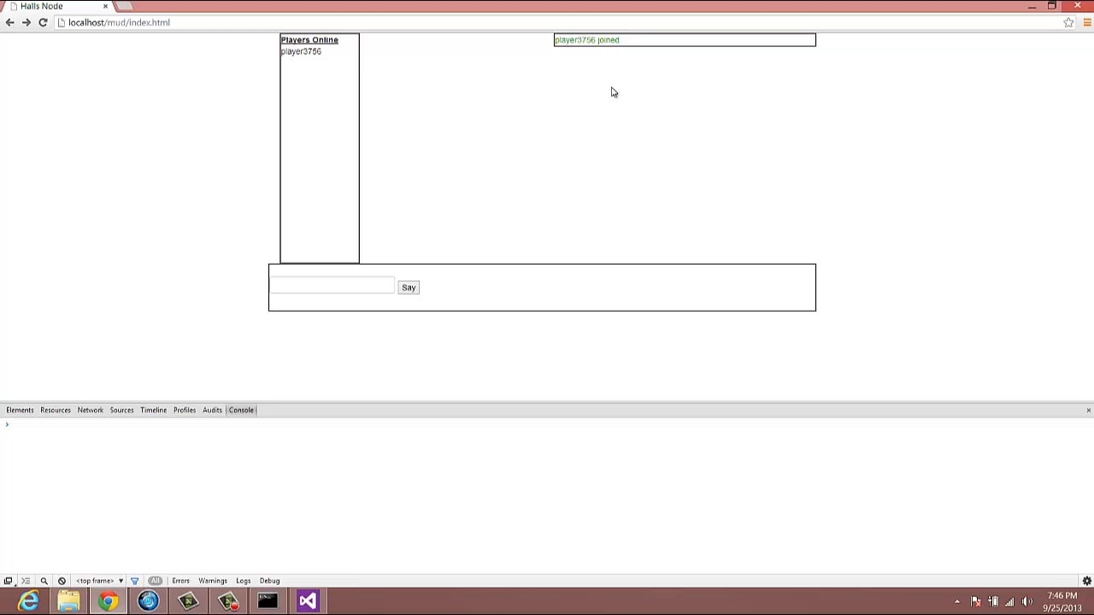
mouse_move(620, 94)
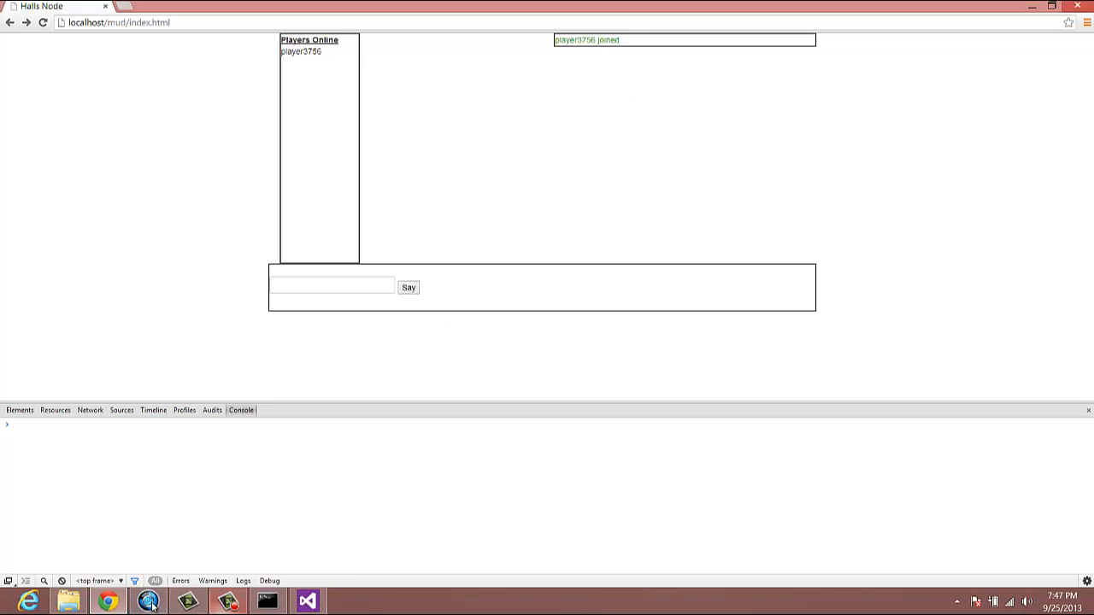
- Open the Bootstrap Scaffolding docs and select the nested grid example code
click(307, 601)
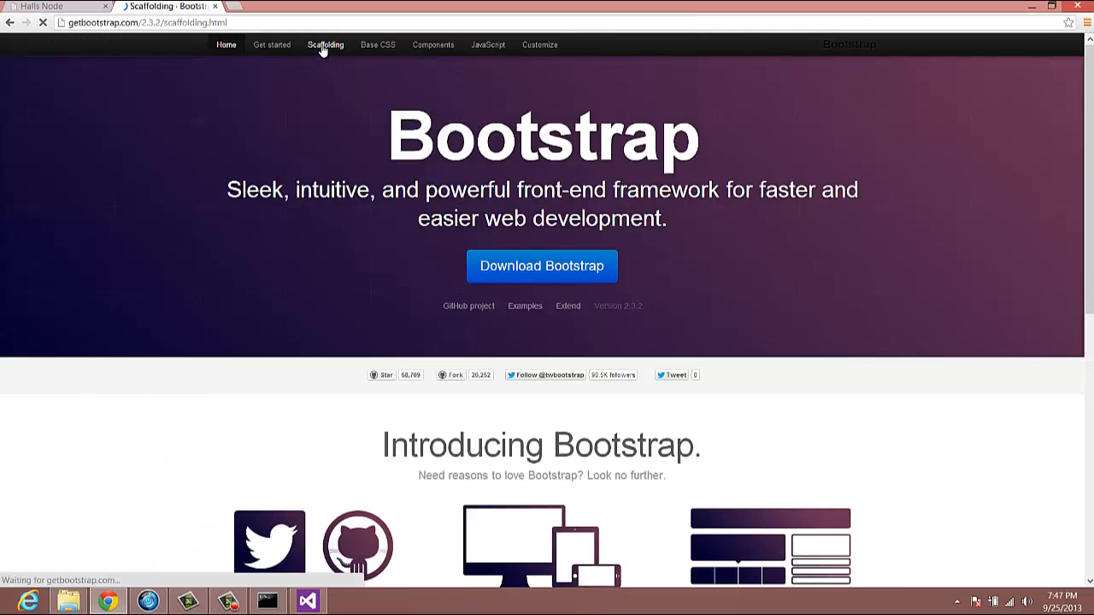
click(325, 45)
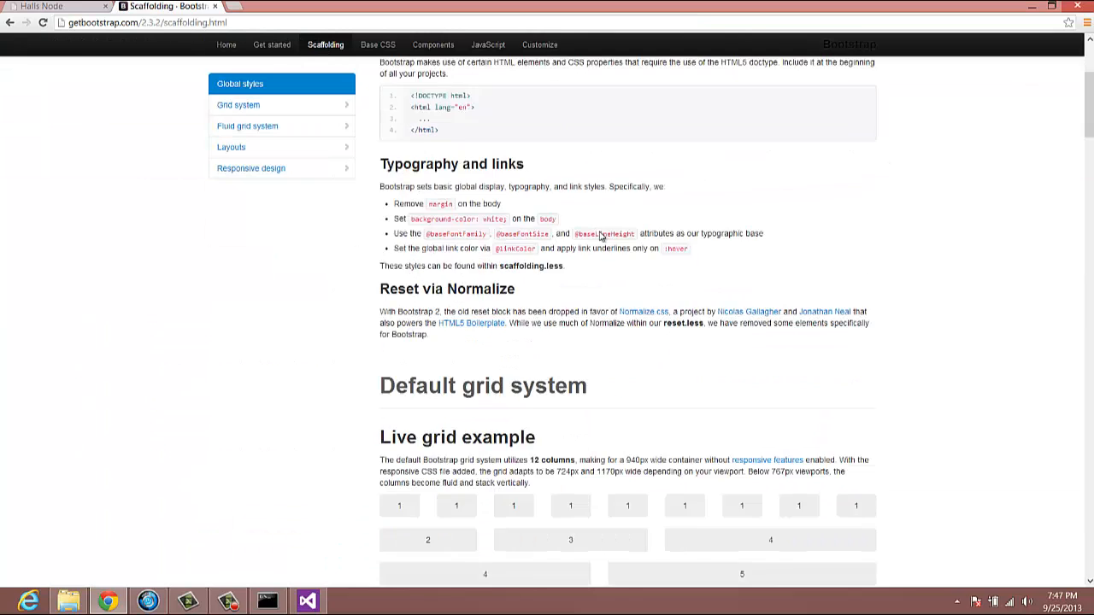
scroll(down, 3)
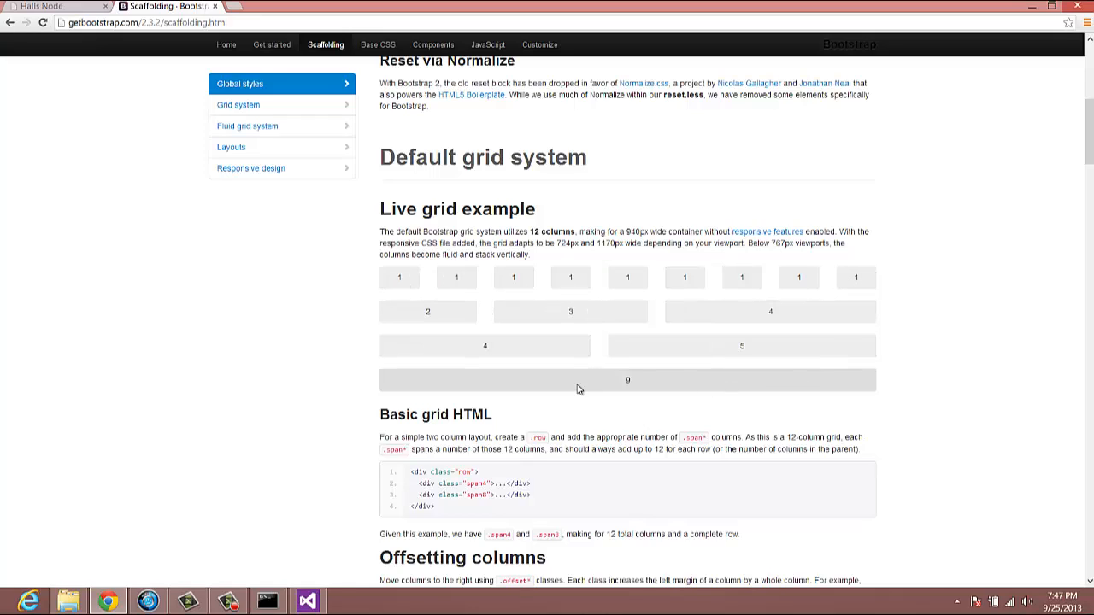
mouse_move(855, 277)
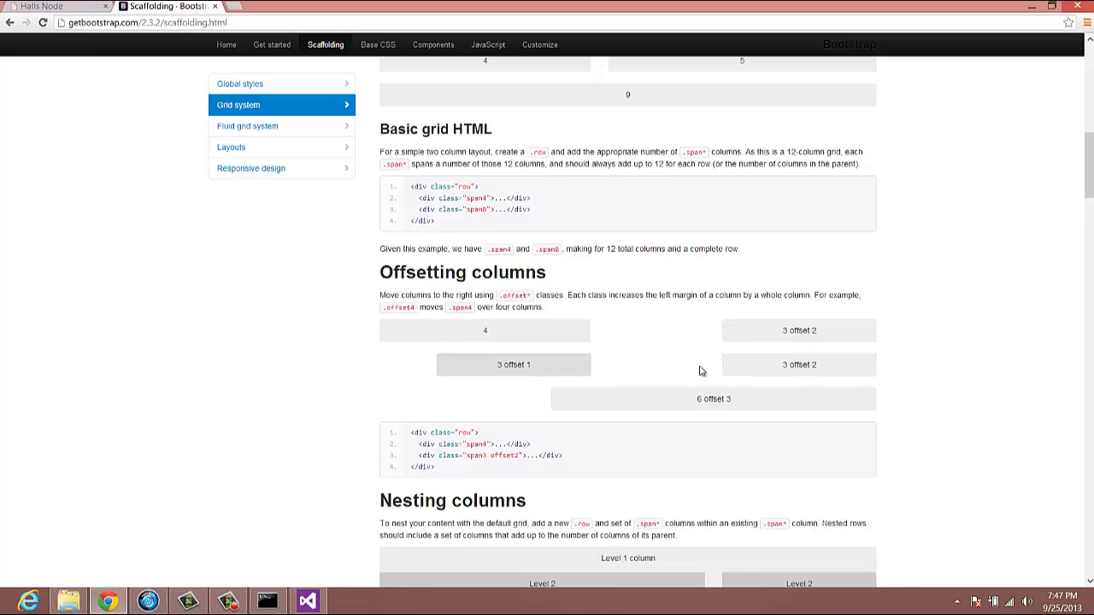
scroll(down, 3)
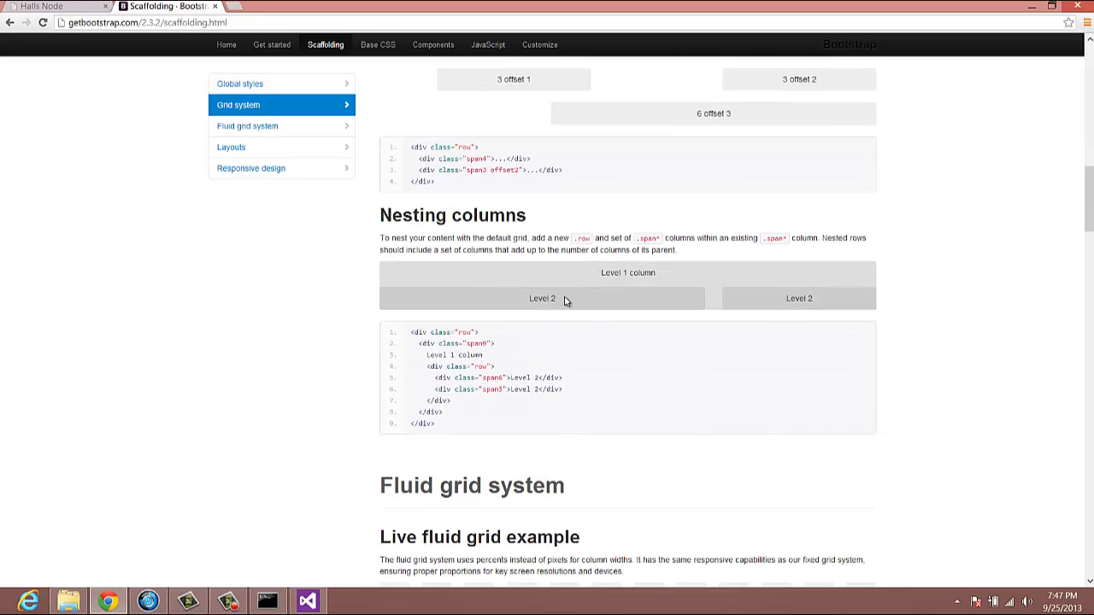
mouse_move(559, 284)
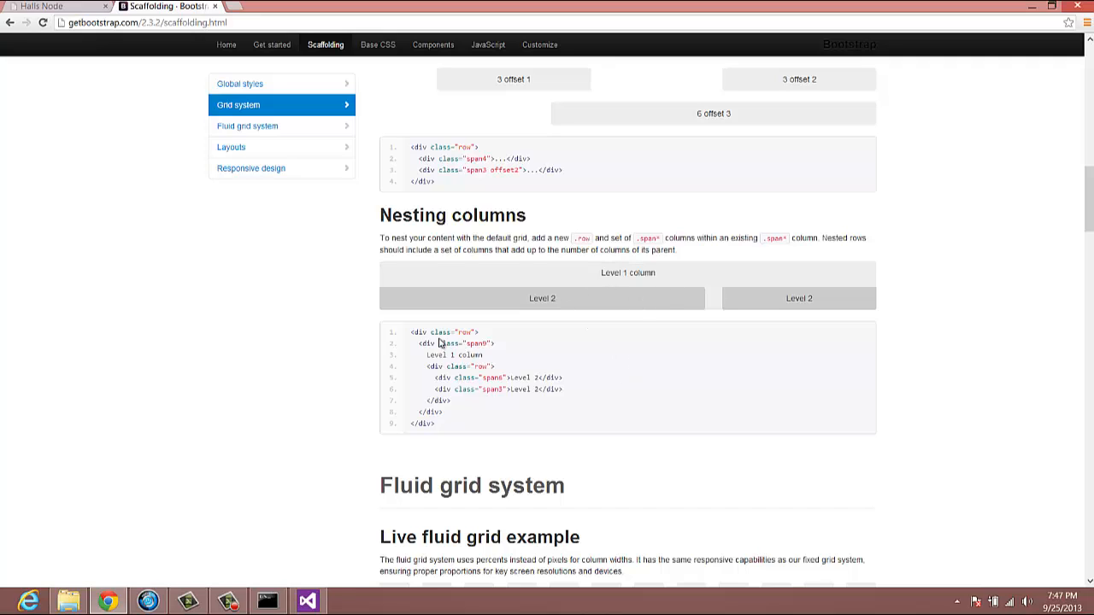
drag(437, 332, 491, 366)
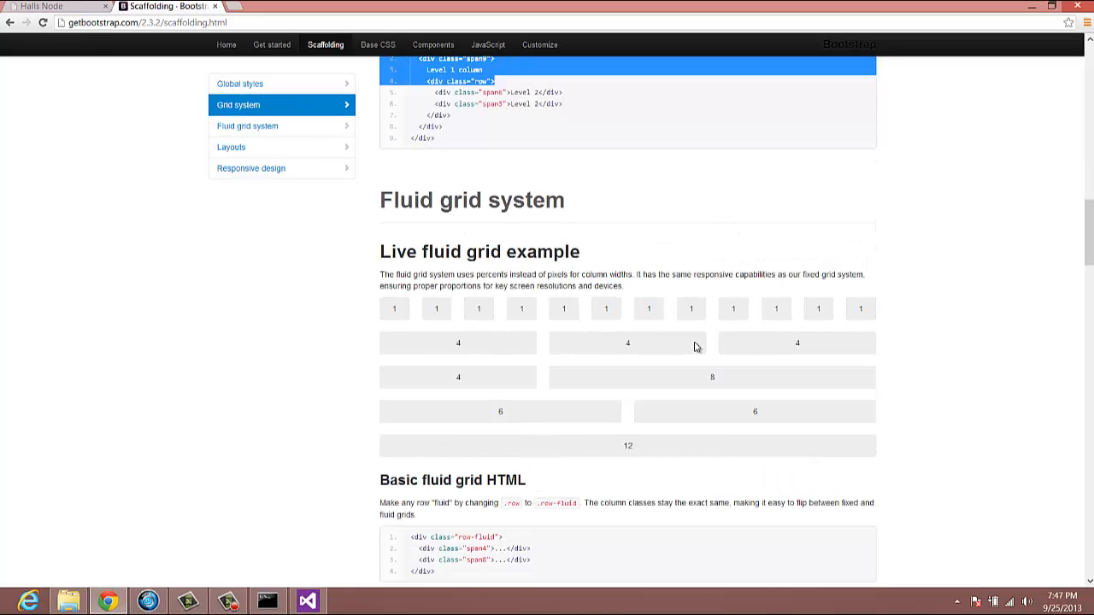
- Scroll through the Layouts section and jump to the Fluid grid system section
scroll(down, 3)
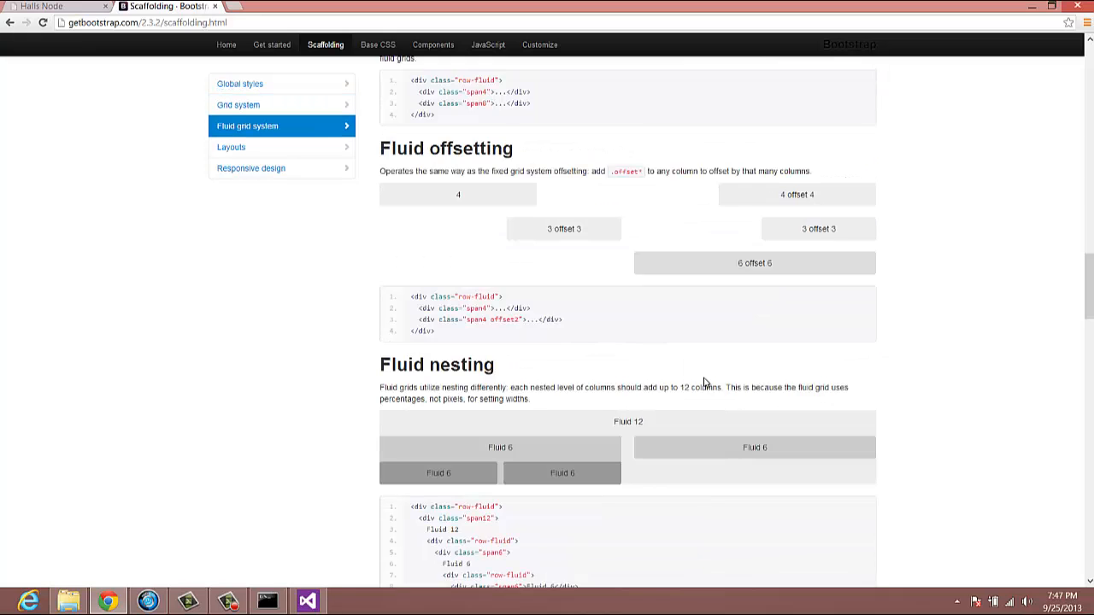
scroll(down, 3)
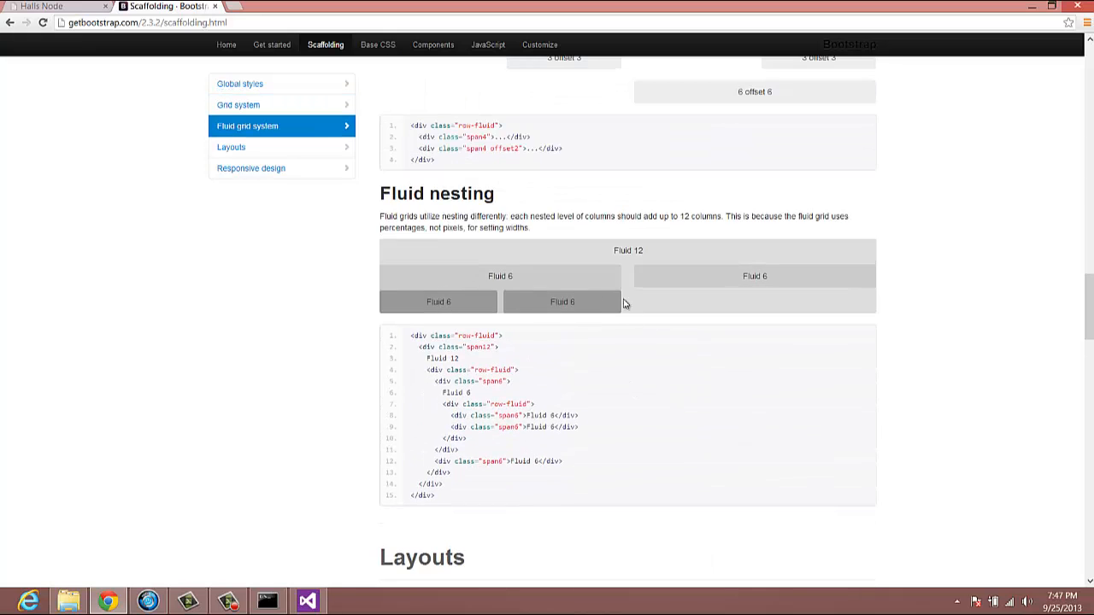
scroll(down, 3)
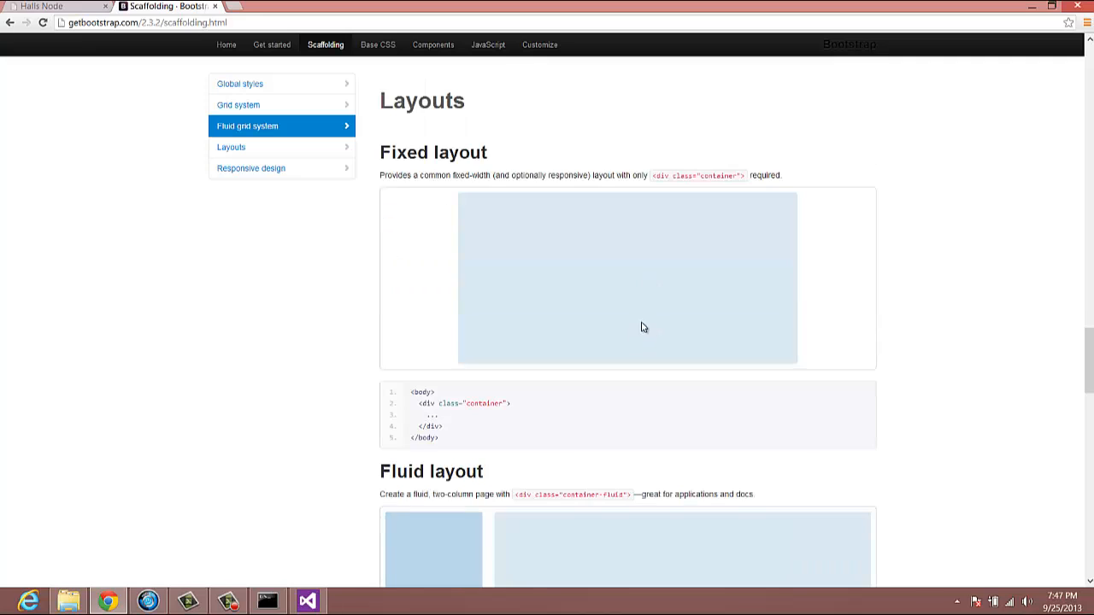
scroll(down, 3)
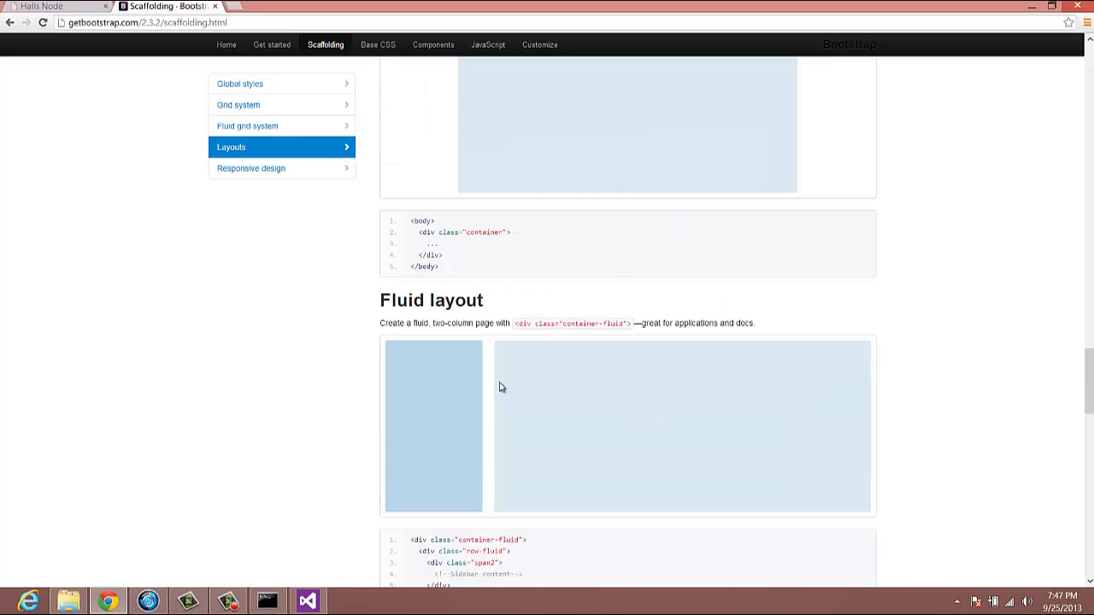
mouse_move(507, 402)
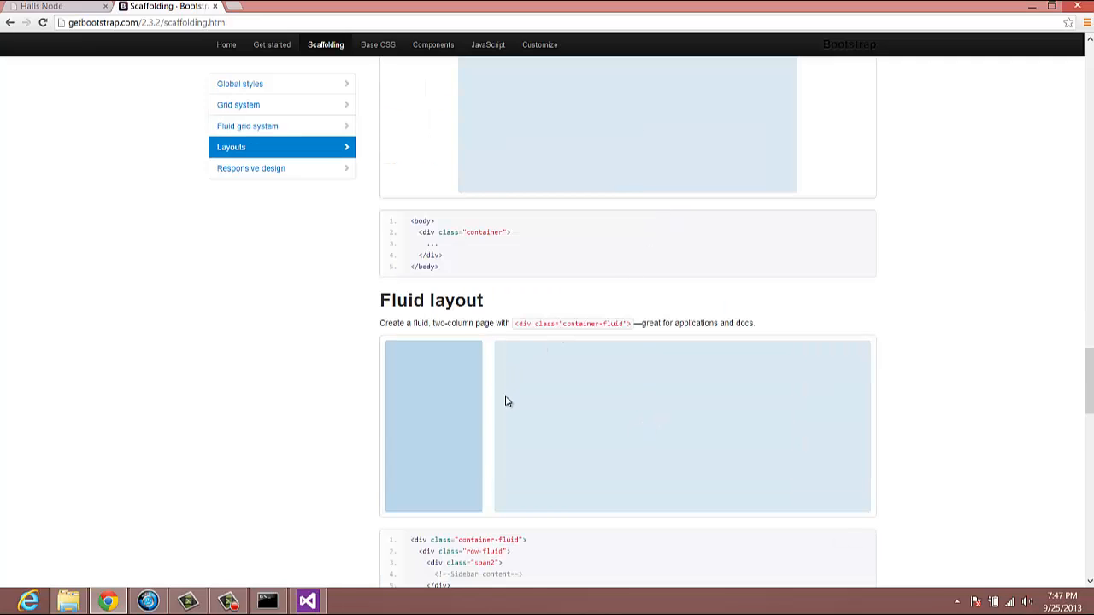
mouse_move(514, 395)
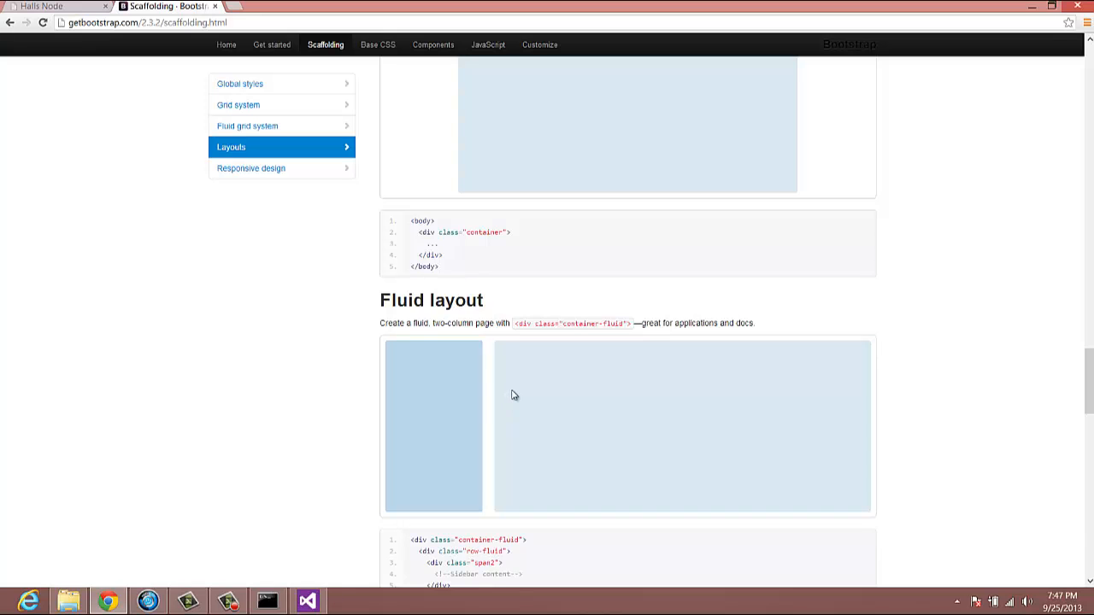
scroll(down, 3)
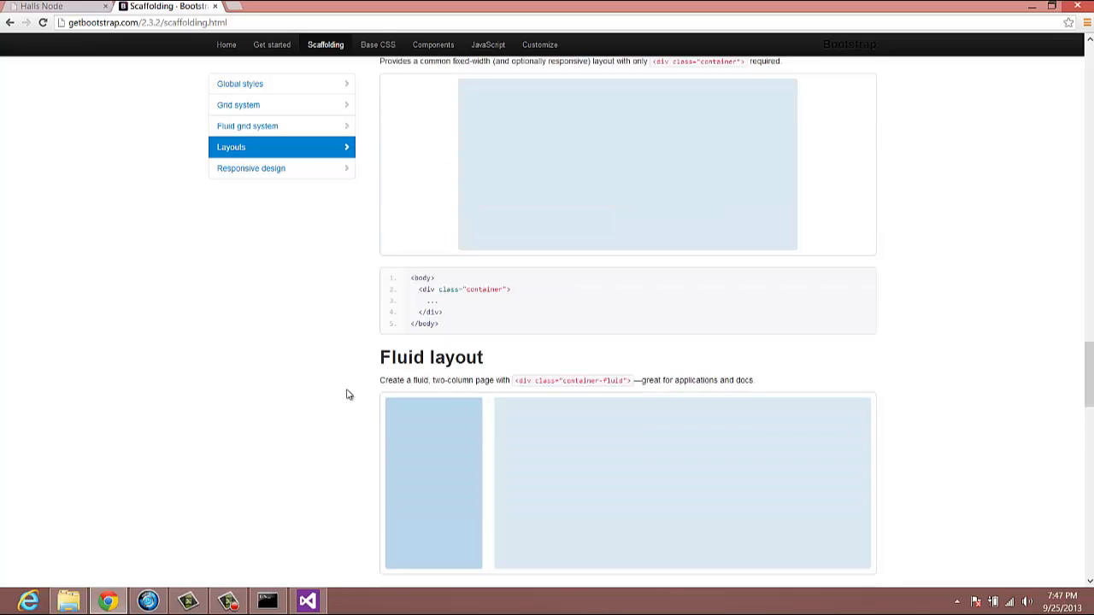
click(247, 125)
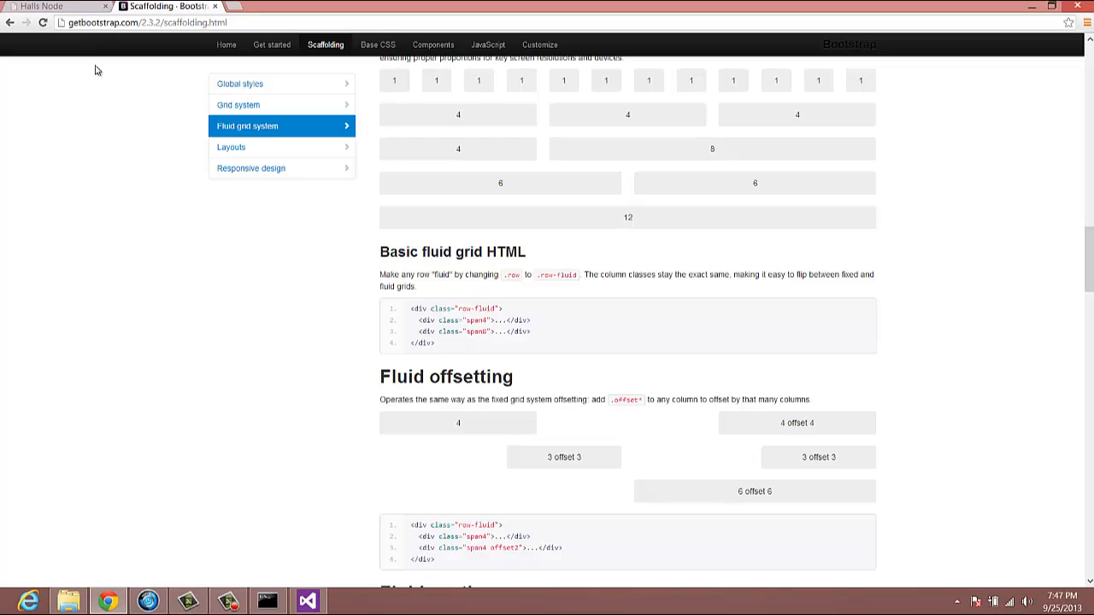
click(307, 600)
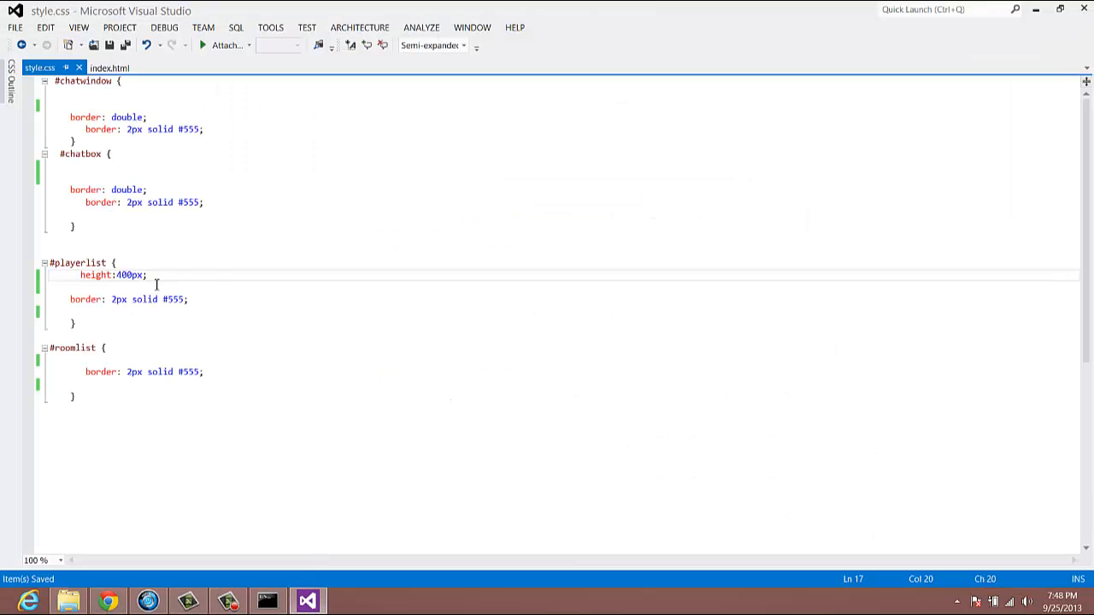
- Check index.html, then add height:400px; to the #chatwindow rule in style.css
click(93, 68)
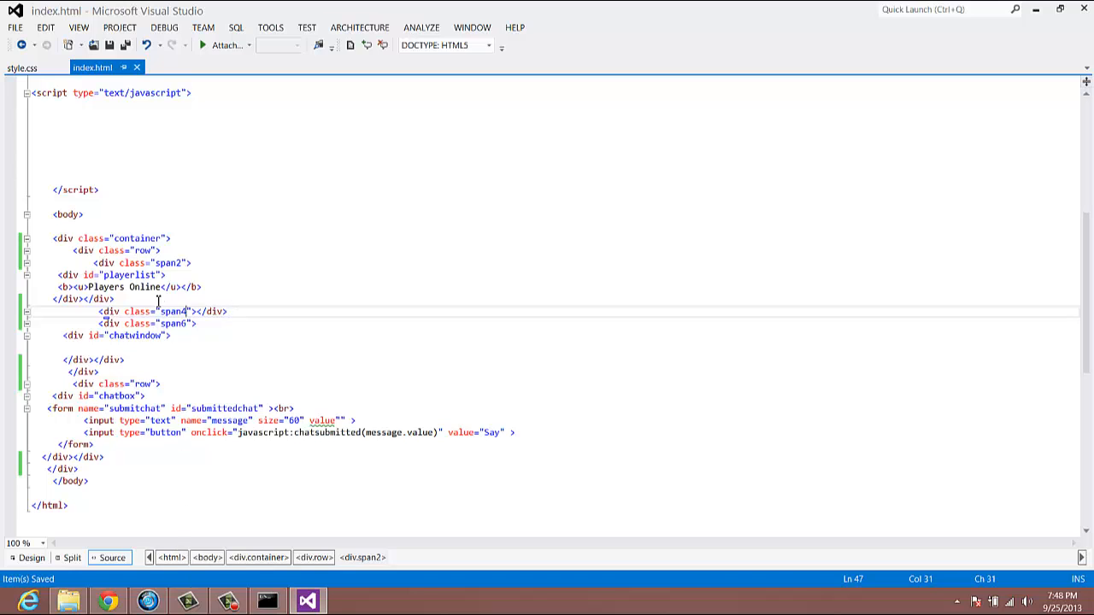
click(40, 68)
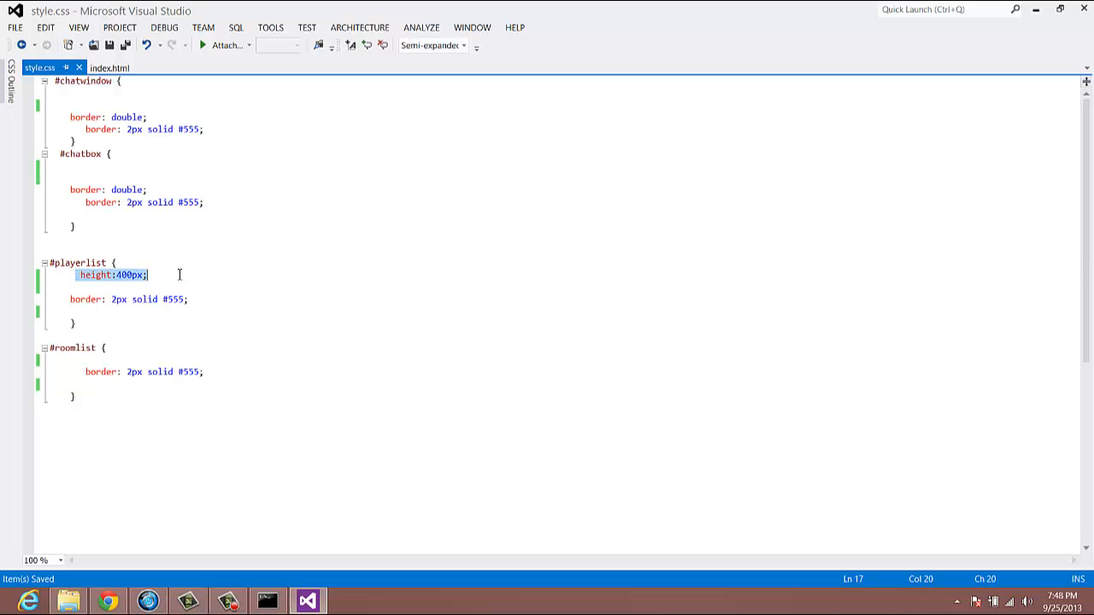
mouse_move(103, 248)
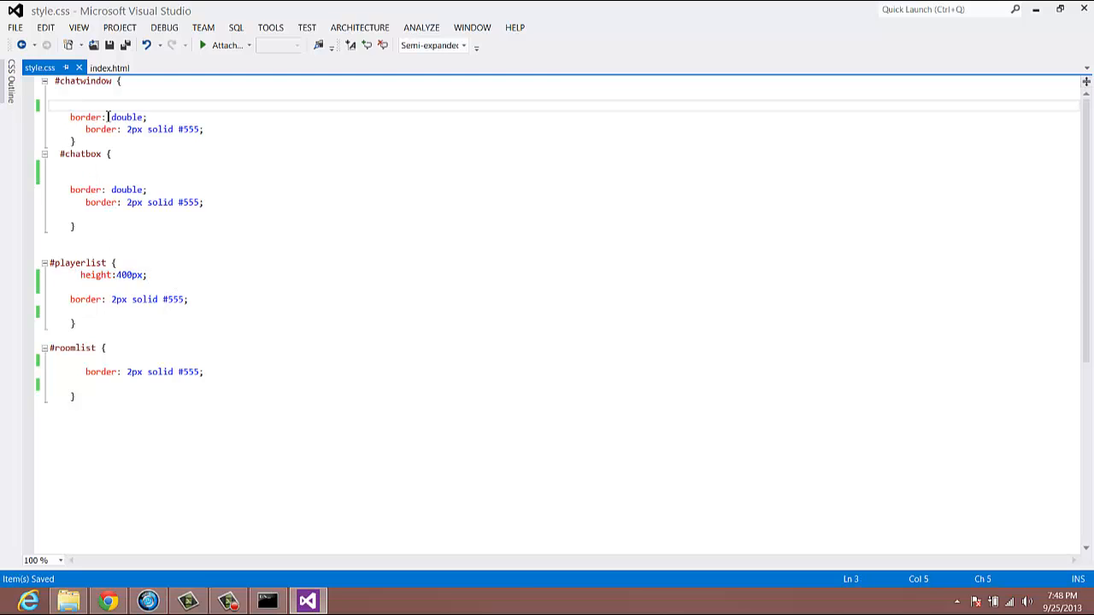
text(height:400px;)
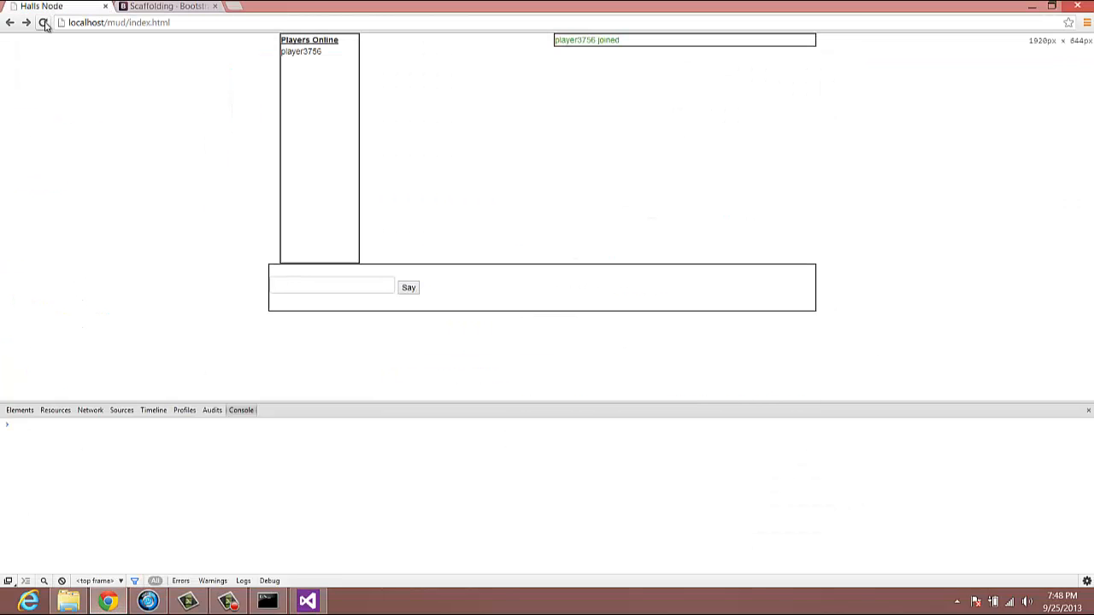
- Reload the chat page and send 'hello', shown as 'You: hello' in the tall chat window
click(43, 23)
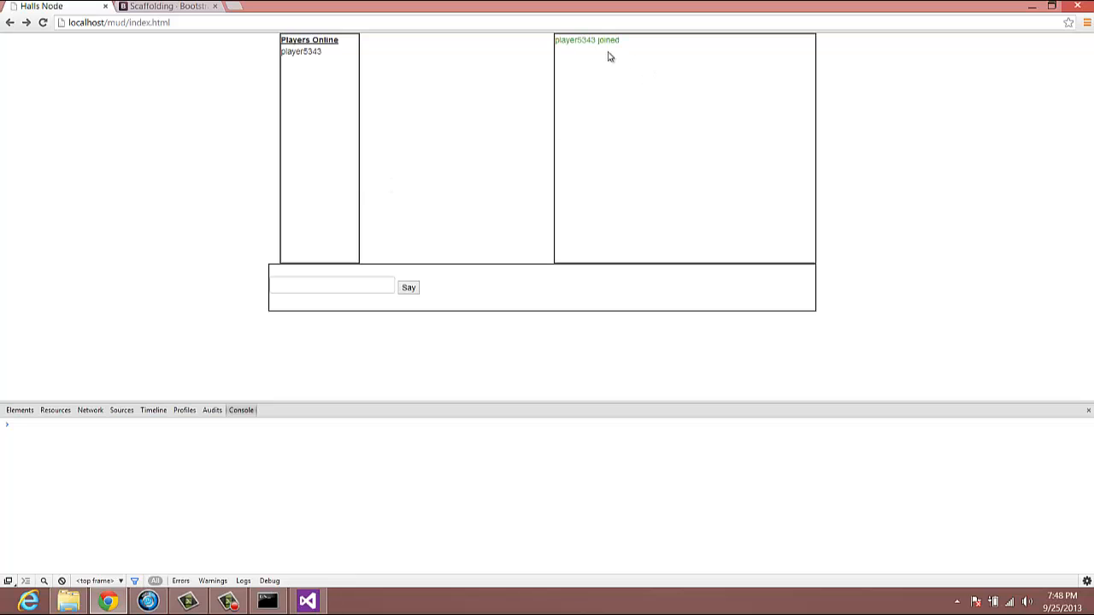
click(332, 286)
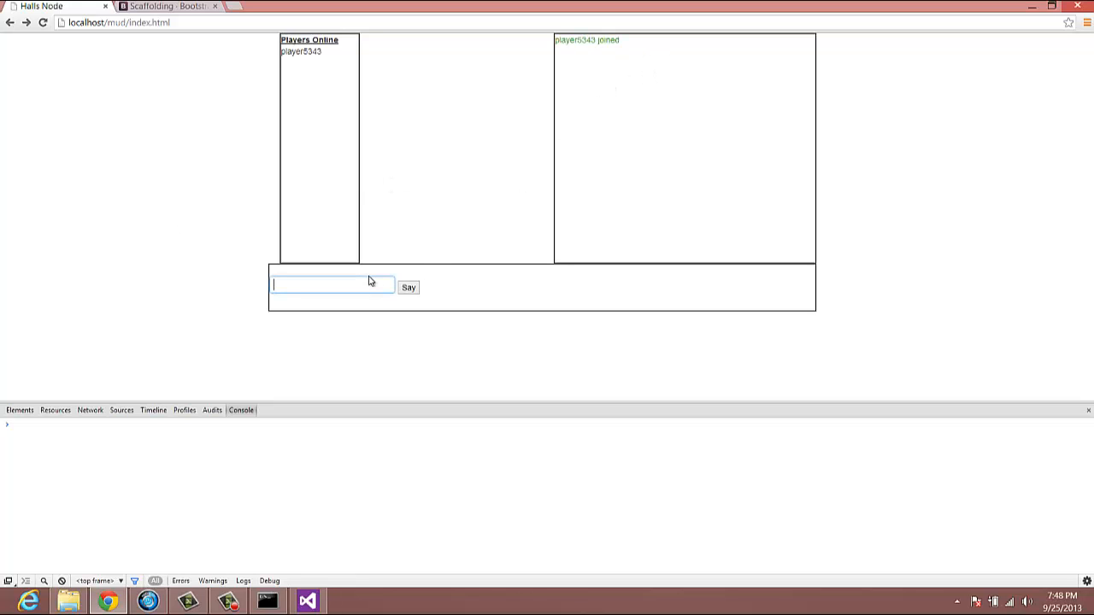
text(hello)
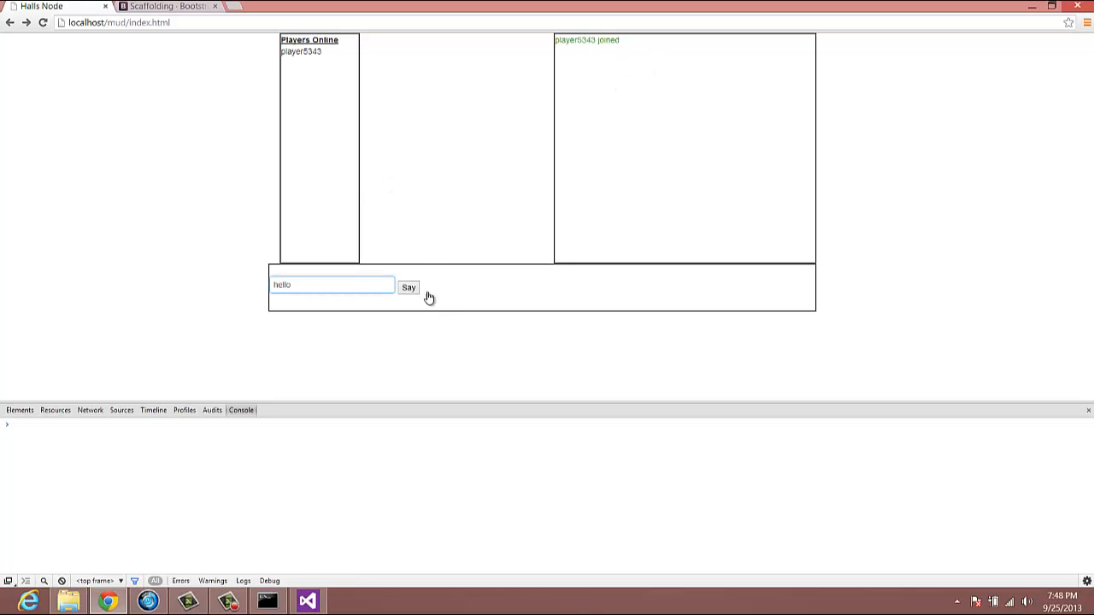
click(407, 287)
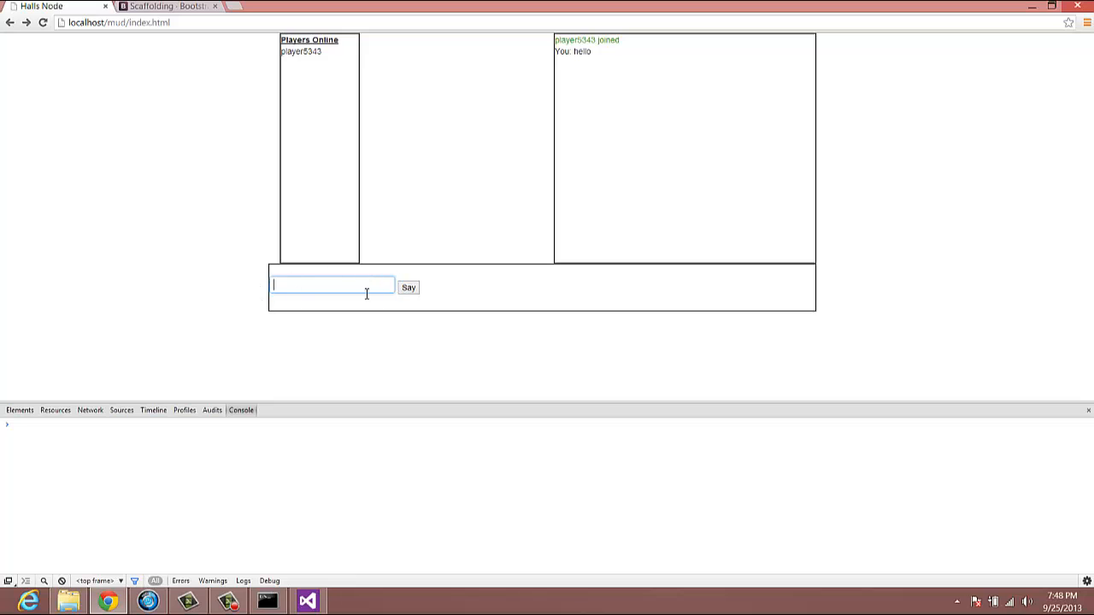
mouse_move(448, 292)
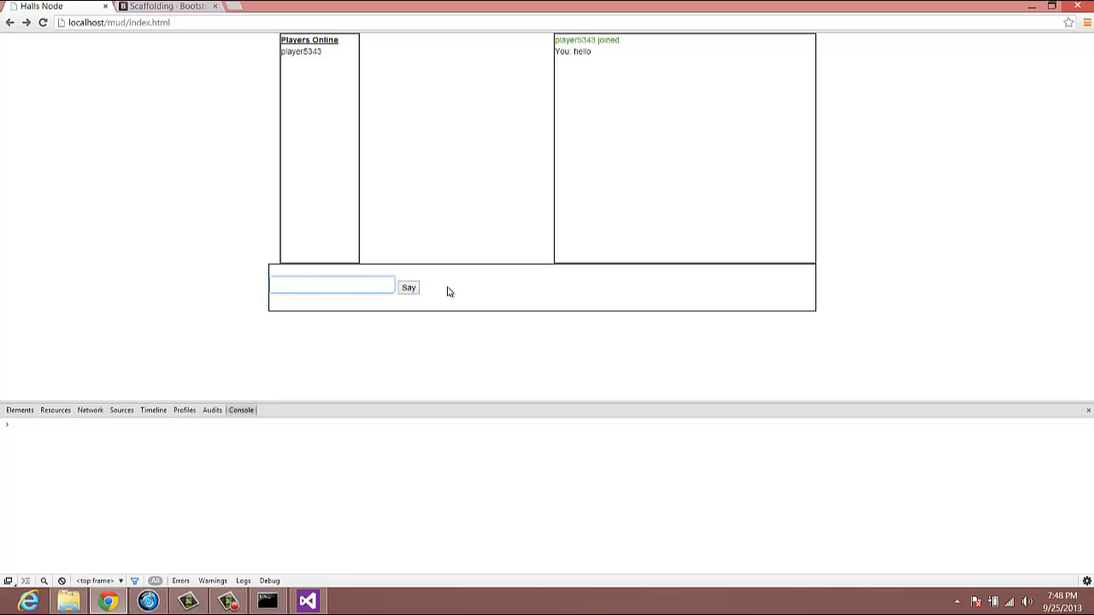
mouse_move(504, 124)
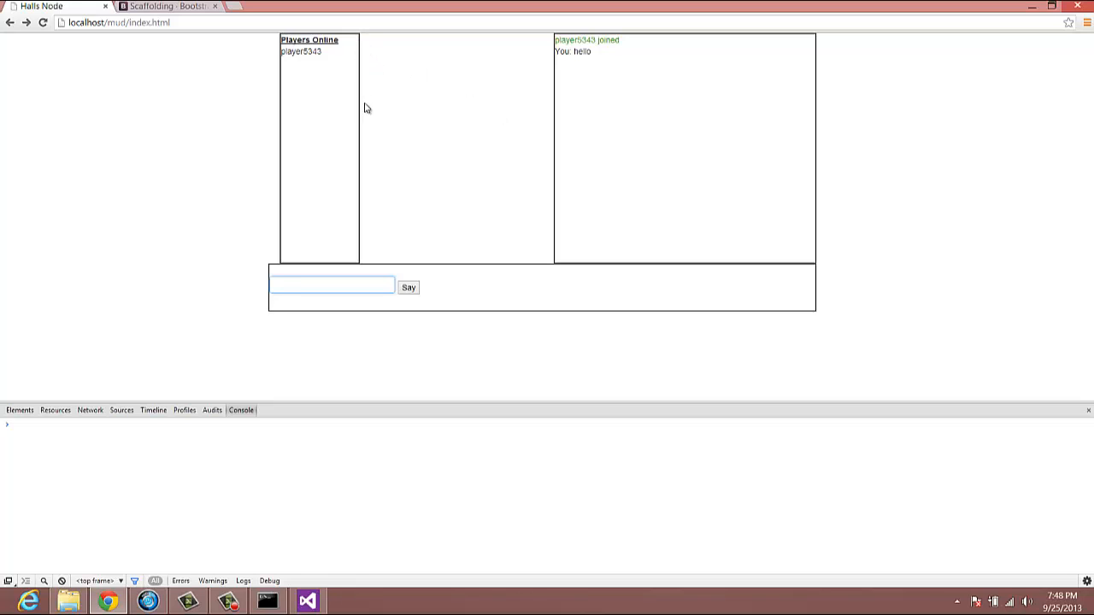
mouse_move(542, 129)
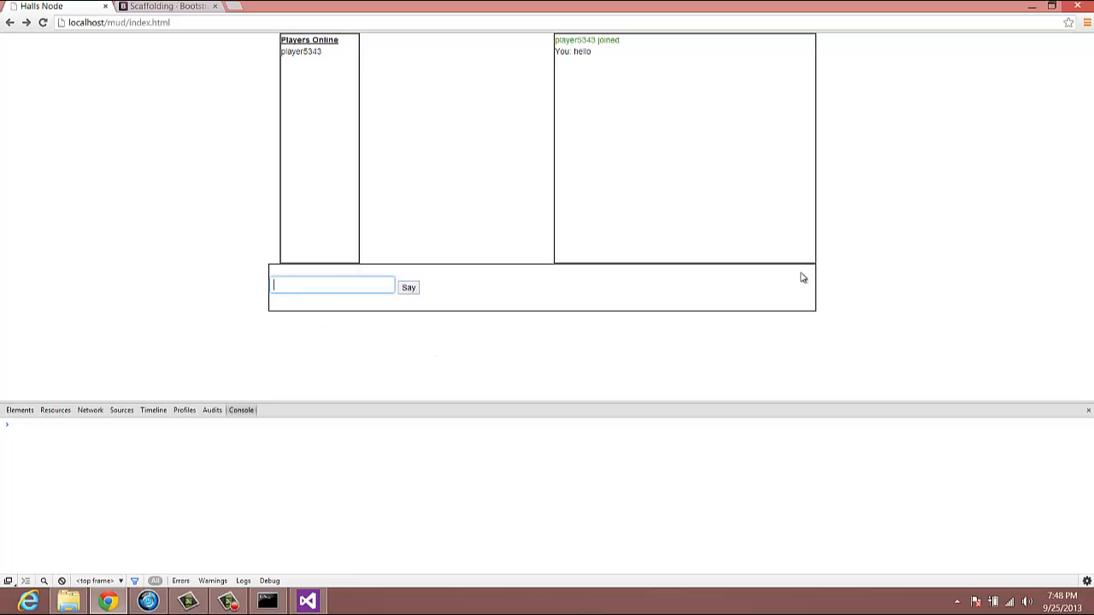
mouse_move(384, 300)
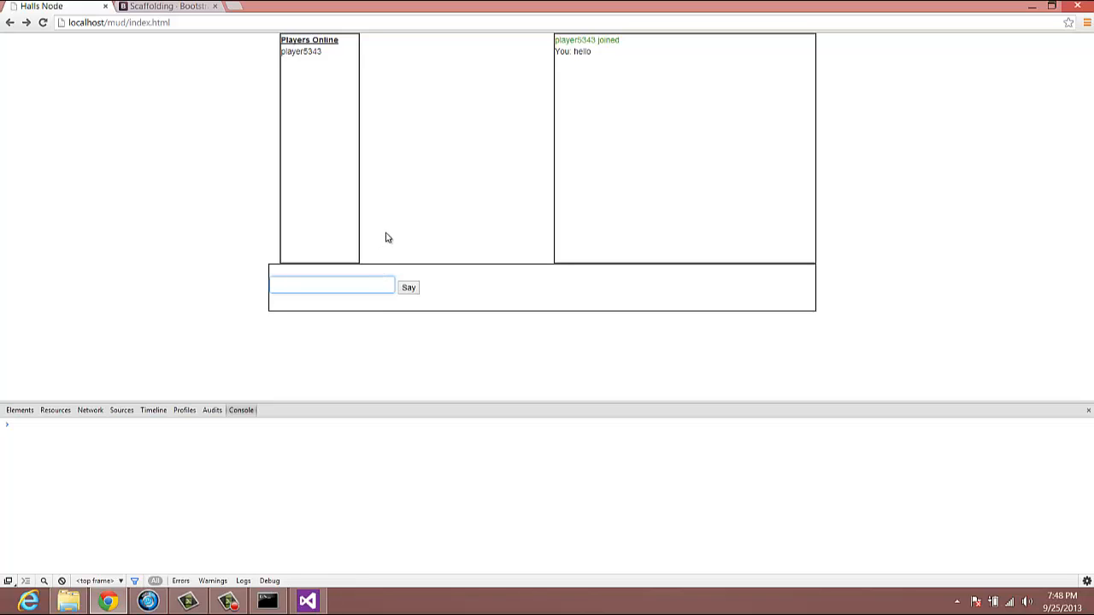
mouse_move(430, 211)
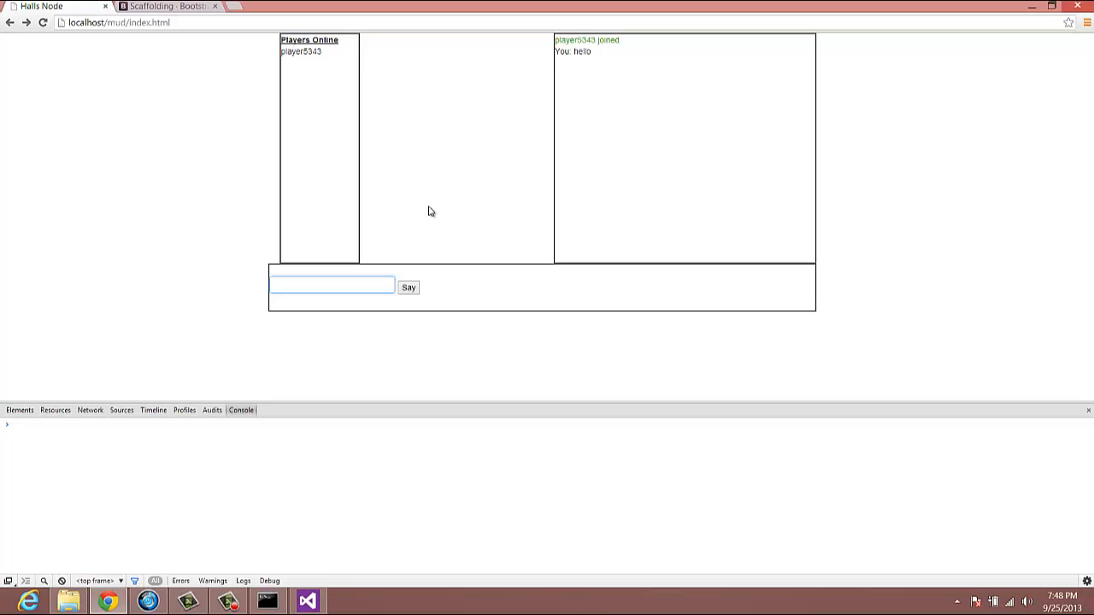
mouse_move(446, 211)
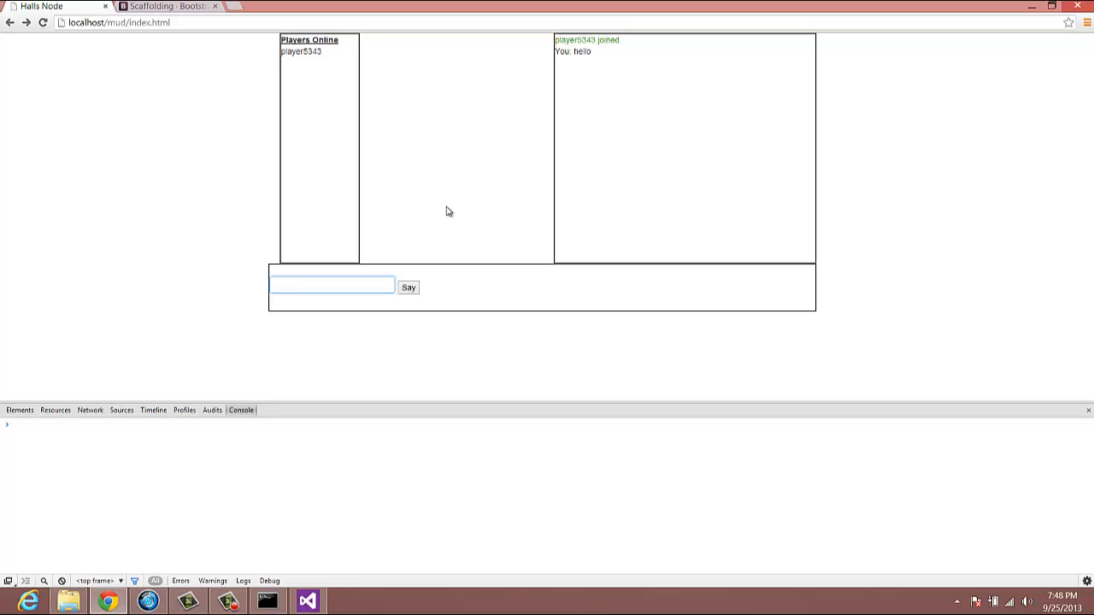
mouse_move(372, 170)
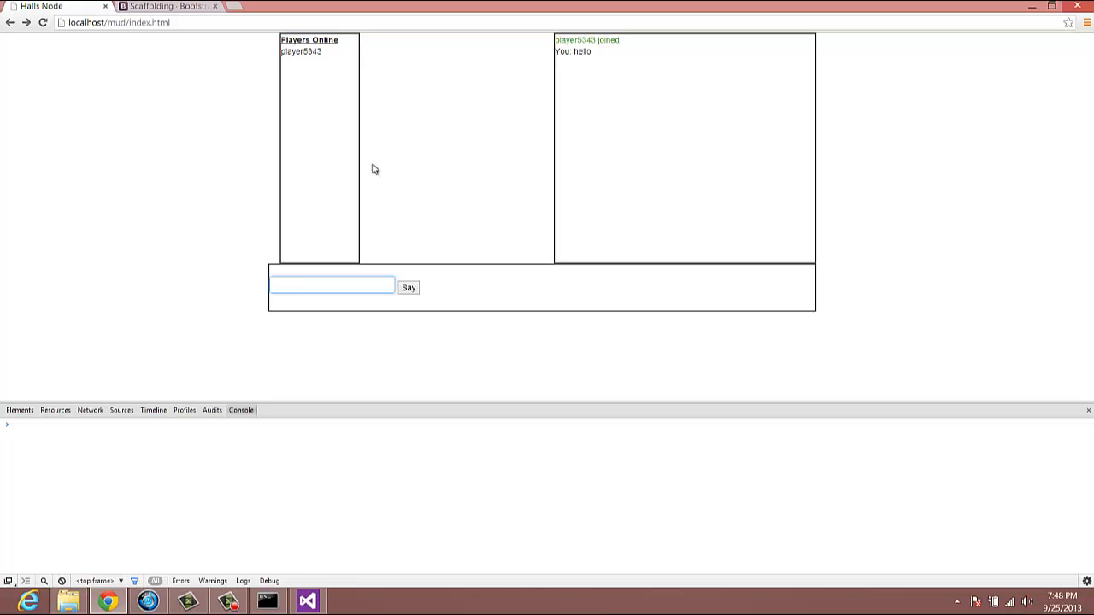
mouse_move(642, 100)
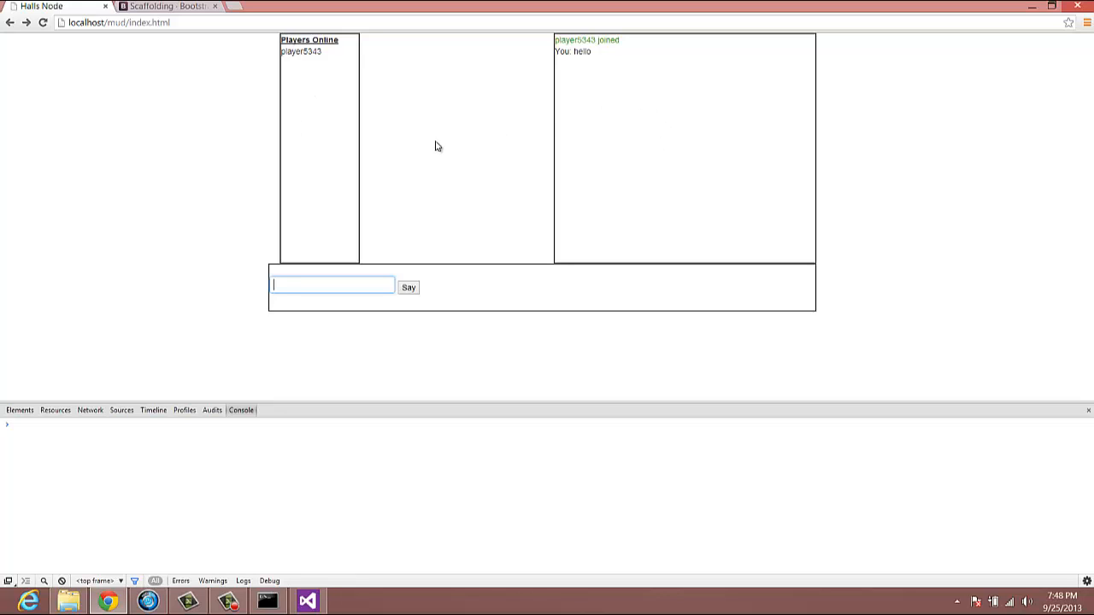
mouse_move(624, 83)
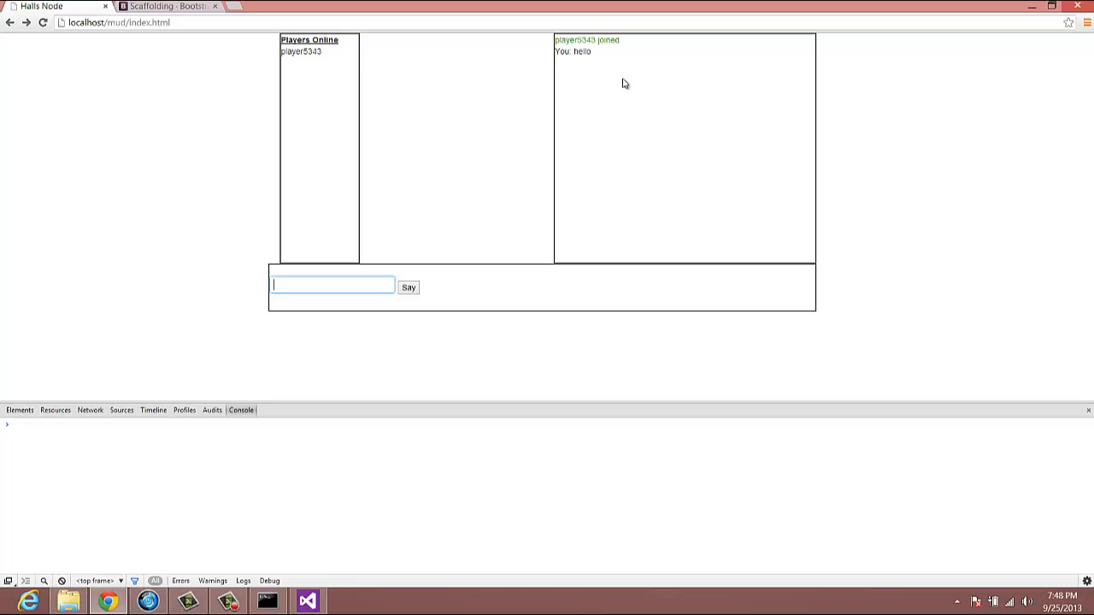
mouse_move(611, 201)
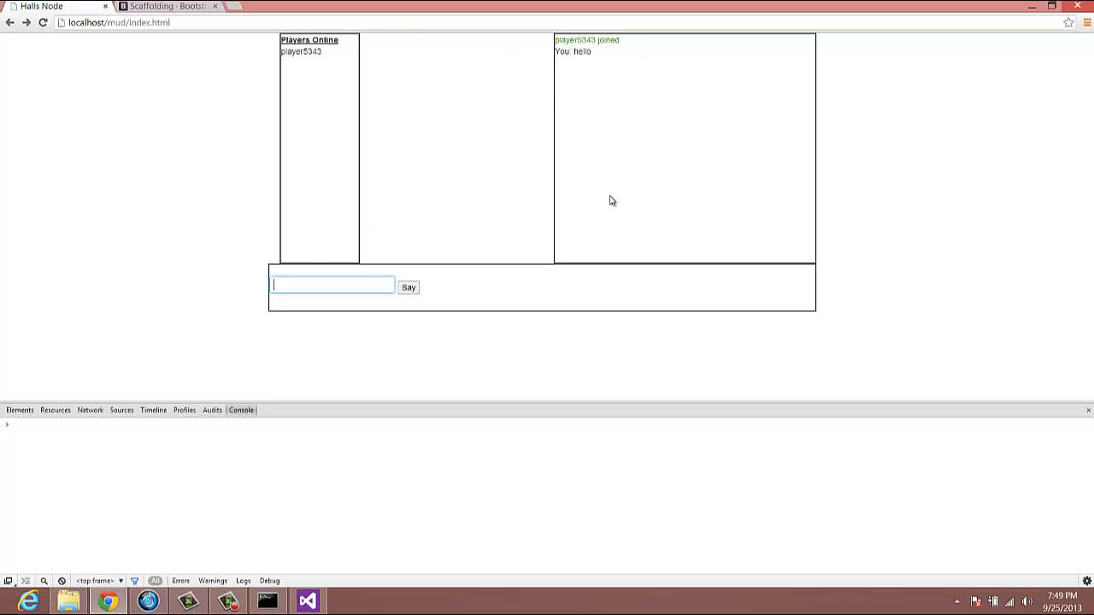
mouse_move(431, 222)
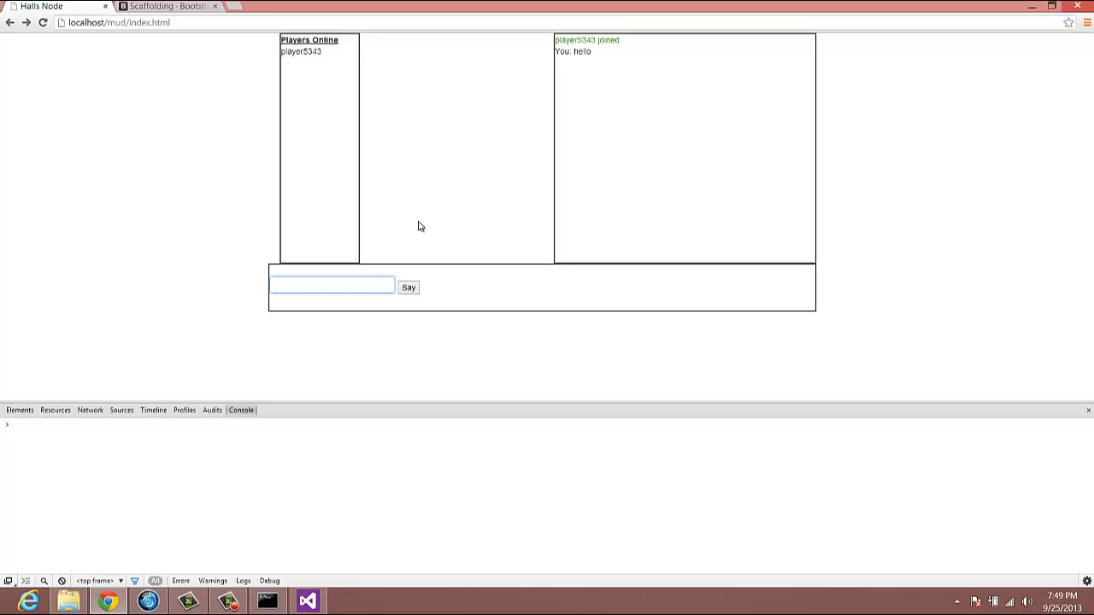
mouse_move(377, 217)
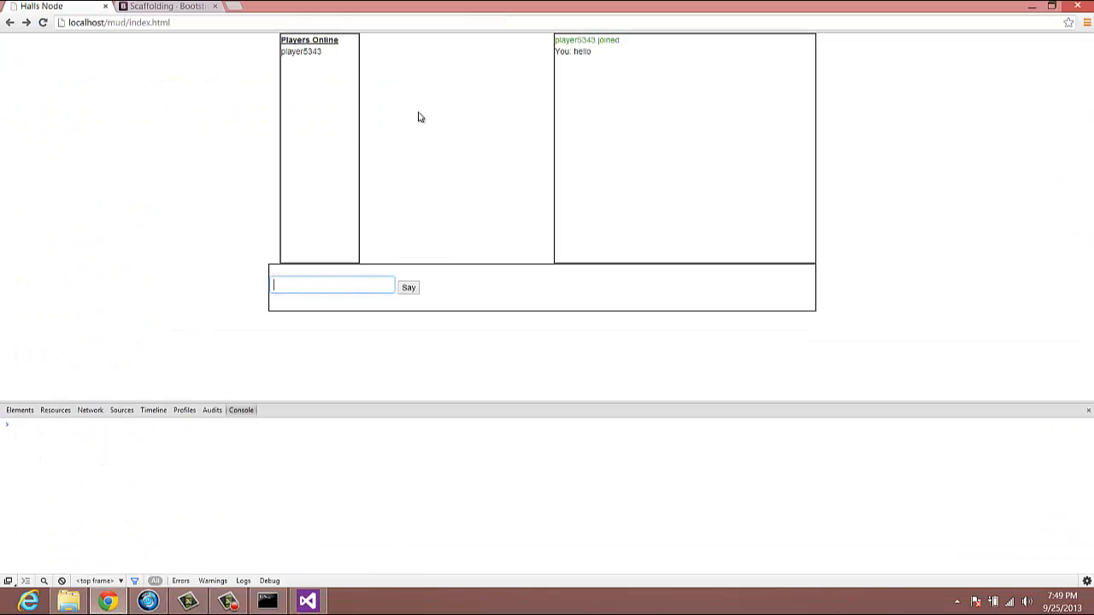
mouse_move(503, 82)
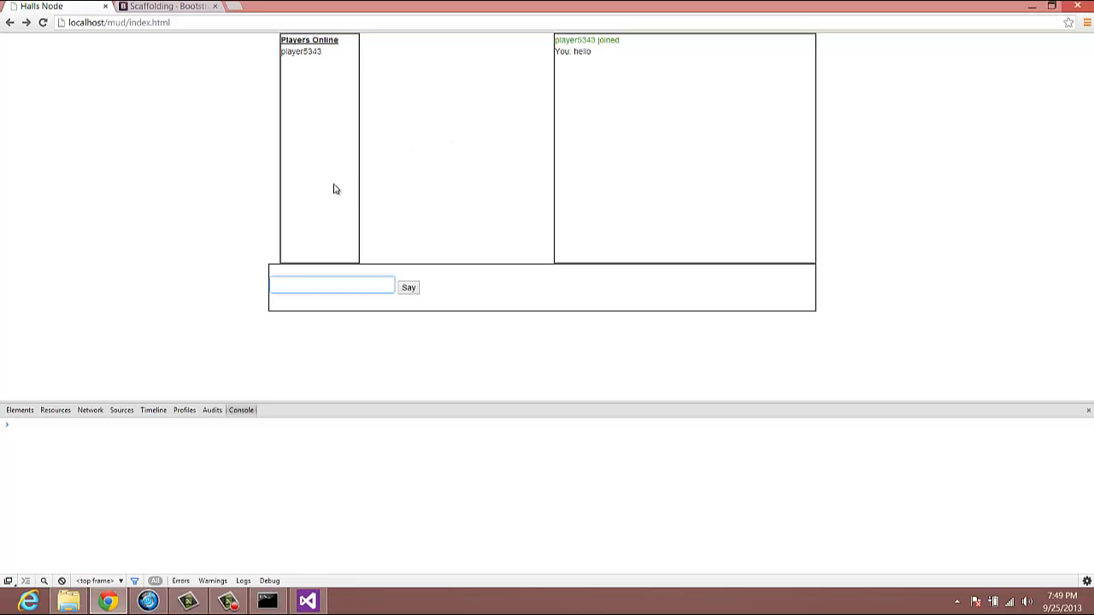
mouse_move(496, 329)
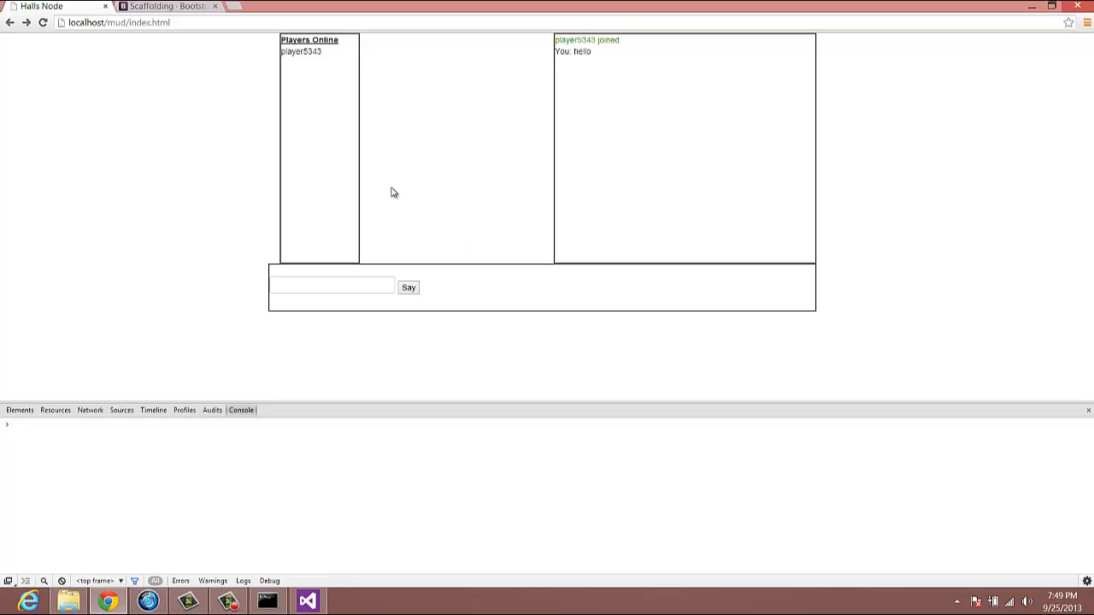
mouse_move(418, 157)
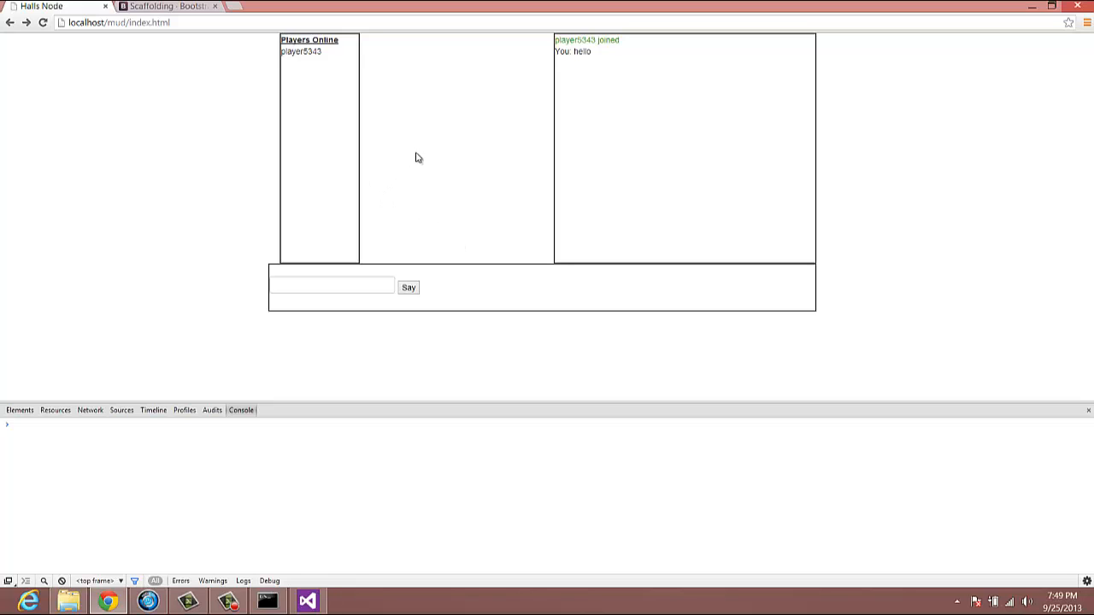
mouse_move(232, 123)
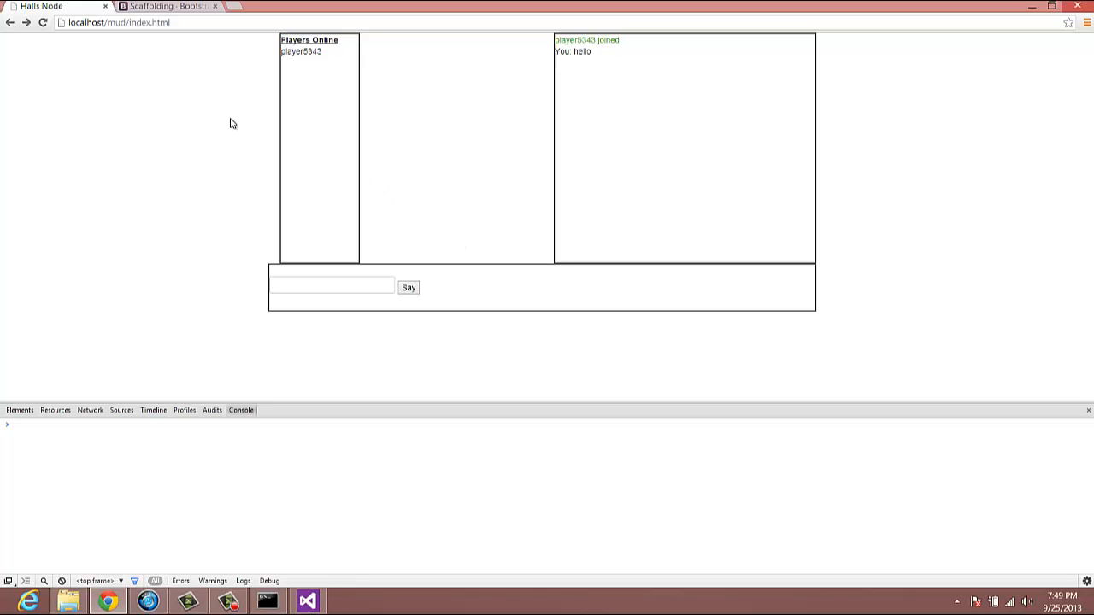
mouse_move(364, 105)
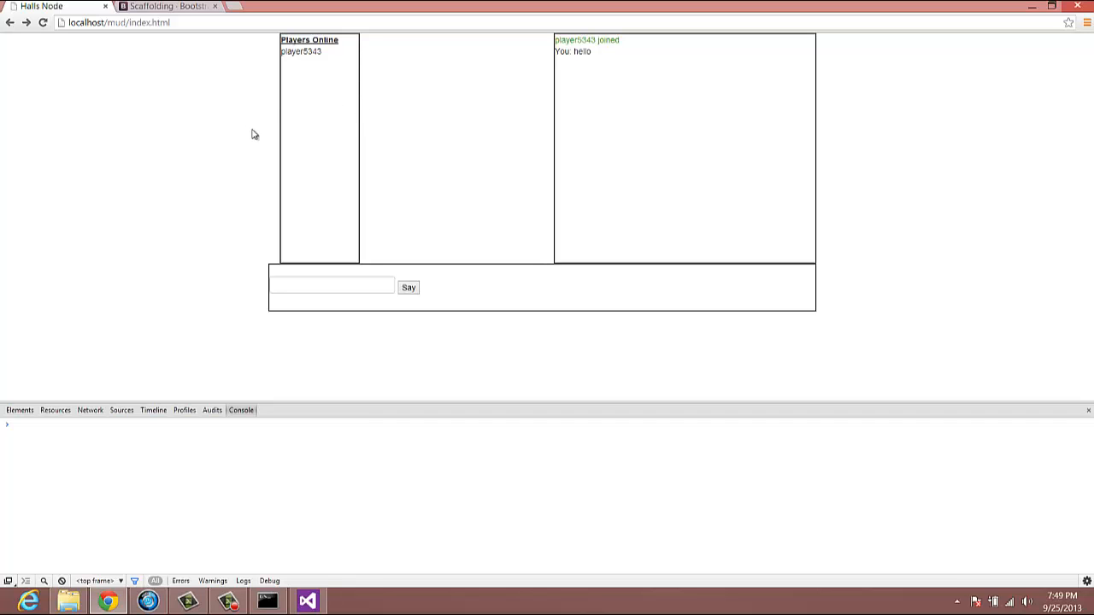
mouse_move(603, 93)
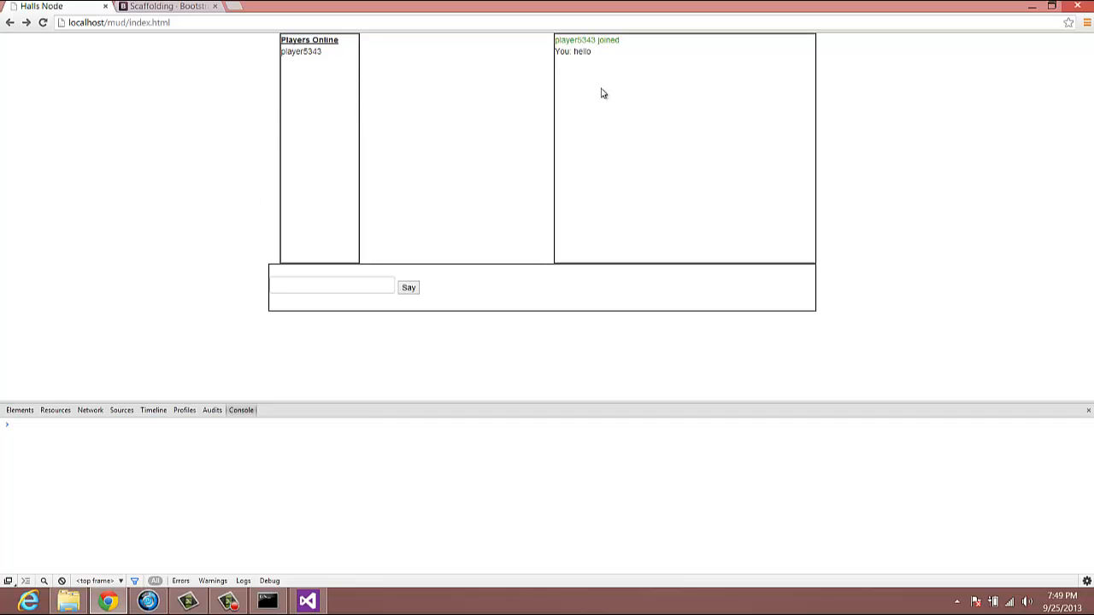